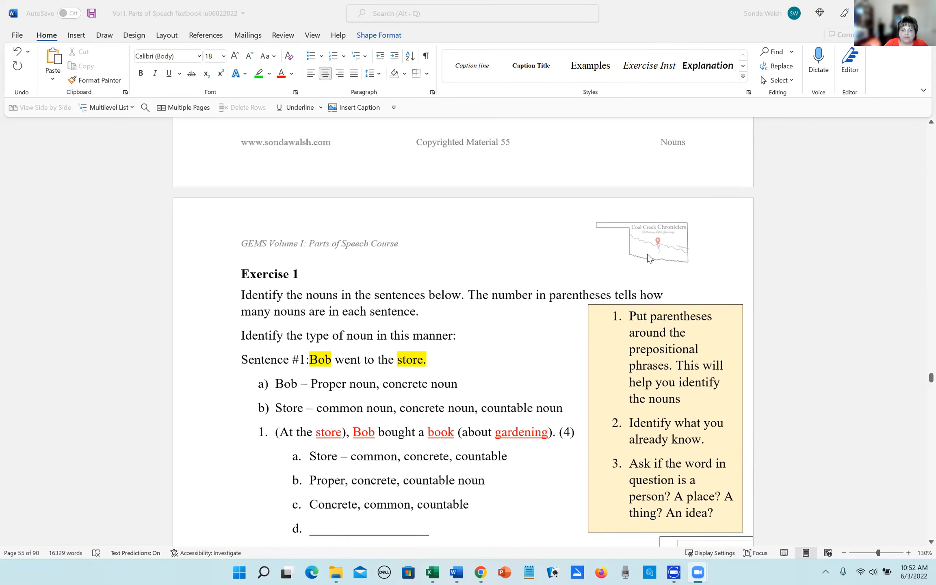
# Step: Write "gardening - common," on answer line d of sentence 1
pyautogui.scroll(-3)
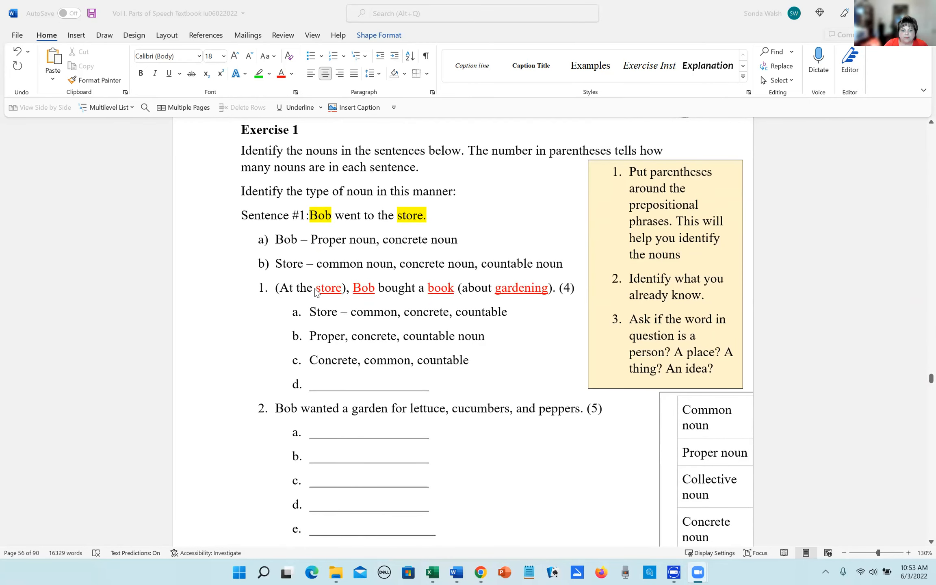
pyautogui.moveTo(654, 167)
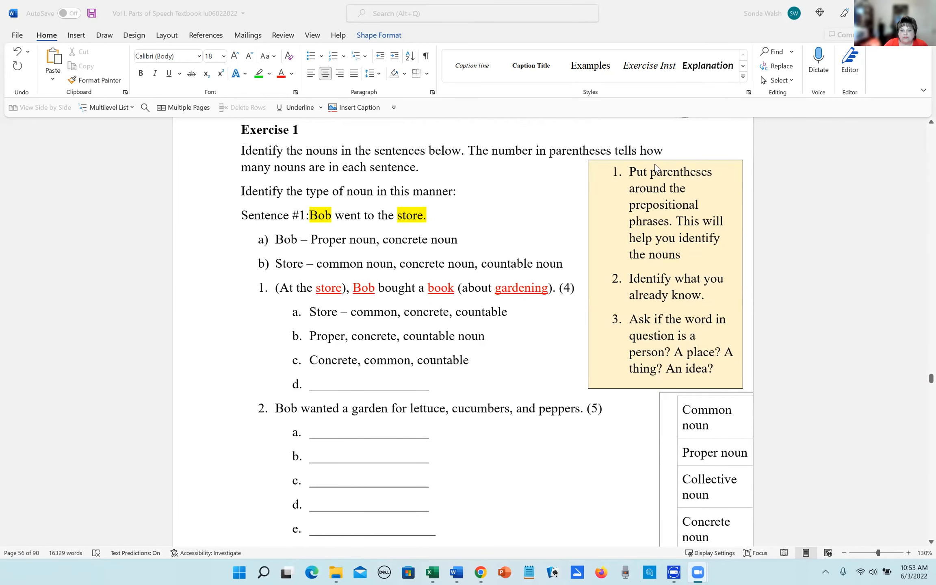
pyautogui.moveTo(400, 244)
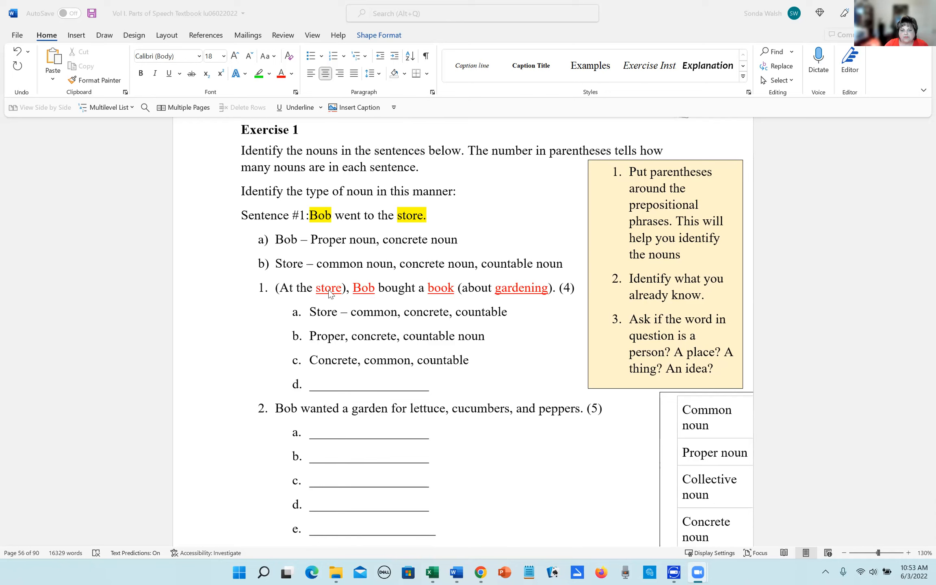
pyautogui.moveTo(285, 304)
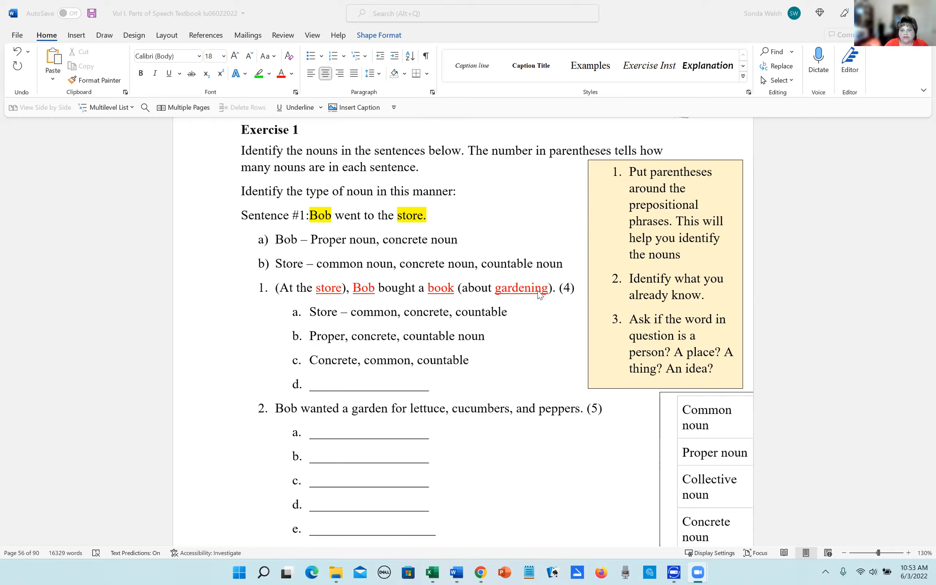
pyautogui.moveTo(399, 303)
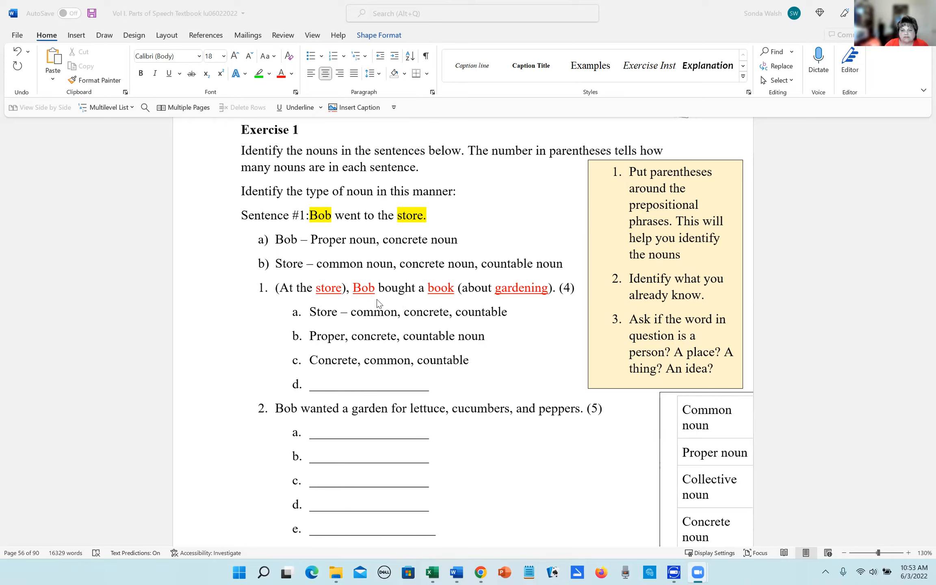
pyautogui.moveTo(669, 355)
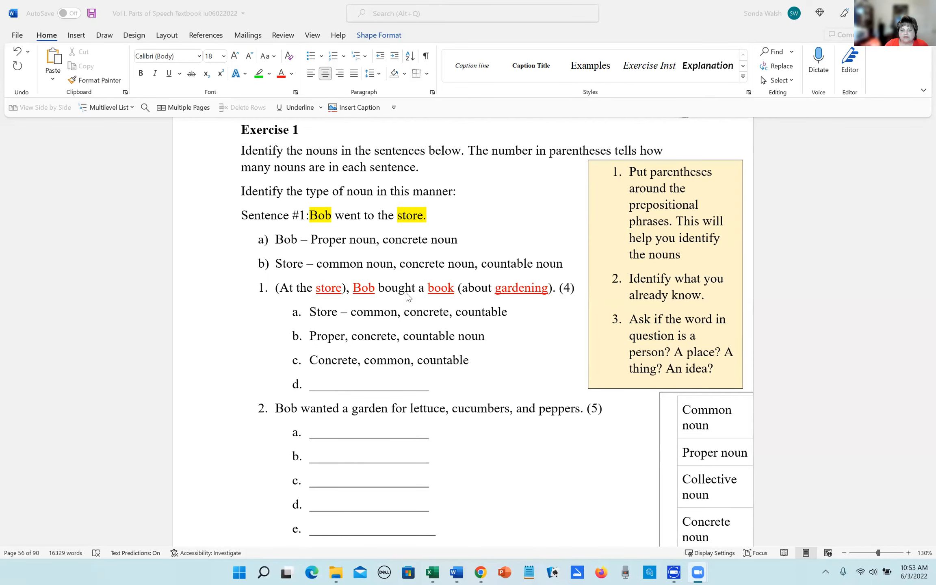
pyautogui.moveTo(629, 242)
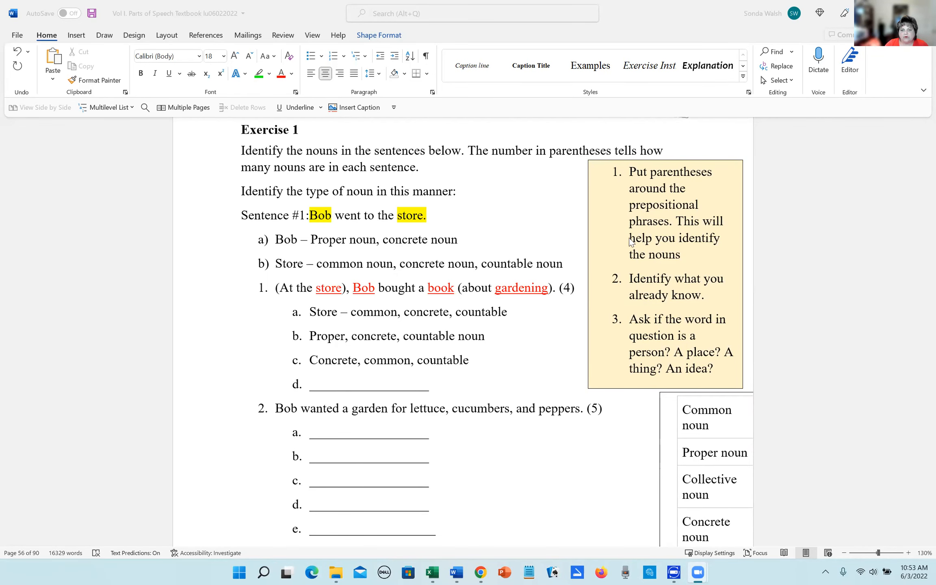
pyautogui.scroll(-3)
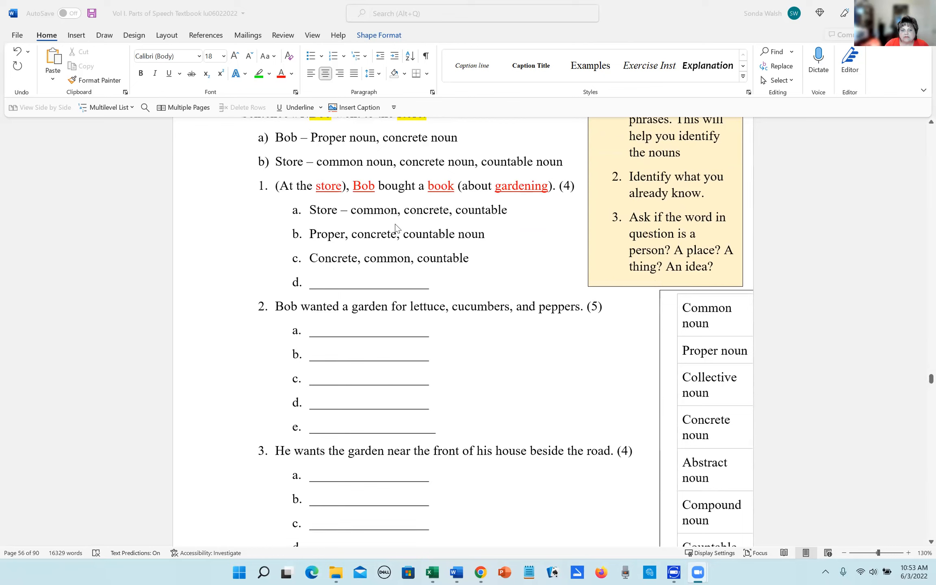
pyautogui.moveTo(305, 215)
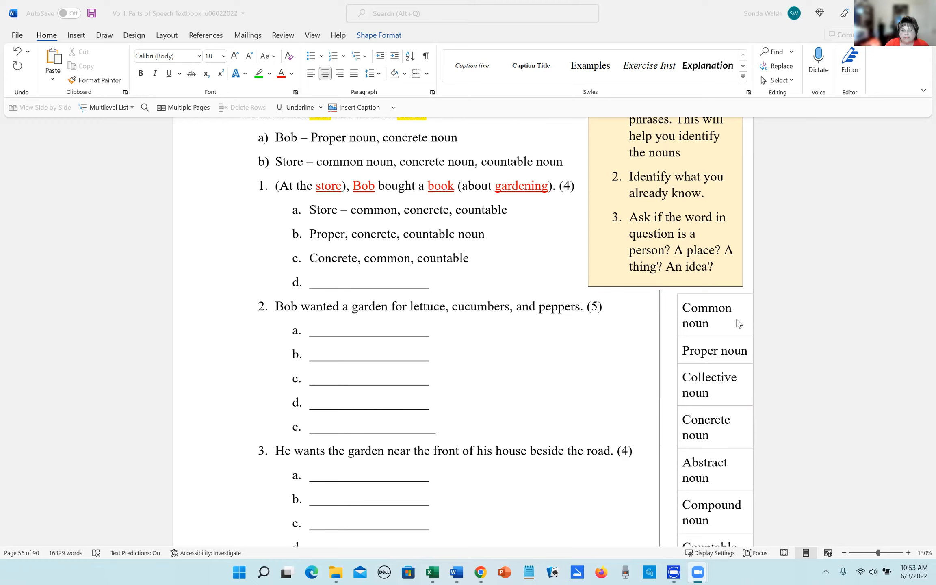
pyautogui.moveTo(730, 372)
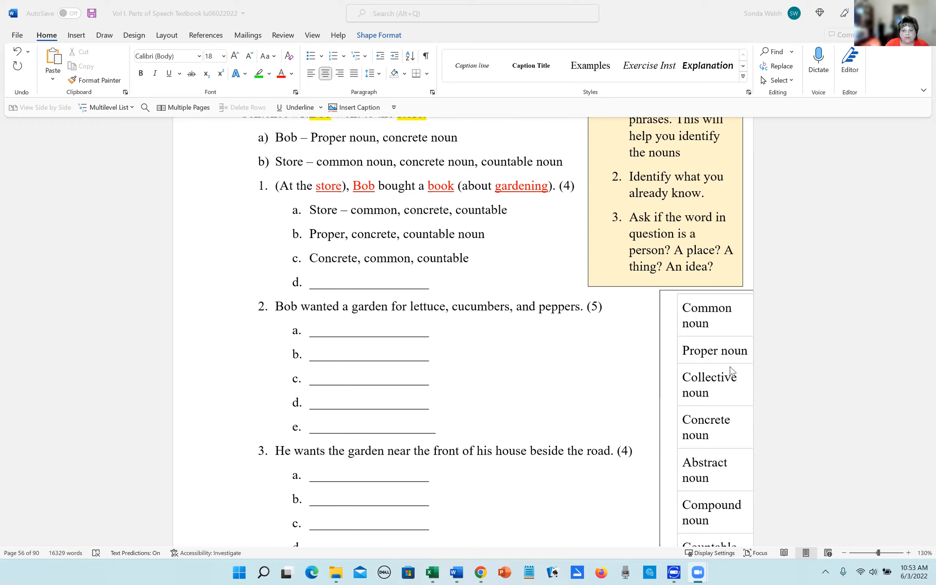
pyautogui.moveTo(726, 428)
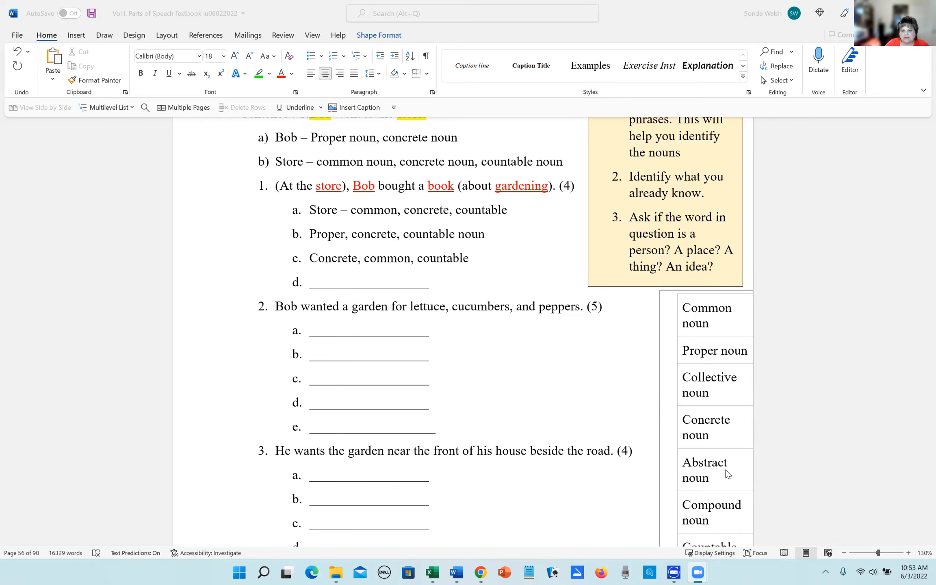
pyautogui.scroll(-3)
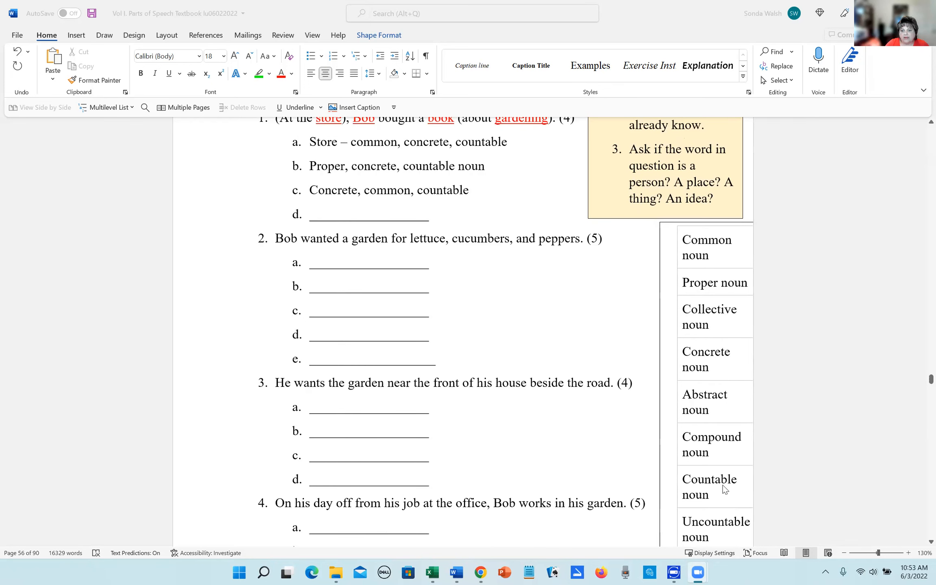
pyautogui.scroll(-3)
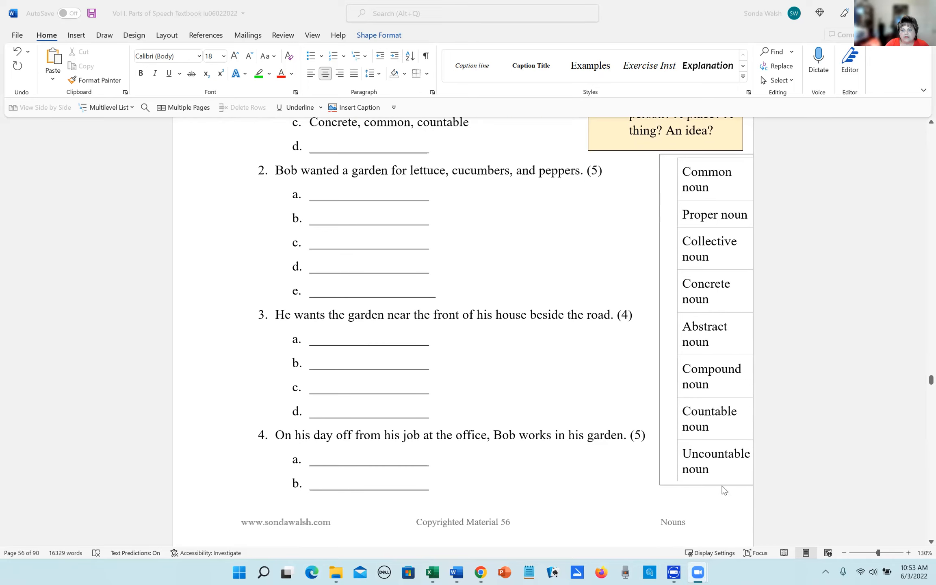
pyautogui.scroll(3)
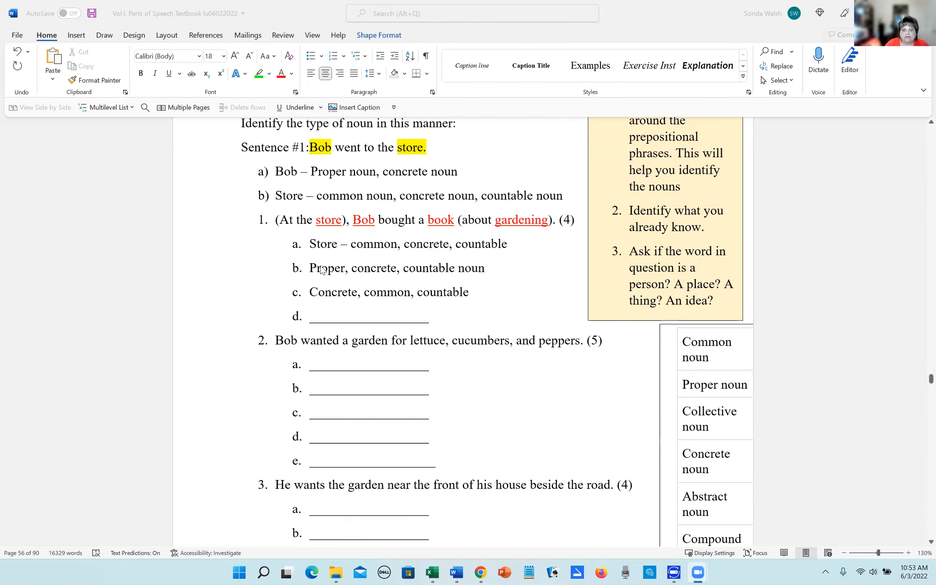
pyautogui.moveTo(422, 273)
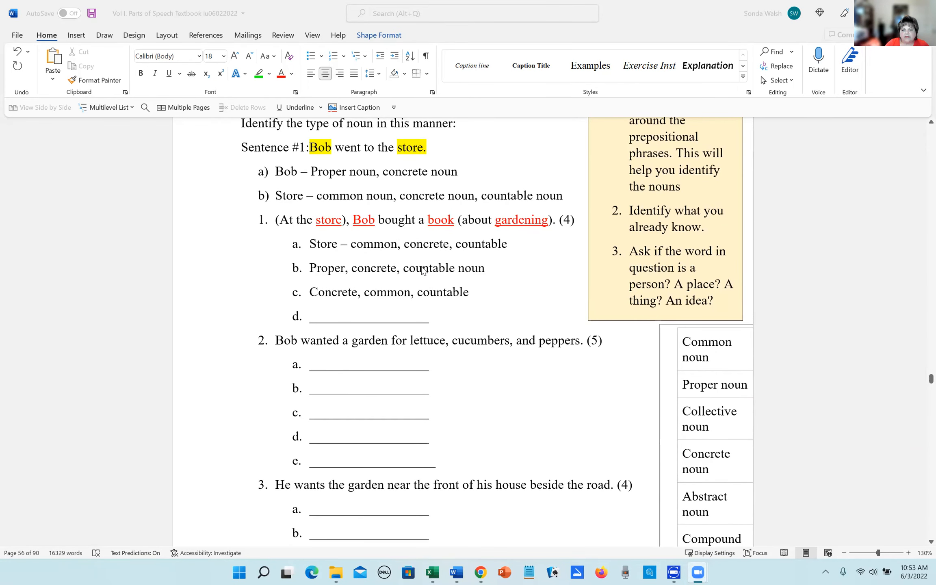
pyautogui.moveTo(365, 286)
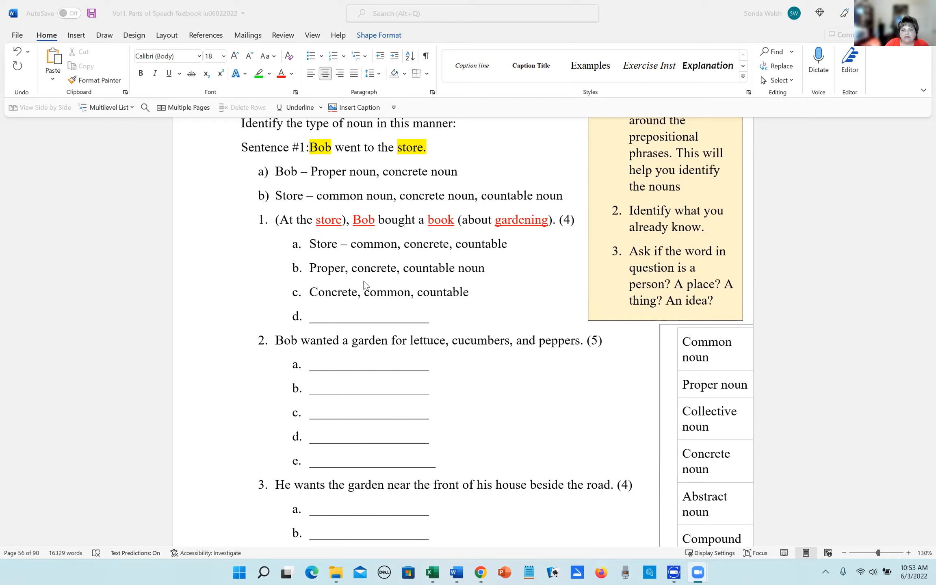
pyautogui.moveTo(384, 297)
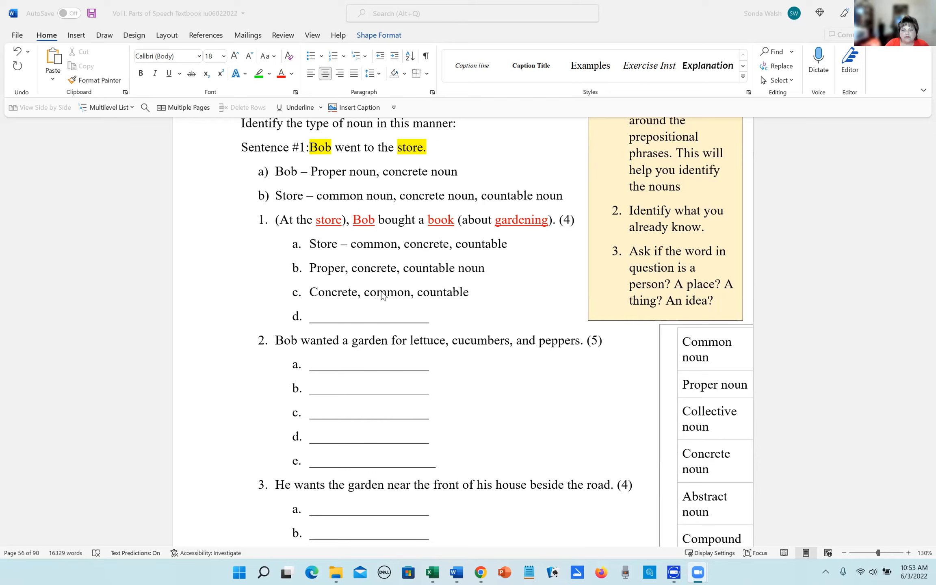
pyautogui.moveTo(329, 332)
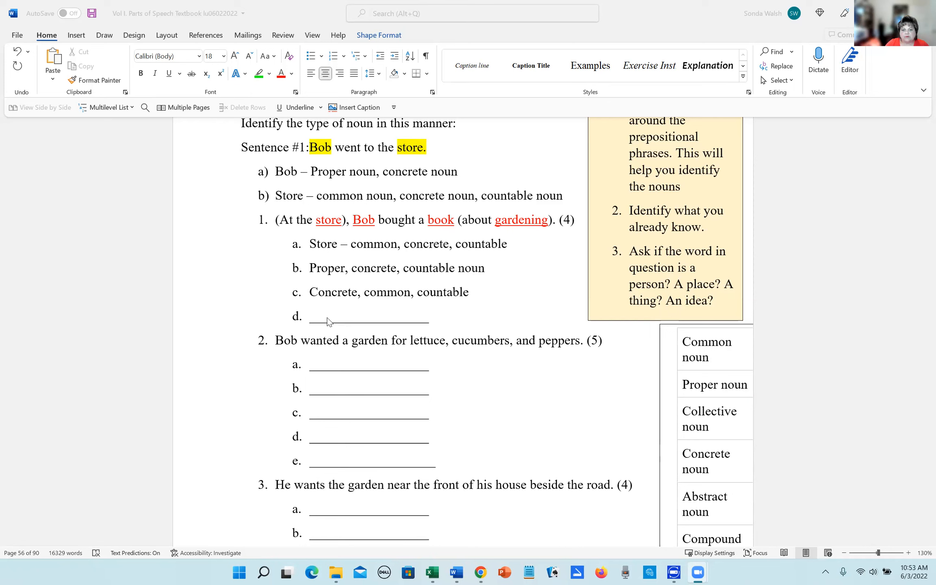
pyautogui.click(368, 320)
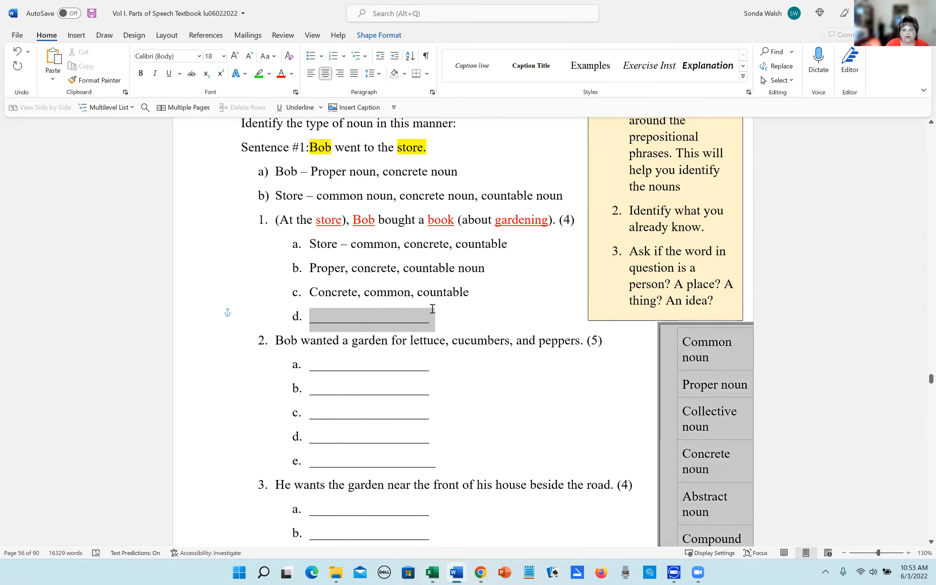
pyautogui.write('gard')
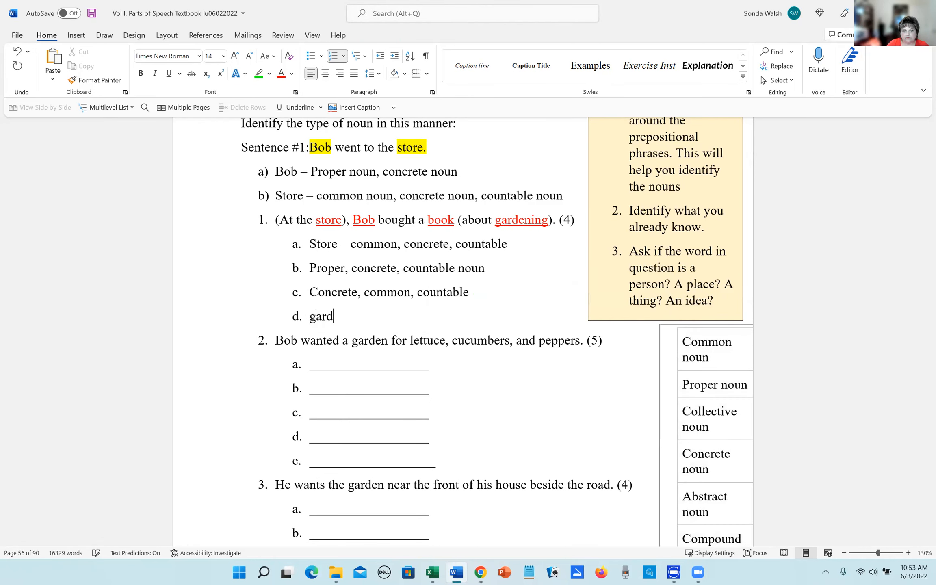
pyautogui.write('ening -')
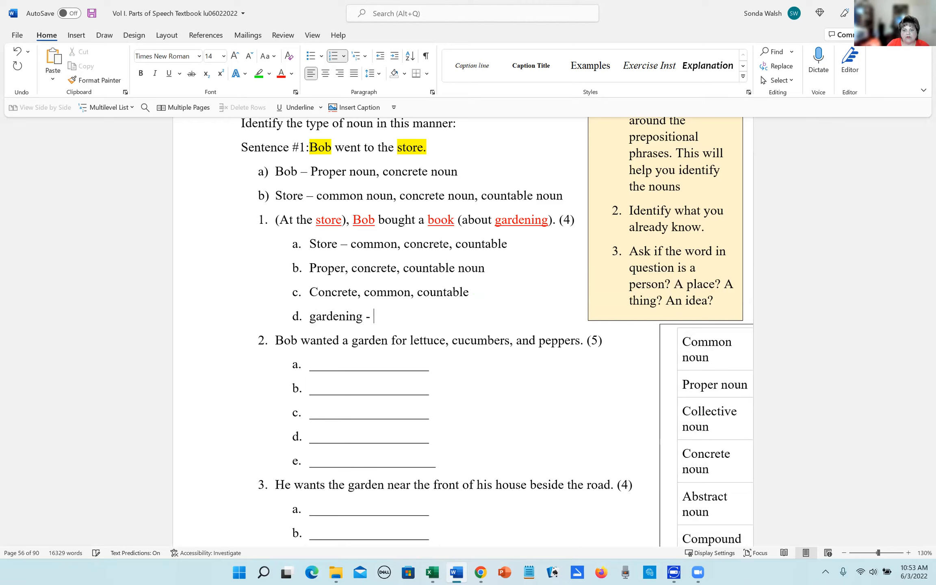
pyautogui.write('common')
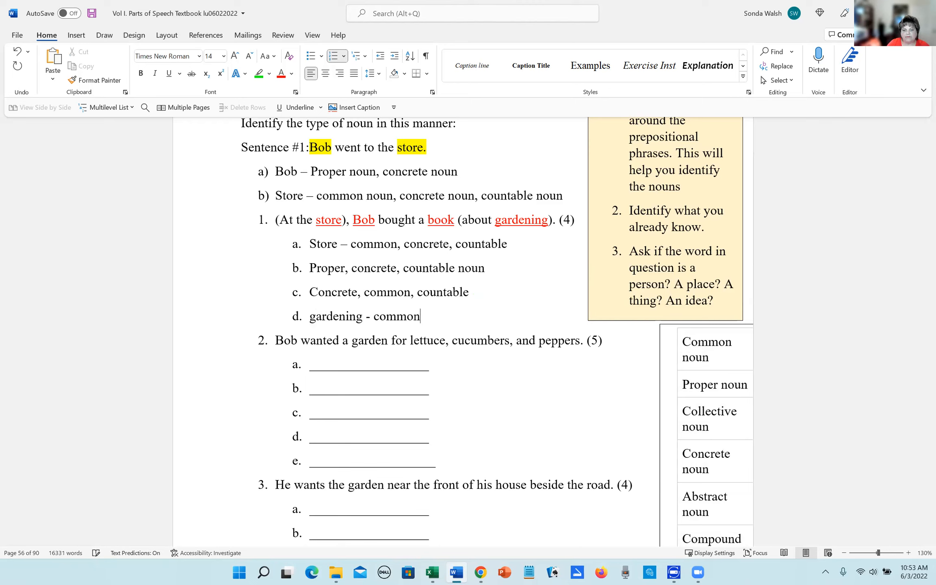
pyautogui.write(',')
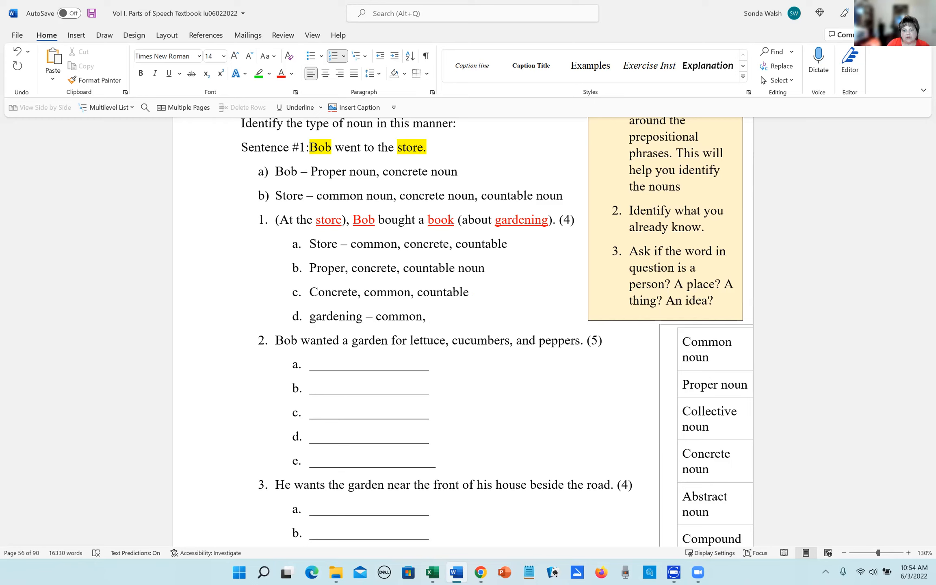
# Step: Add "gerund" after the comma so line d reads "gardening - common, gerund"
pyautogui.click(431, 317)
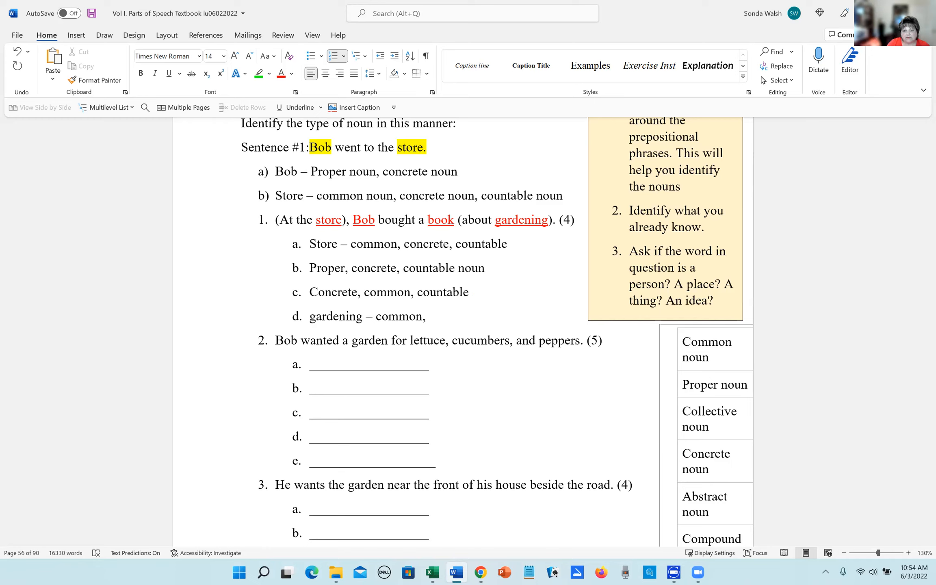
pyautogui.moveTo(551, 293)
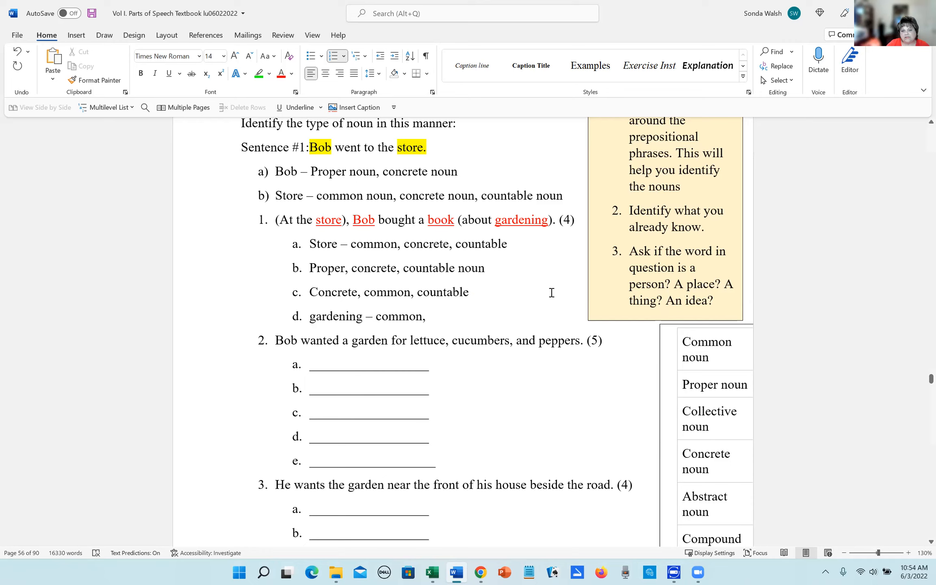
pyautogui.scroll(-3)
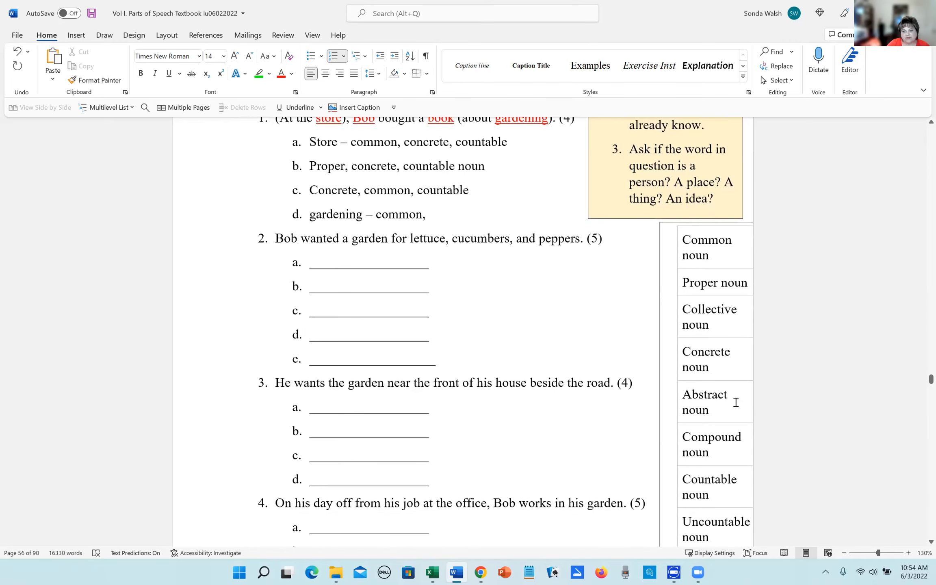
pyautogui.scroll(-3)
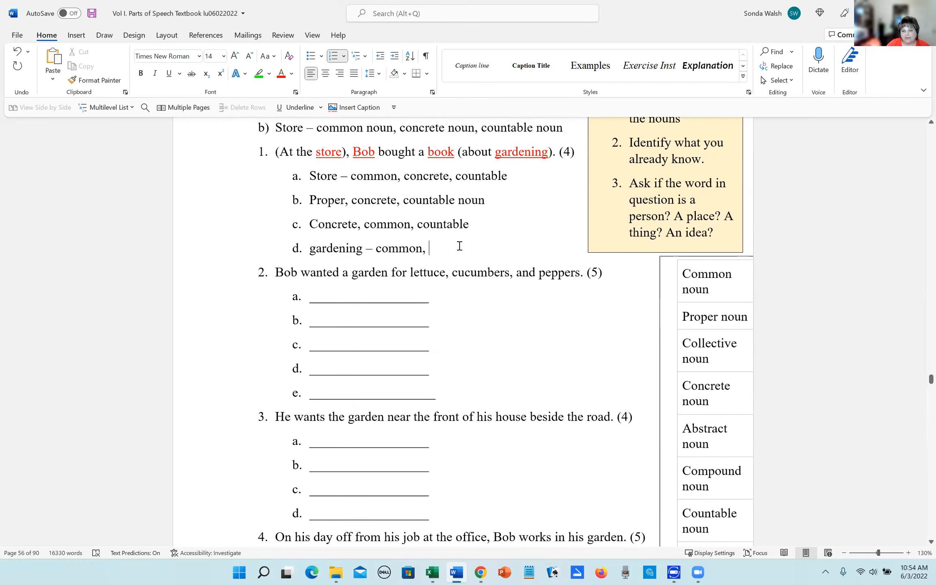
pyautogui.write('geru')
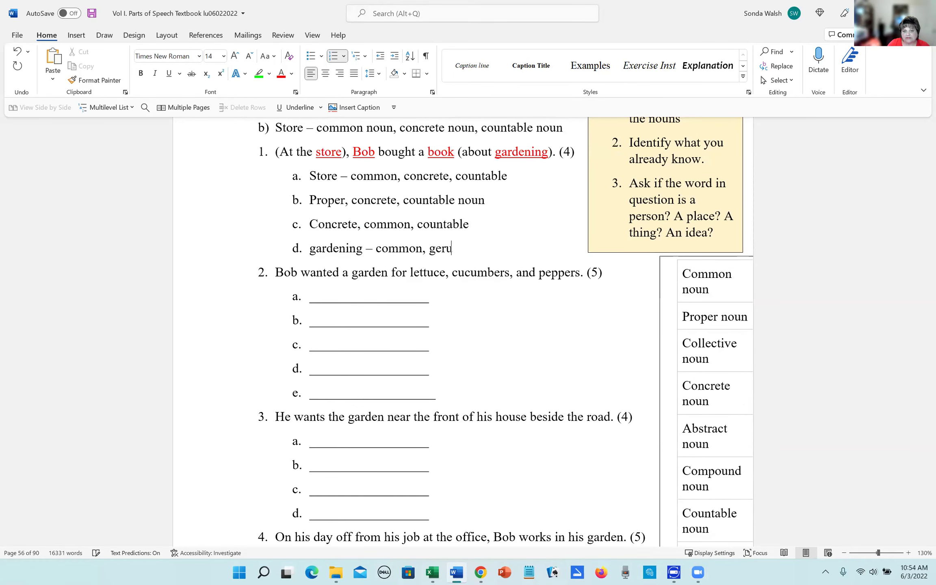
pyautogui.write('nd')
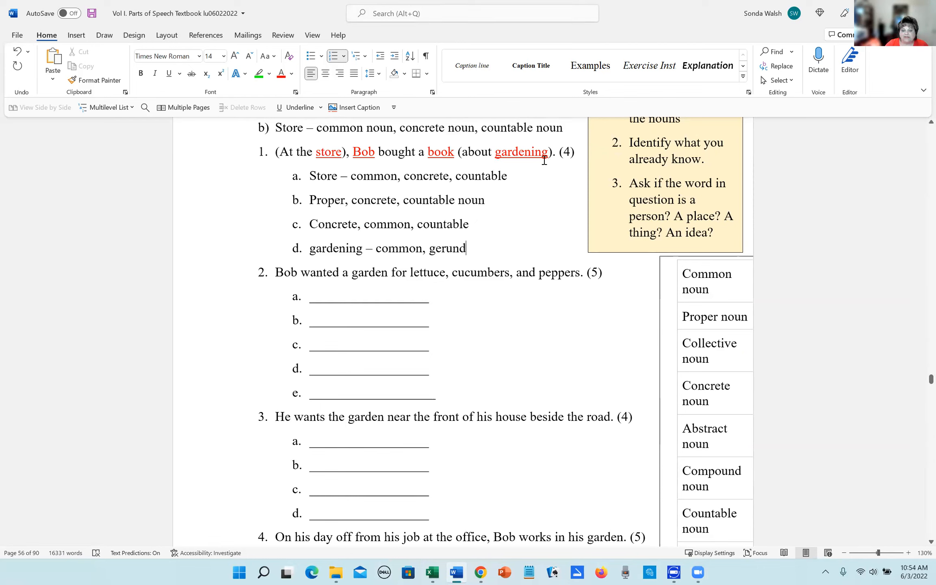
pyautogui.moveTo(548, 156)
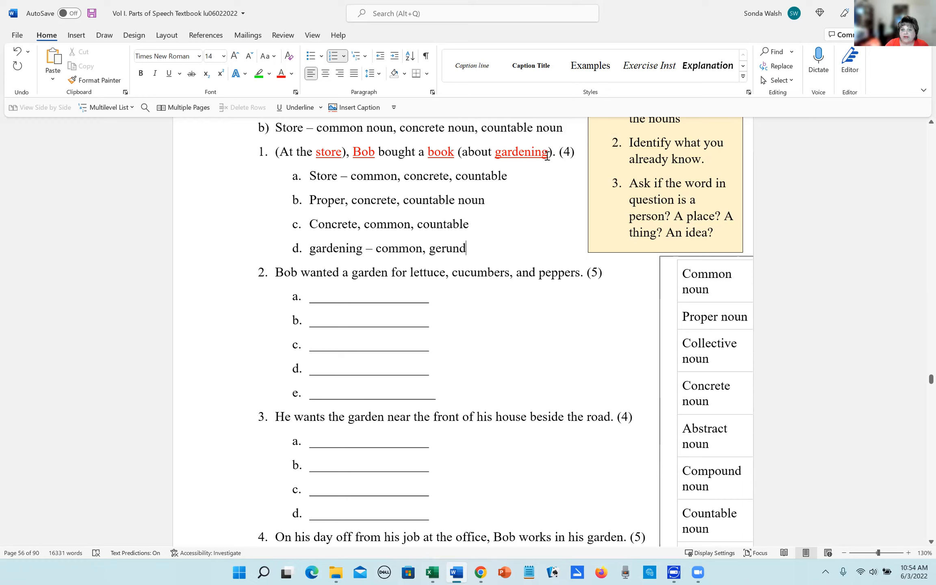
pyautogui.moveTo(545, 152)
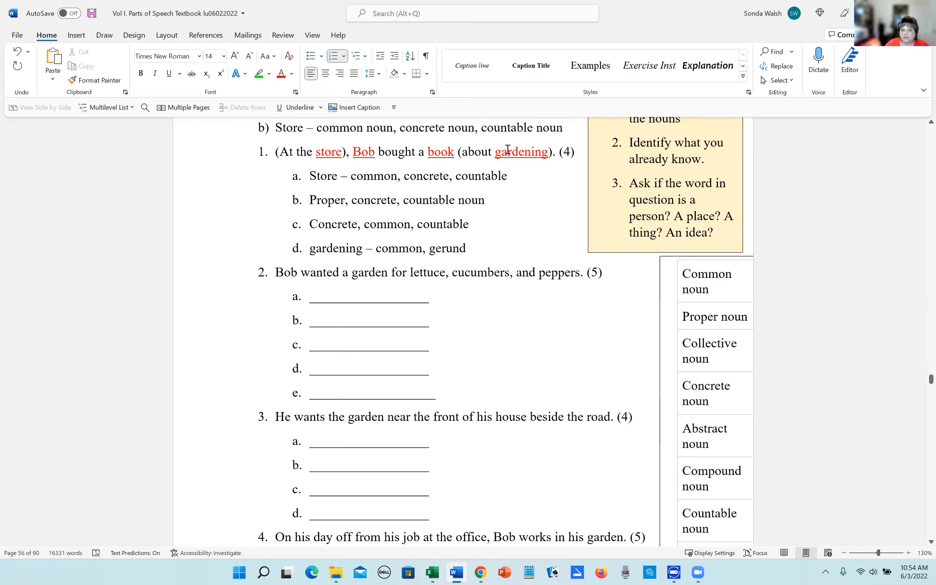
pyautogui.moveTo(486, 256)
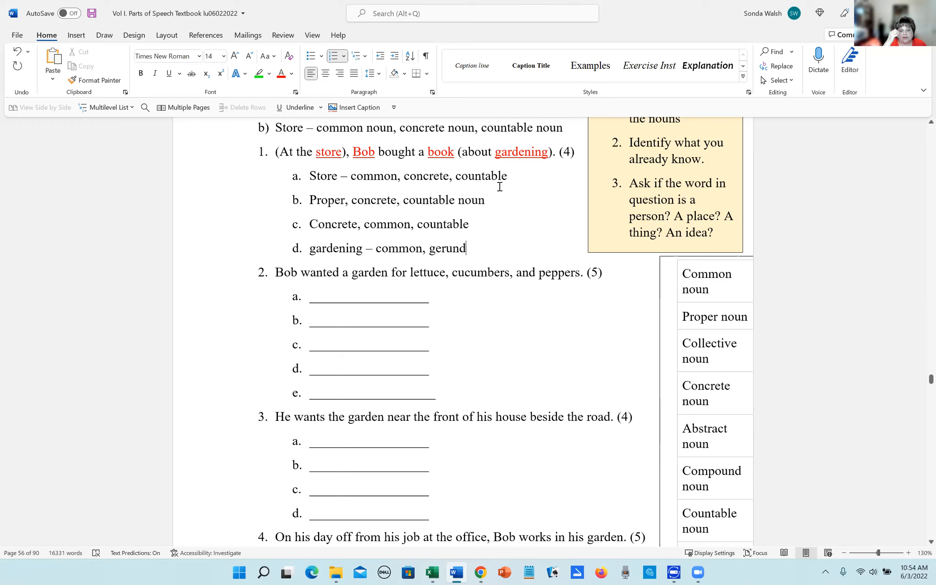
pyautogui.moveTo(532, 248)
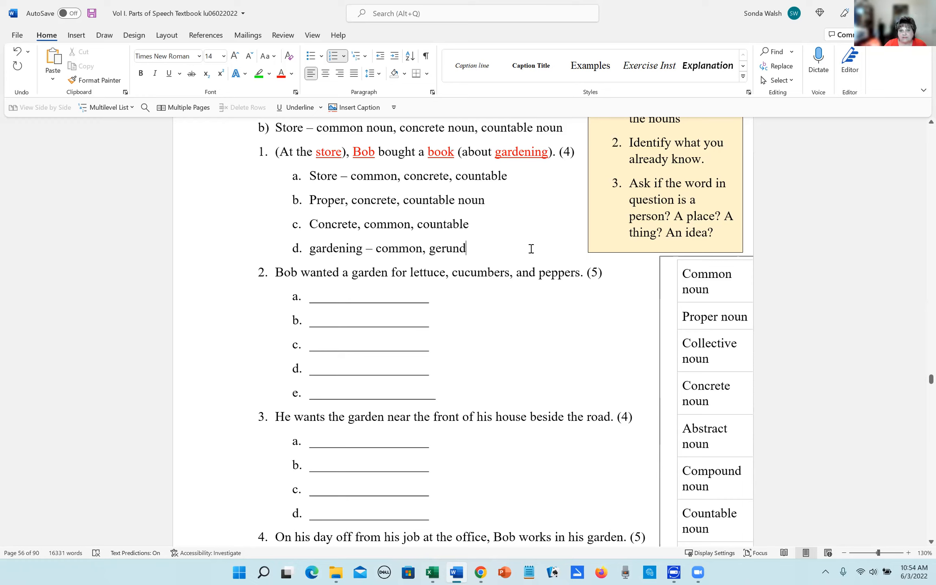
pyautogui.moveTo(419, 192)
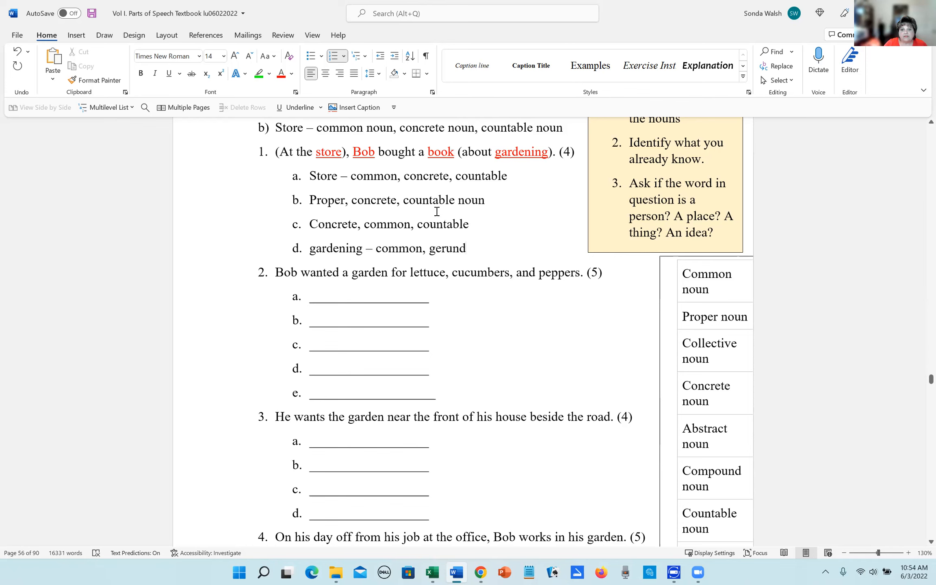
pyautogui.moveTo(652, 200)
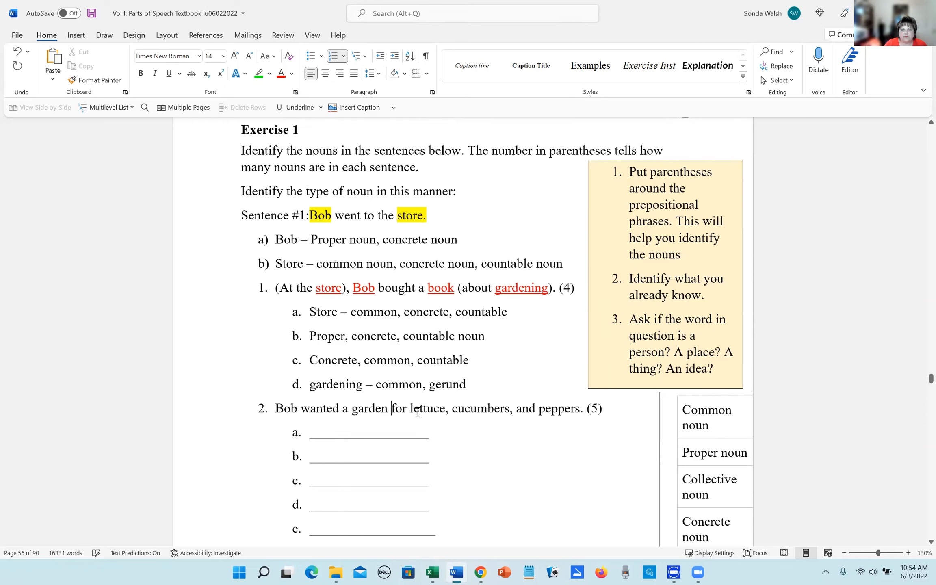
# Step: Insert the opening parenthesis before "for" in sentence 2's prepositional phrase
pyautogui.write('(')
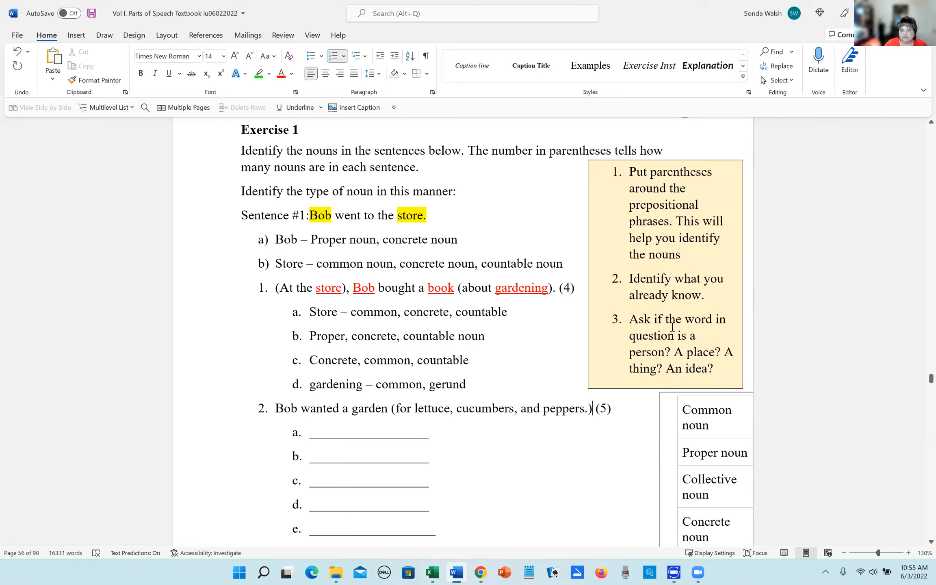
pyautogui.moveTo(471, 414)
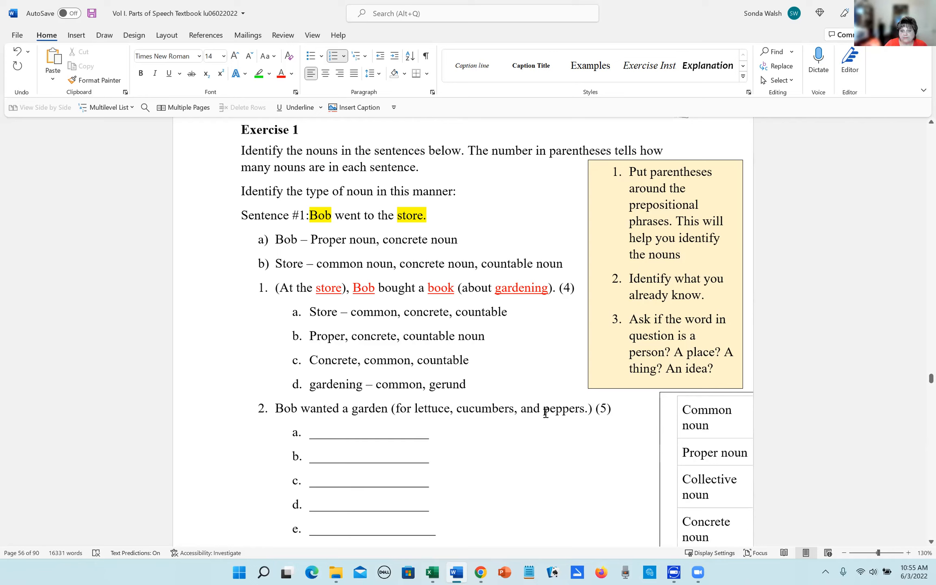
# Step: Color peppers, cucumbers, lettuce and garden red in sentence 2
pyautogui.doubleClick(562, 408)
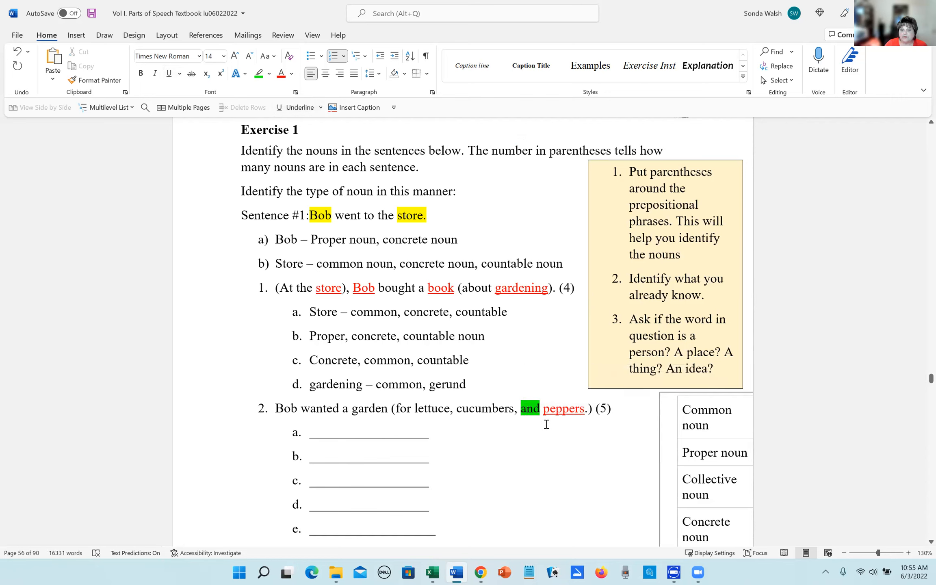
pyautogui.moveTo(508, 420)
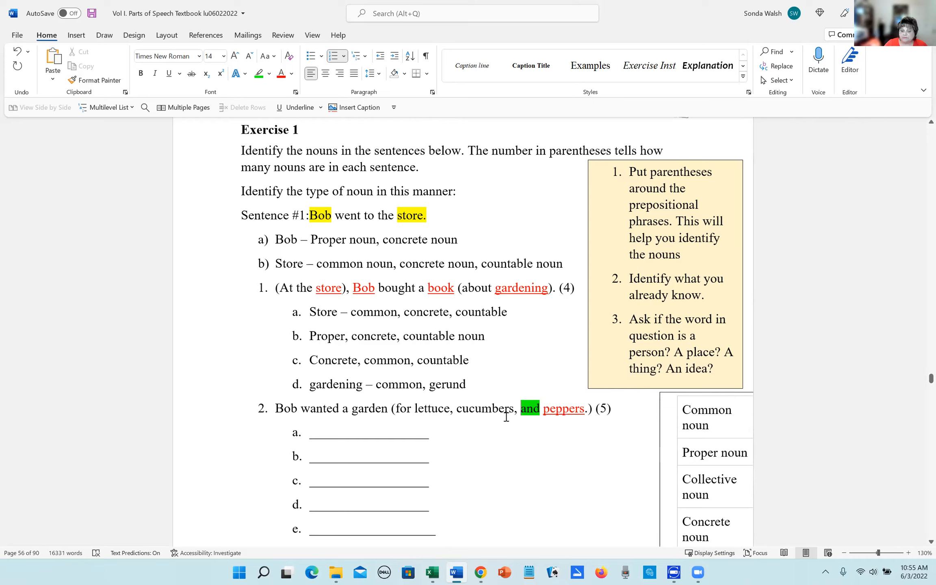
pyautogui.moveTo(491, 414)
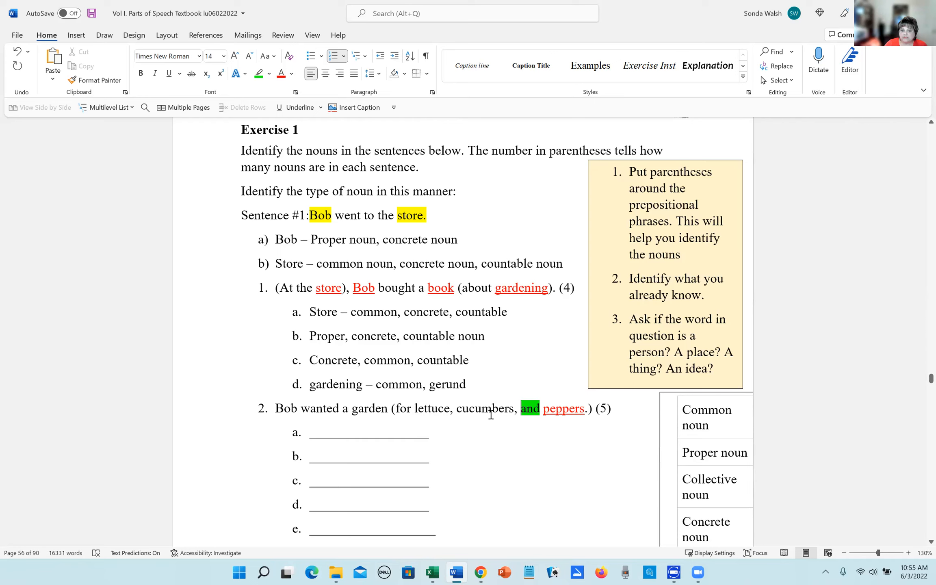
pyautogui.moveTo(501, 407)
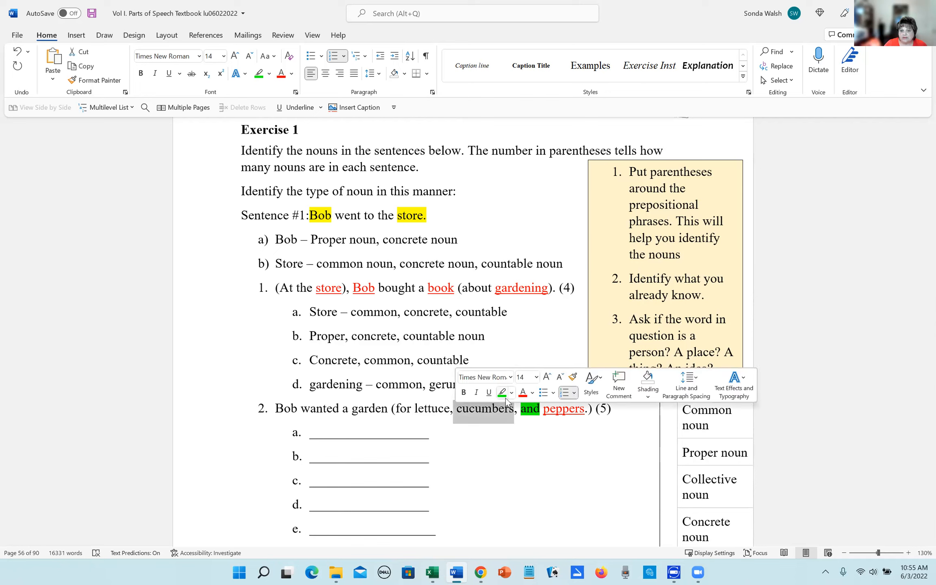
pyautogui.click(502, 392)
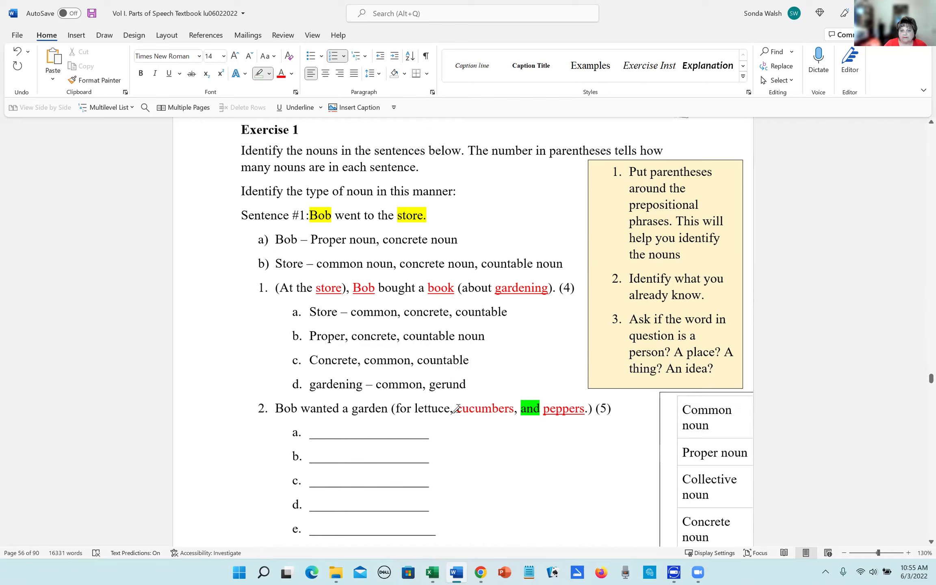
pyautogui.click(270, 74)
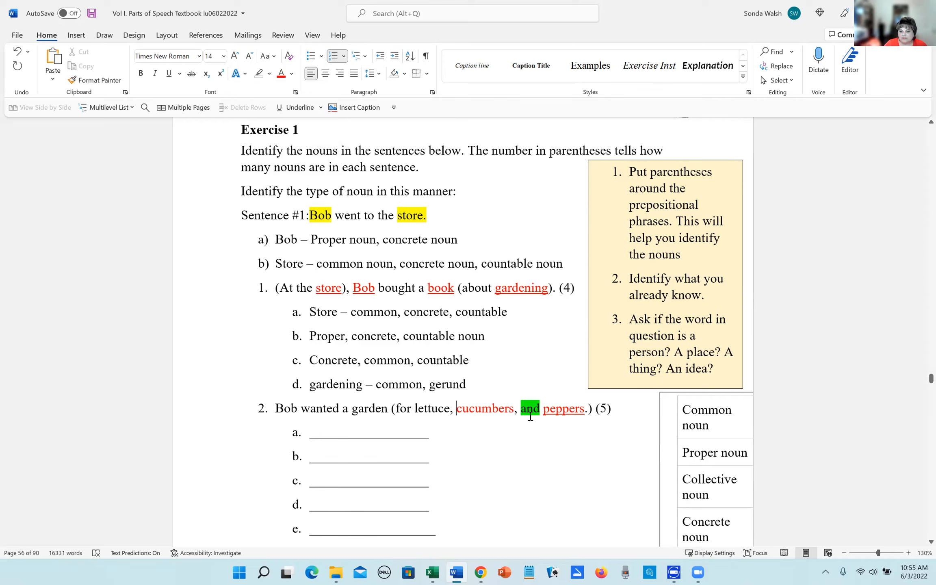
pyautogui.doubleClick(484, 408)
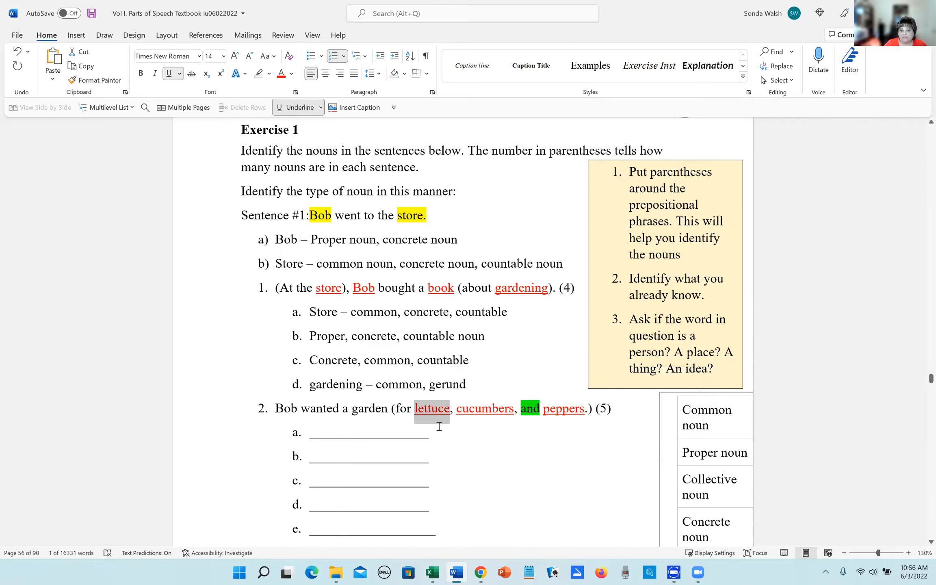
pyautogui.moveTo(479, 431)
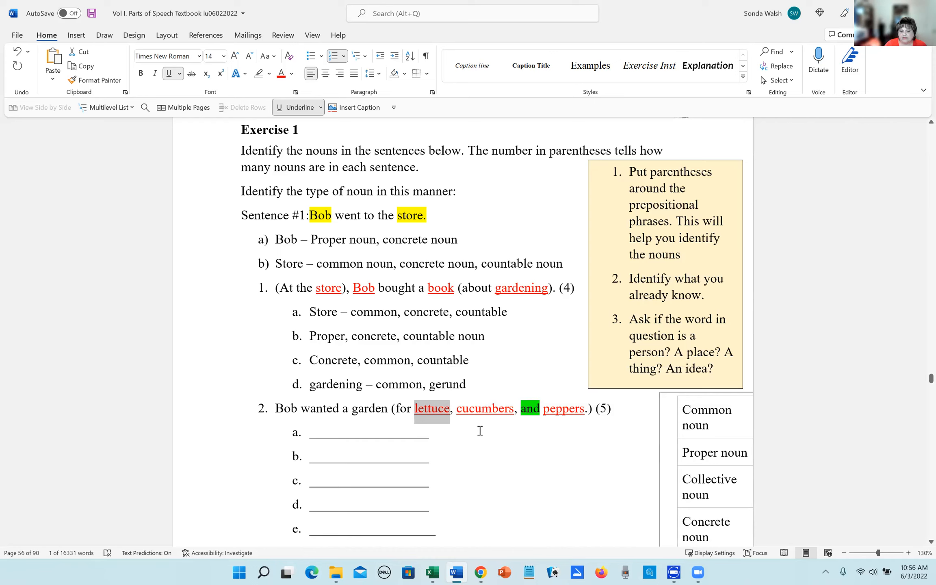
pyautogui.moveTo(284, 413)
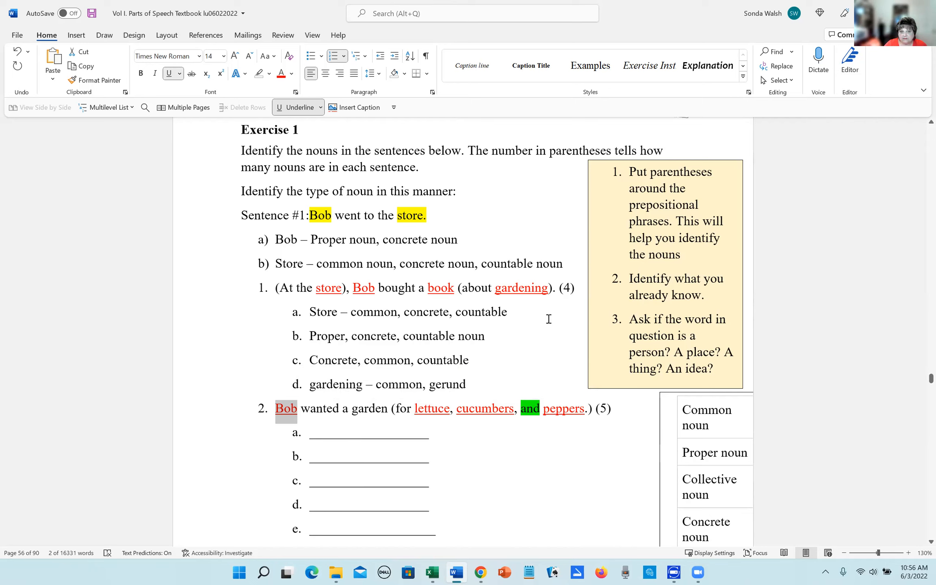
pyautogui.moveTo(356, 411)
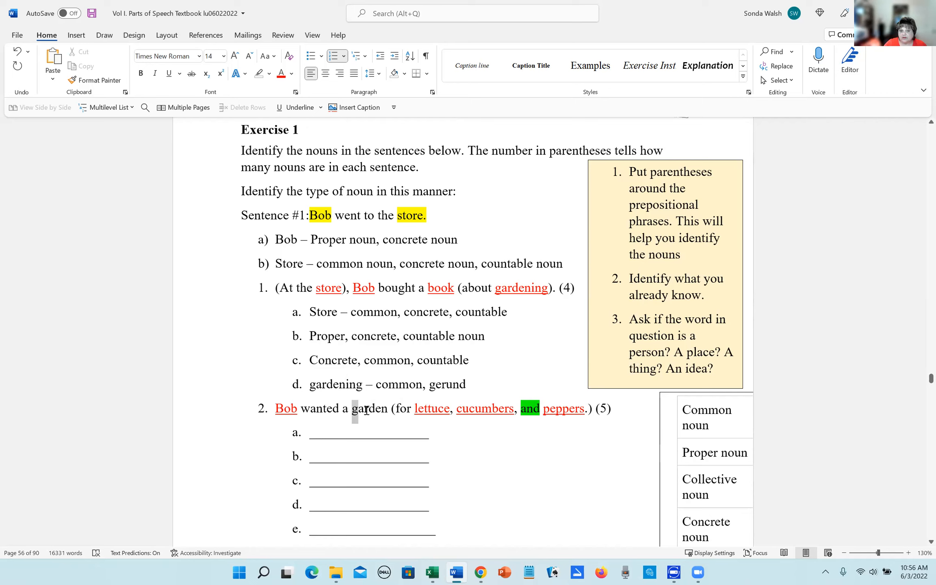
pyautogui.doubleClick(366, 409)
pyautogui.write('Proper')
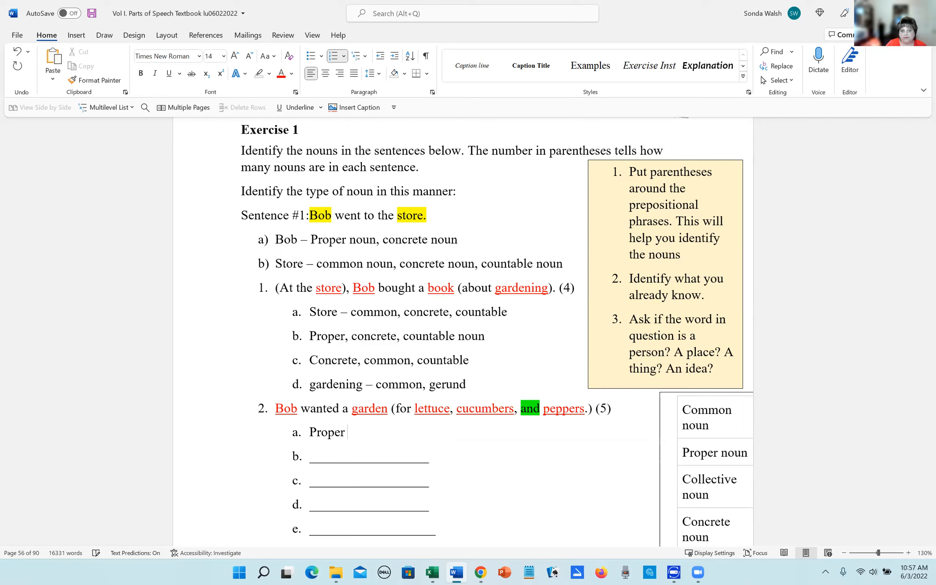
# Step: Finish line a with "noun, concrete" and fill line b with "Common concrete, countable"
pyautogui.write('noun, concrete noun')
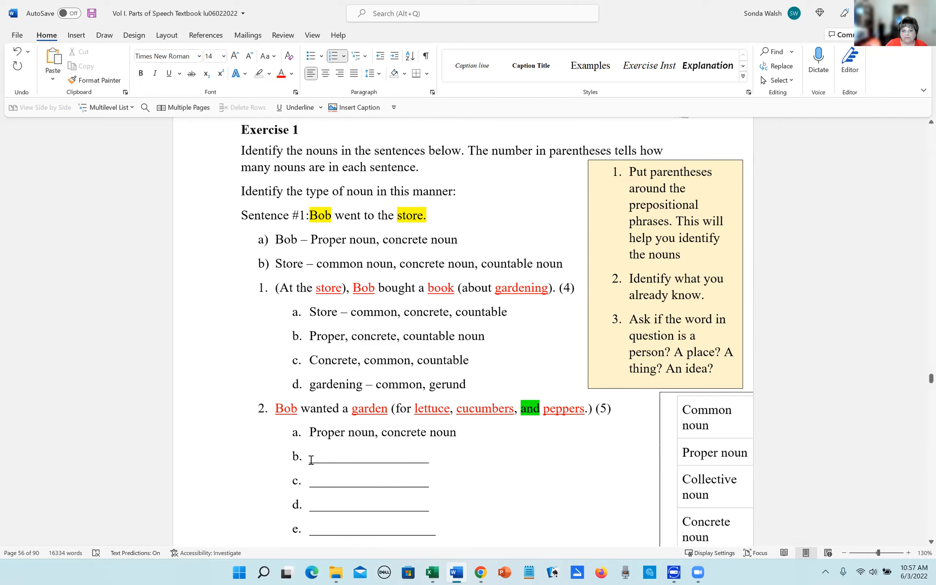
pyautogui.moveTo(311, 458); pyautogui.dragTo(429, 458)
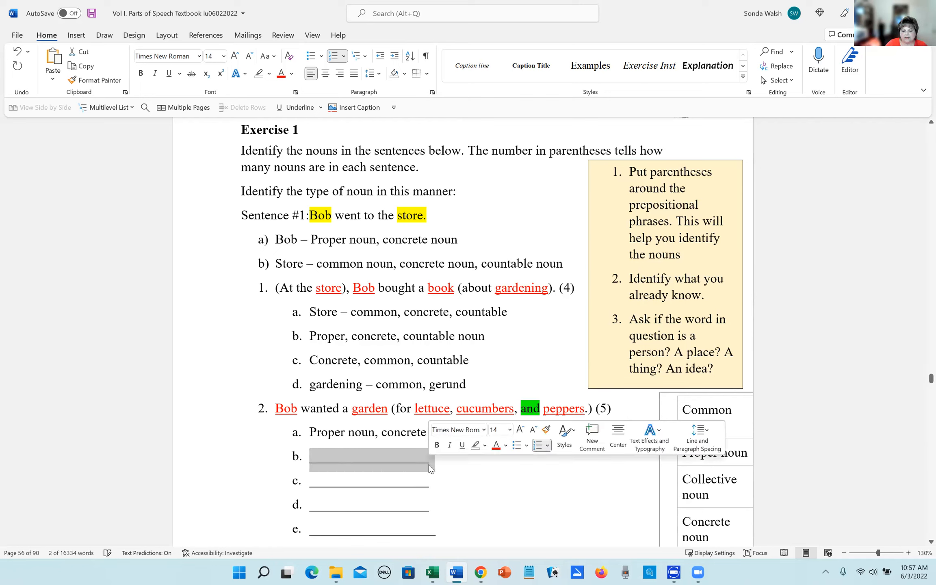
pyautogui.write('Common,')
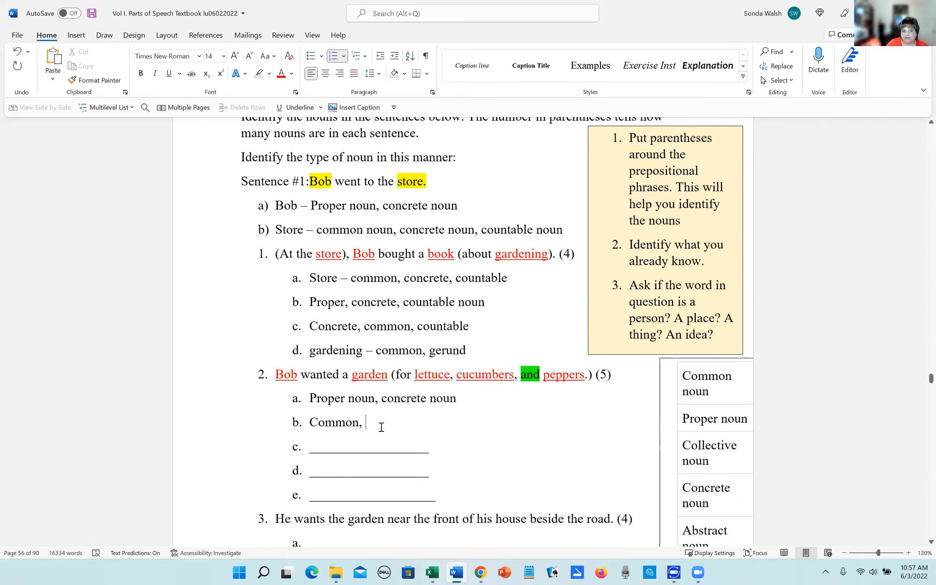
pyautogui.write('concre')
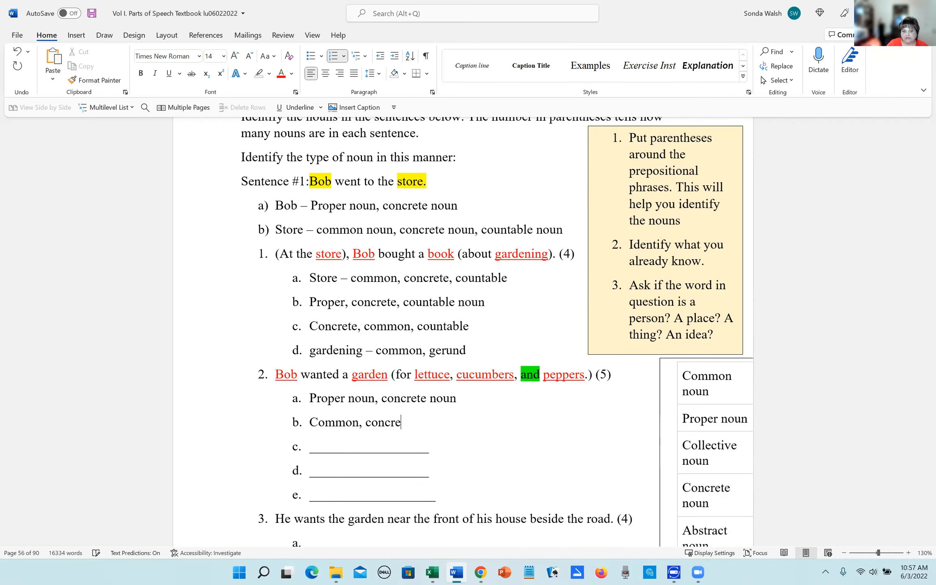
pyautogui.write('te,')
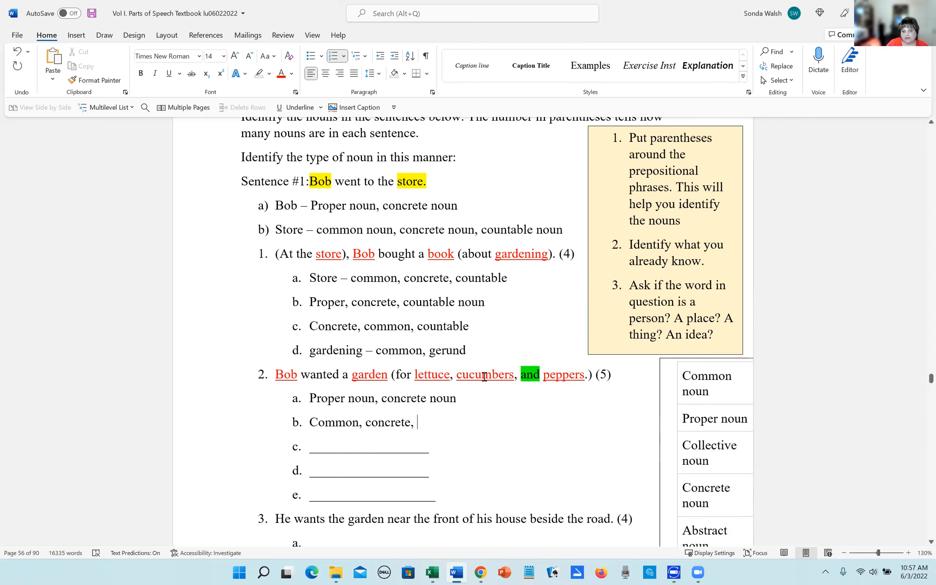
pyautogui.scroll(-3)
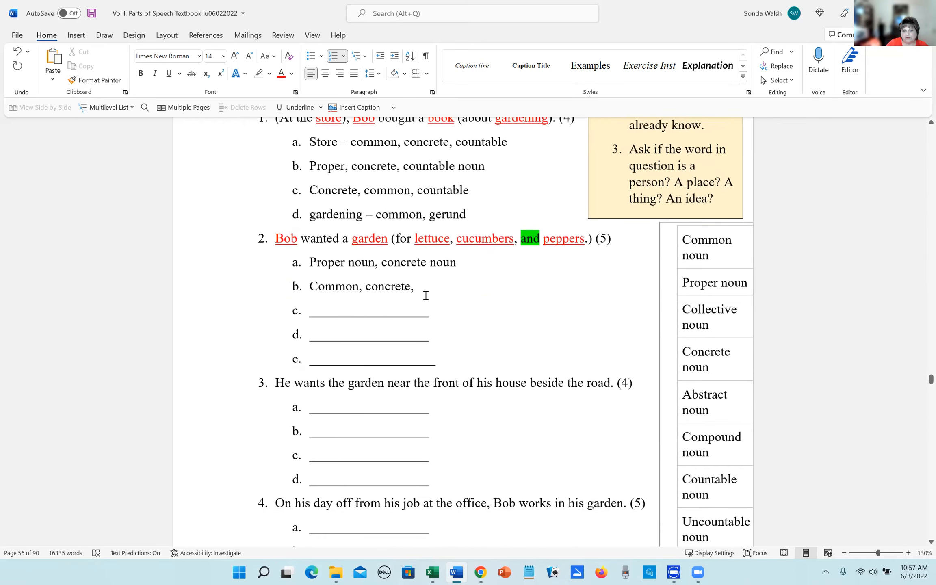
pyautogui.write('cou')
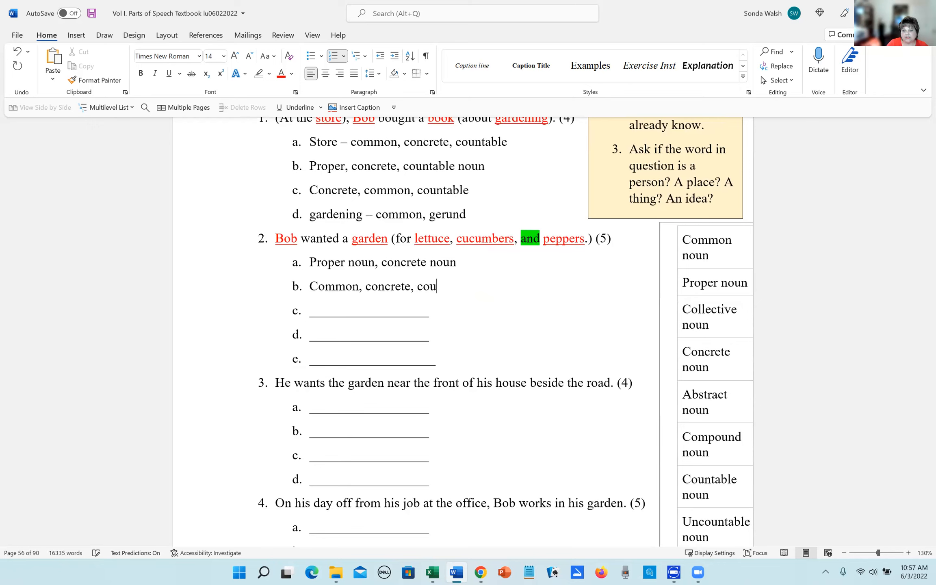
pyautogui.write('ntable')
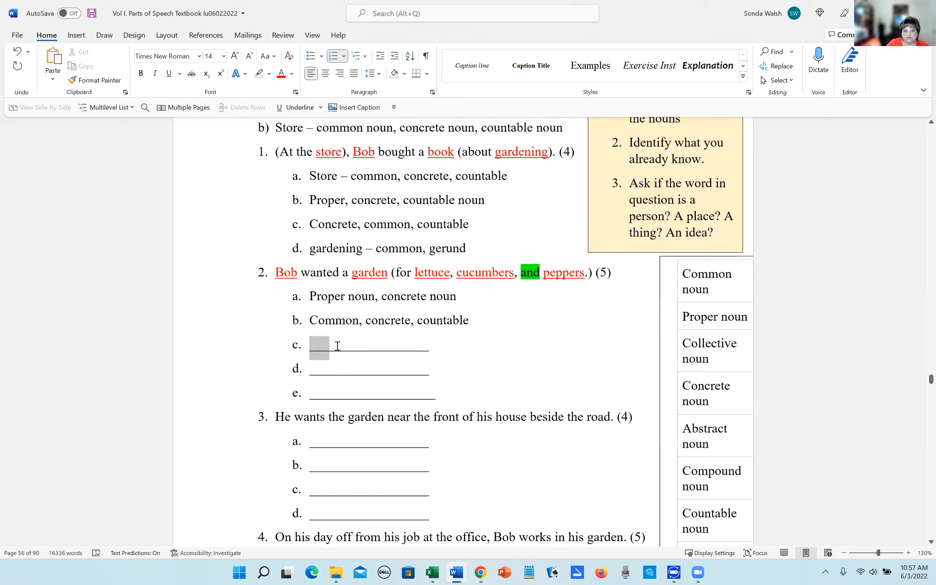
# Step: Replace line c's blank with "Common, uncountable, concrete"
pyautogui.moveTo(309, 345); pyautogui.dragTo(429, 345)
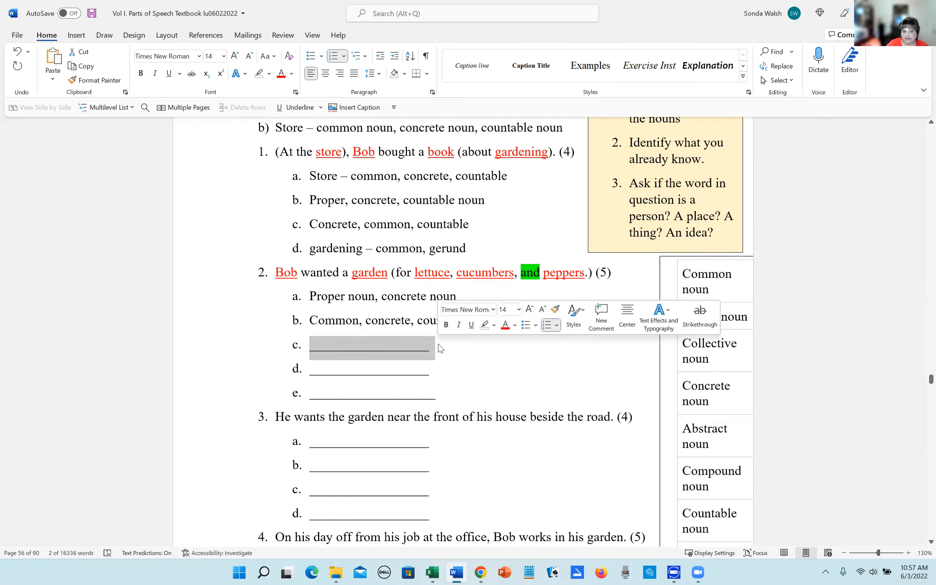
pyautogui.press('Delete')
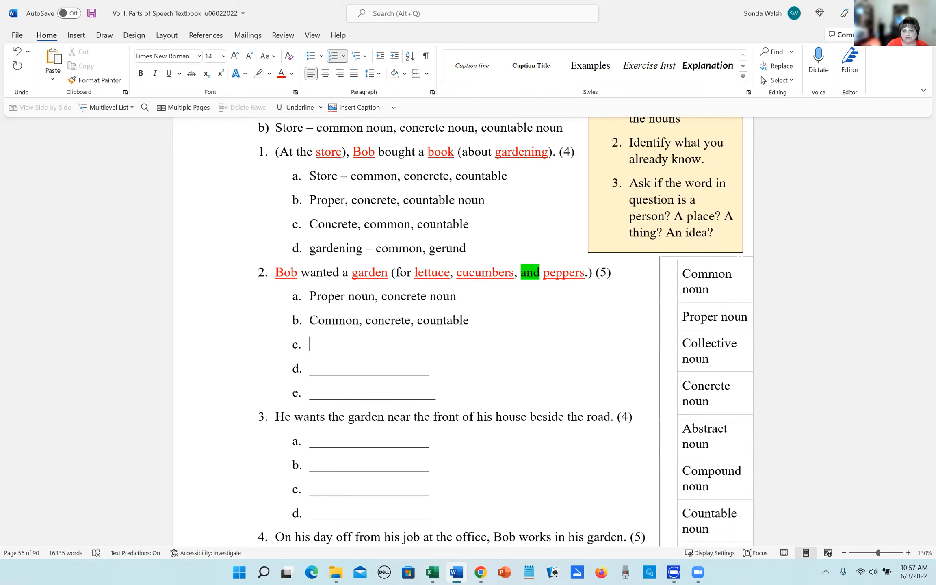
pyautogui.write('Common,')
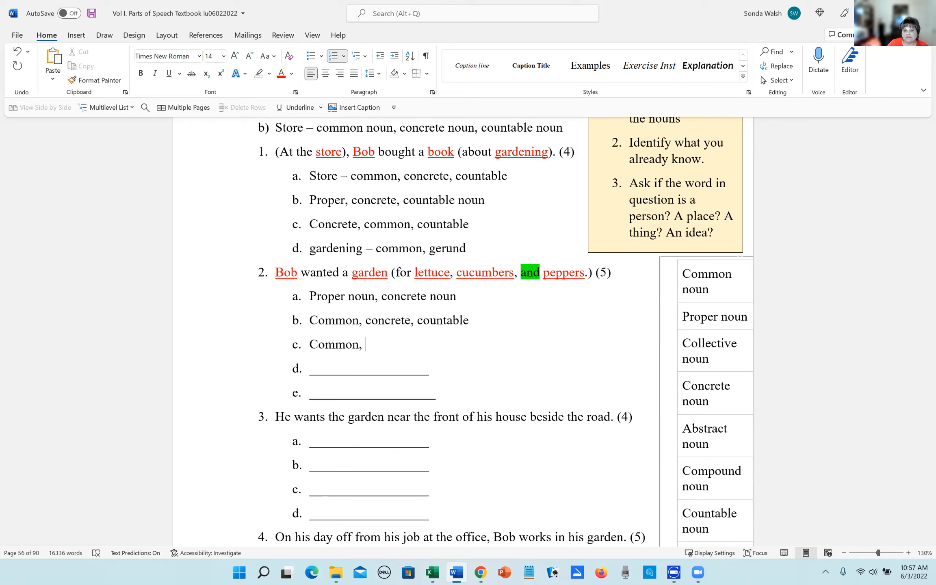
pyautogui.write('un')
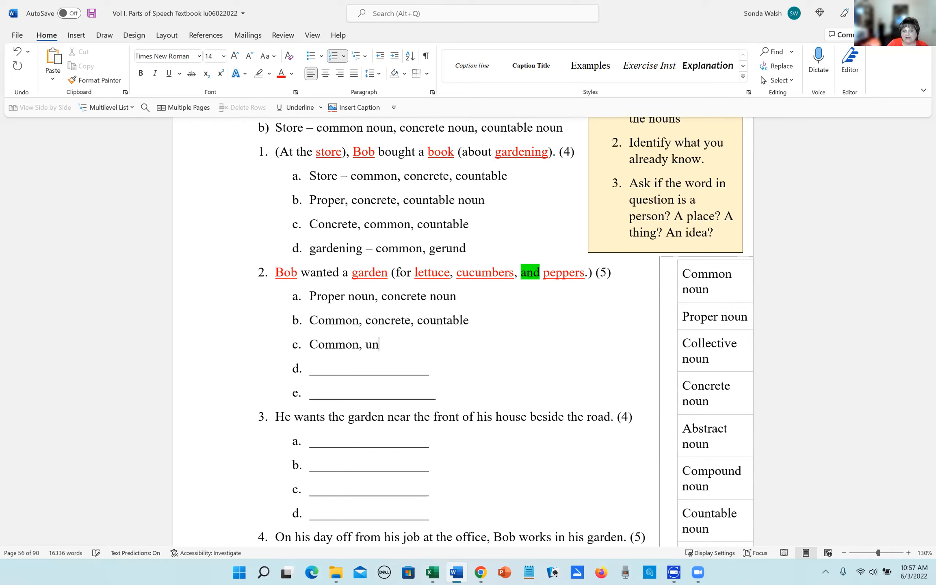
pyautogui.write('countable,')
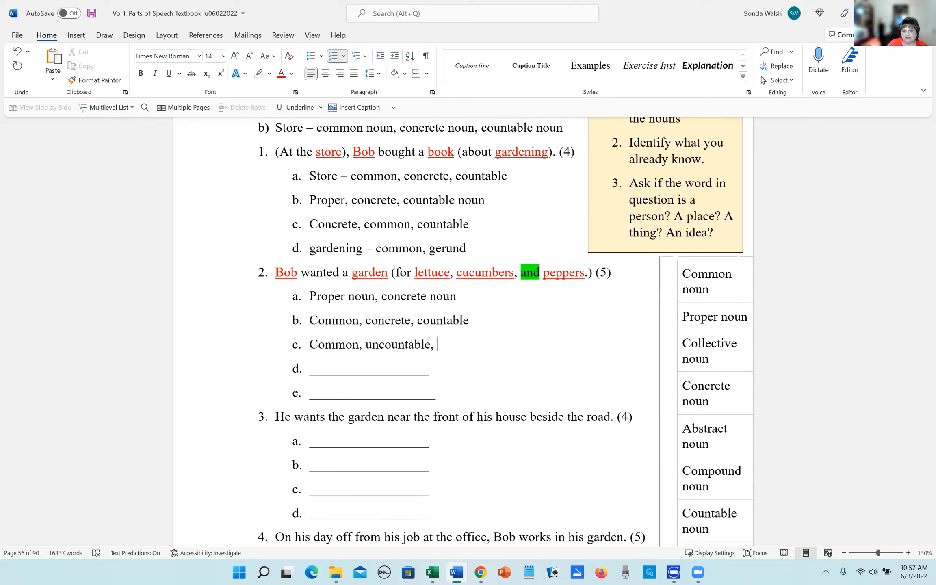
pyautogui.write('concr')
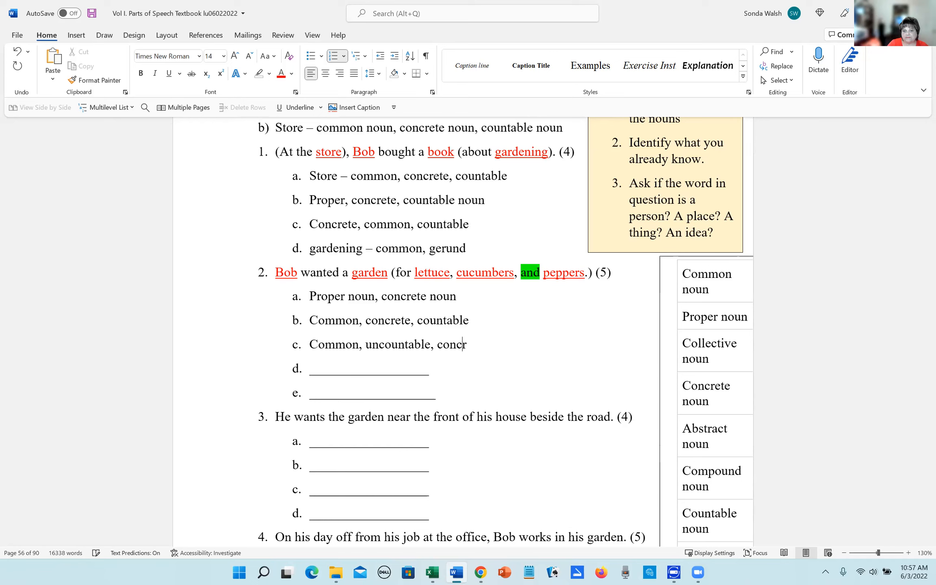
pyautogui.write('ete')
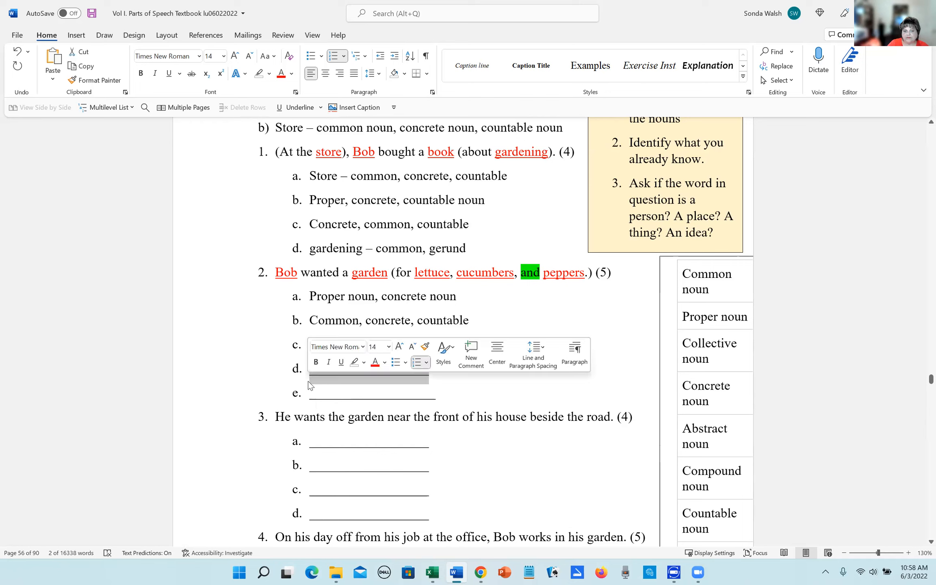
pyautogui.write('Common, uncountable, concrete')
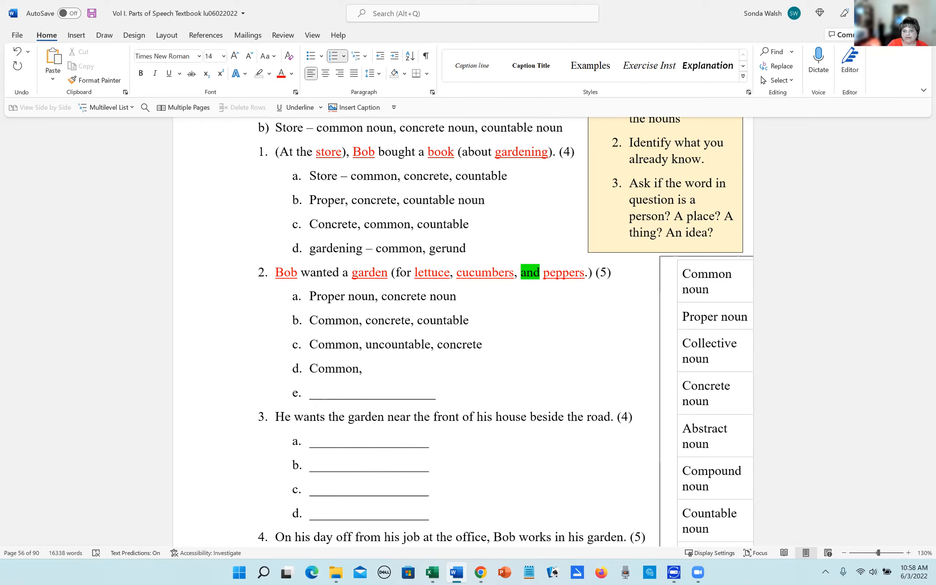
# Step: Complete line d with "concrete, countable" and paste the same answer onto line e
pyautogui.click(365, 369)
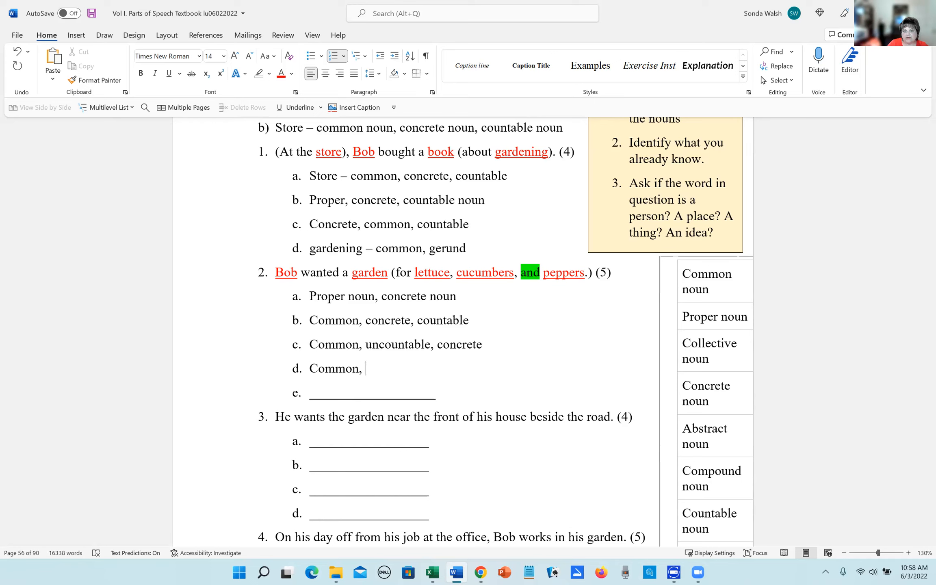
pyautogui.write('concrete,')
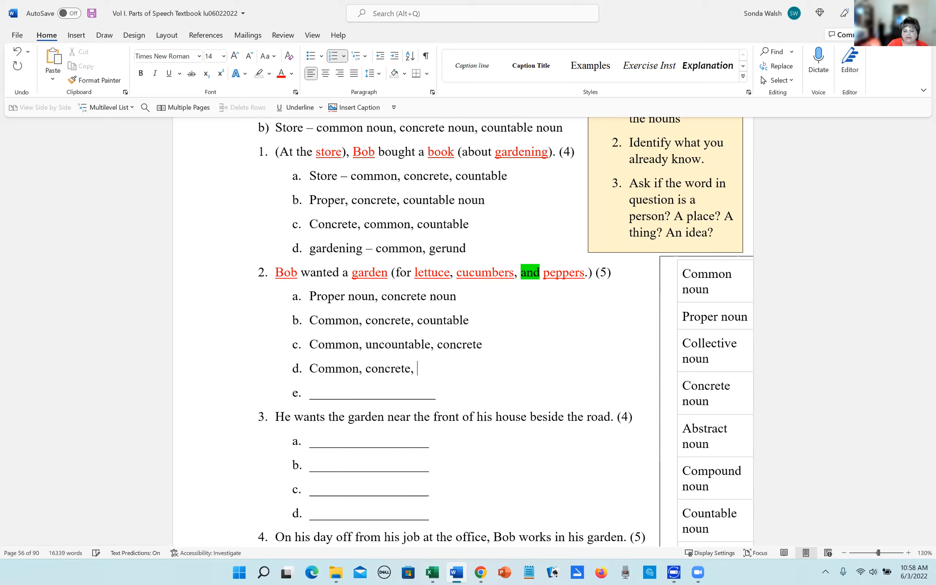
pyautogui.write('counta')
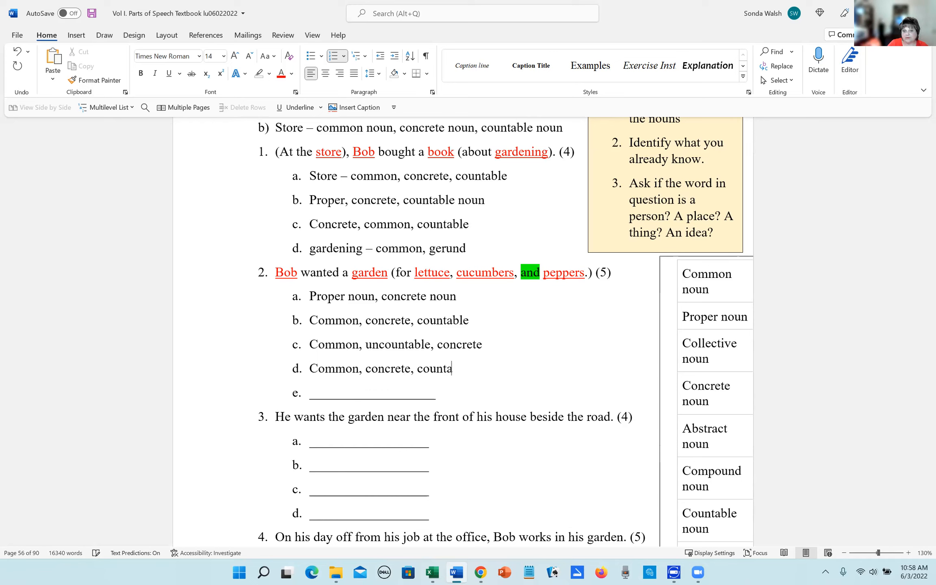
pyautogui.write('ble')
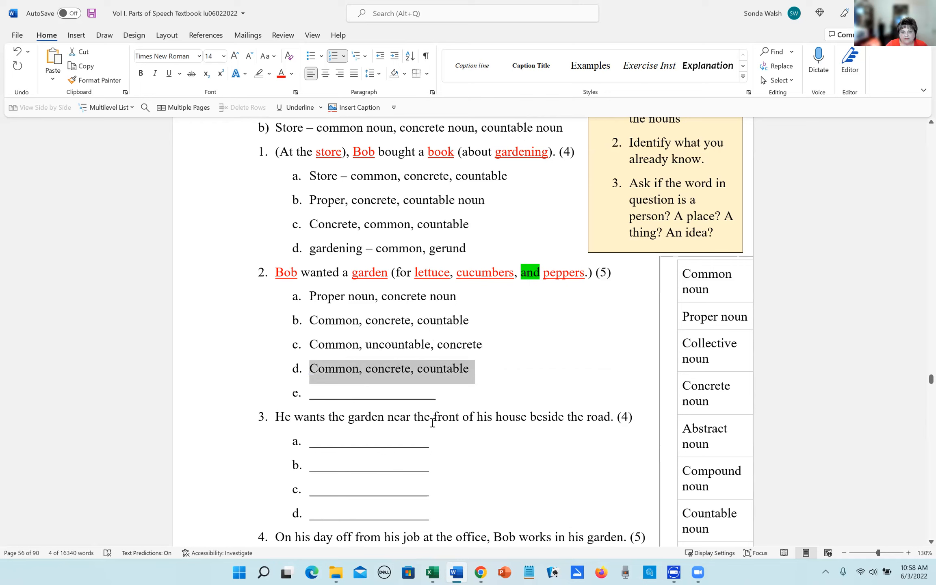
pyautogui.click(369, 396)
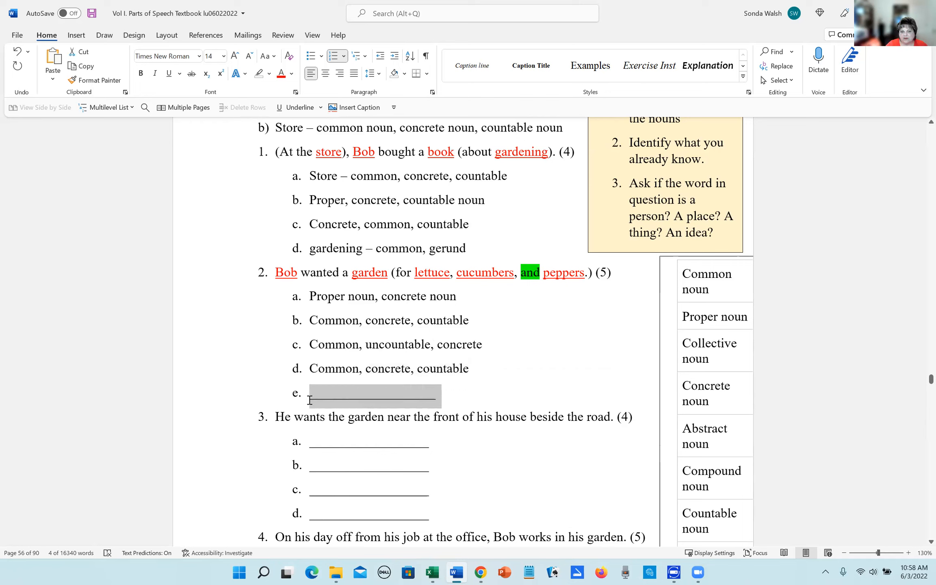
pyautogui.press('ctrl+v')
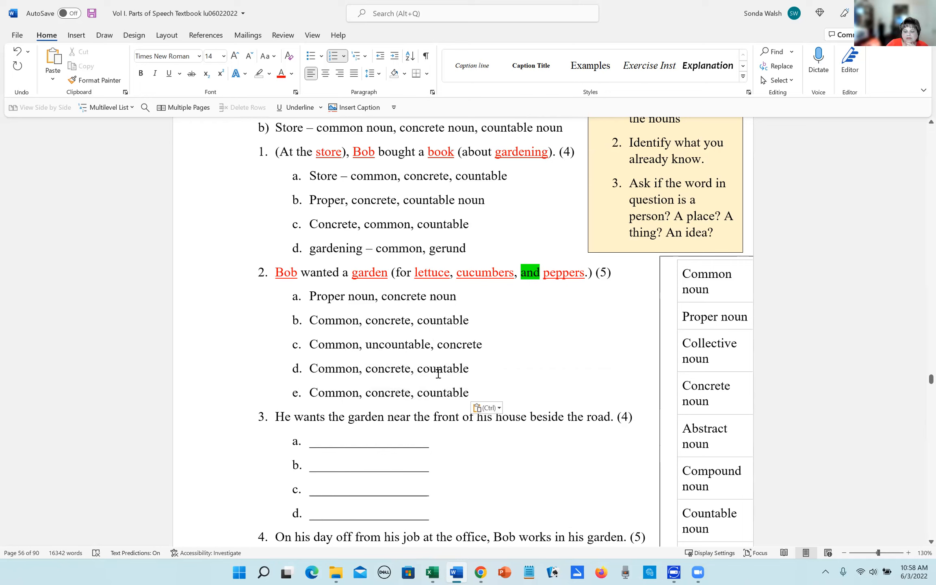
pyautogui.scroll(-3)
pyautogui.write('(')
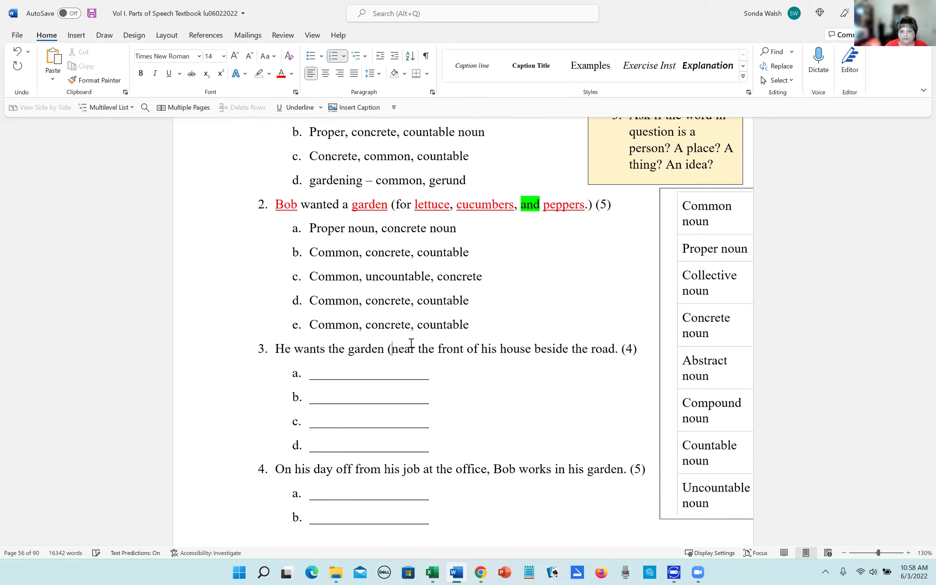
pyautogui.moveTo(465, 349)
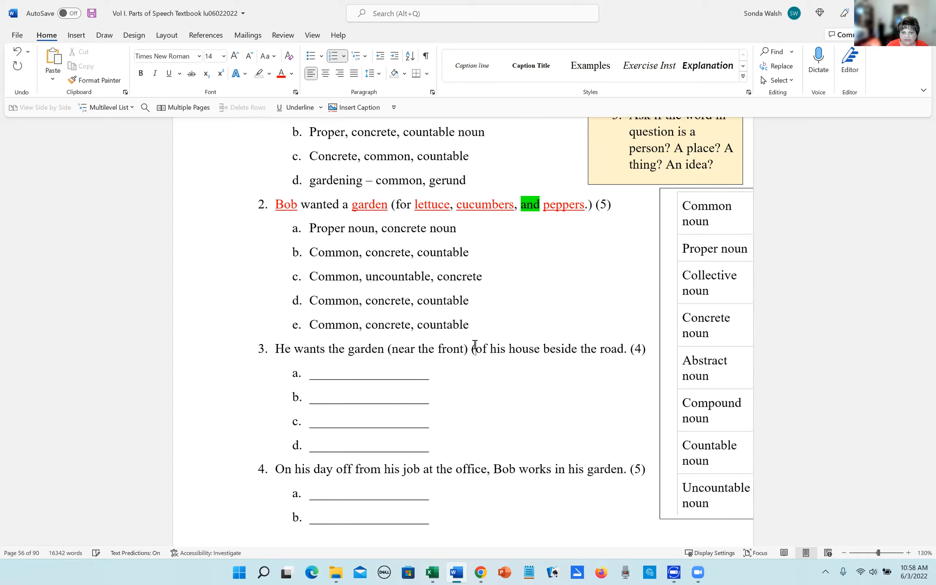
# Step: Bracket sentence 3's next prepositional phrase and make road and house red
pyautogui.click(537, 348)
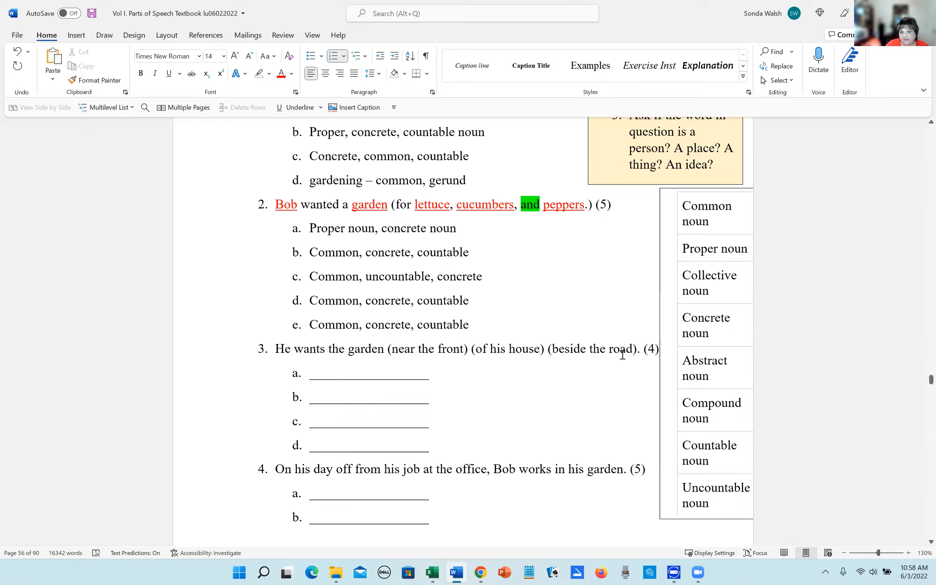
pyautogui.doubleClick(619, 350)
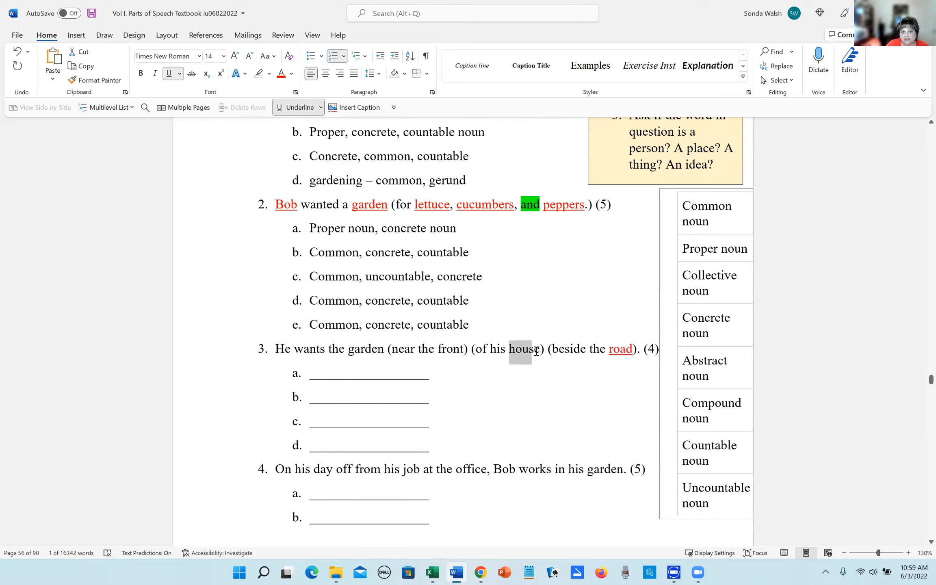
pyautogui.doubleClick(521, 349)
pyautogui.write('5')
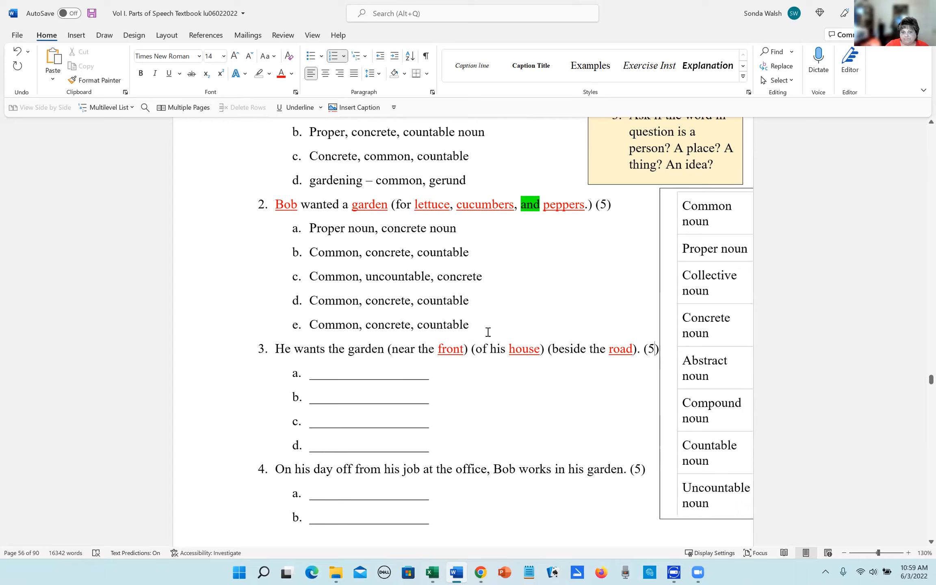
pyautogui.moveTo(694, 360)
pyautogui.write('4')
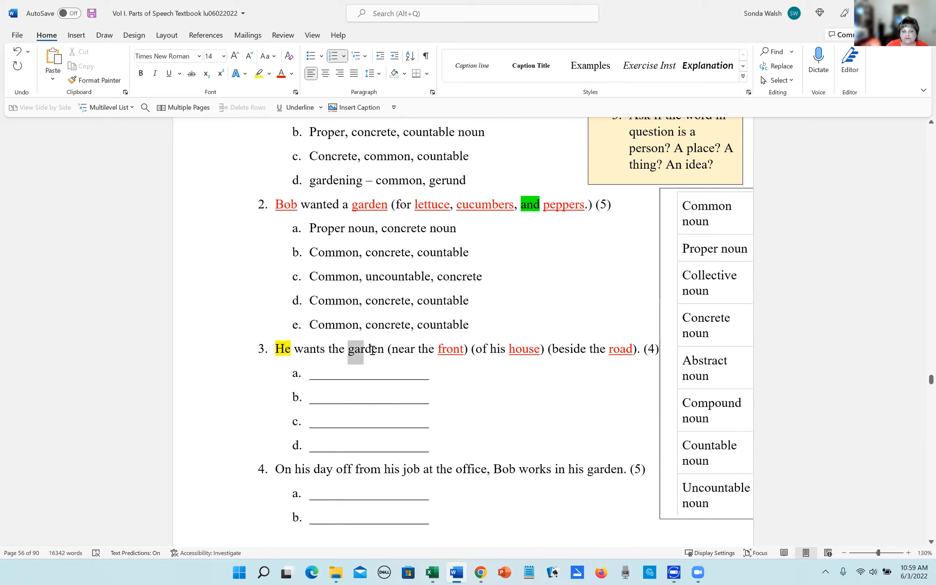
# Step: Color the word garden red in sentence 3
pyautogui.doubleClick(366, 349)
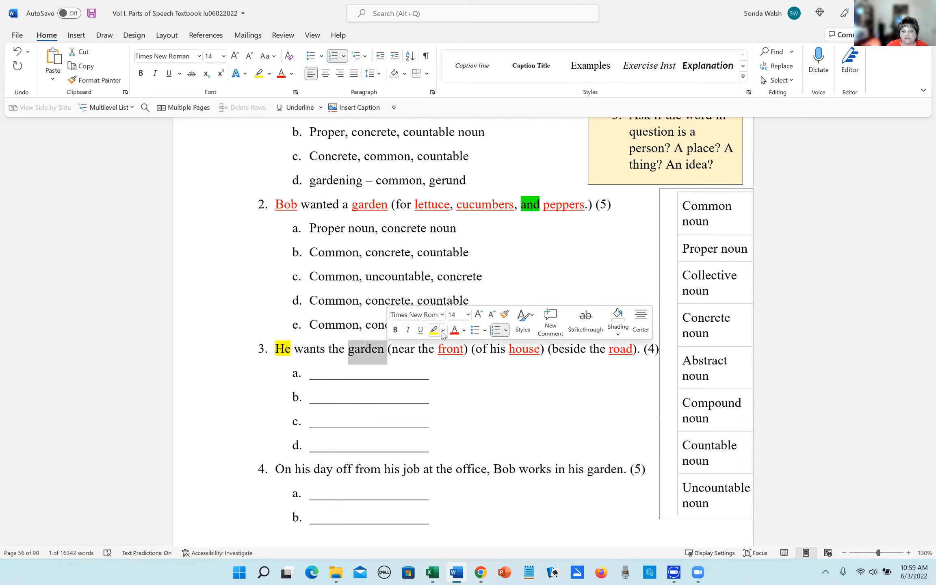
pyautogui.click(420, 330)
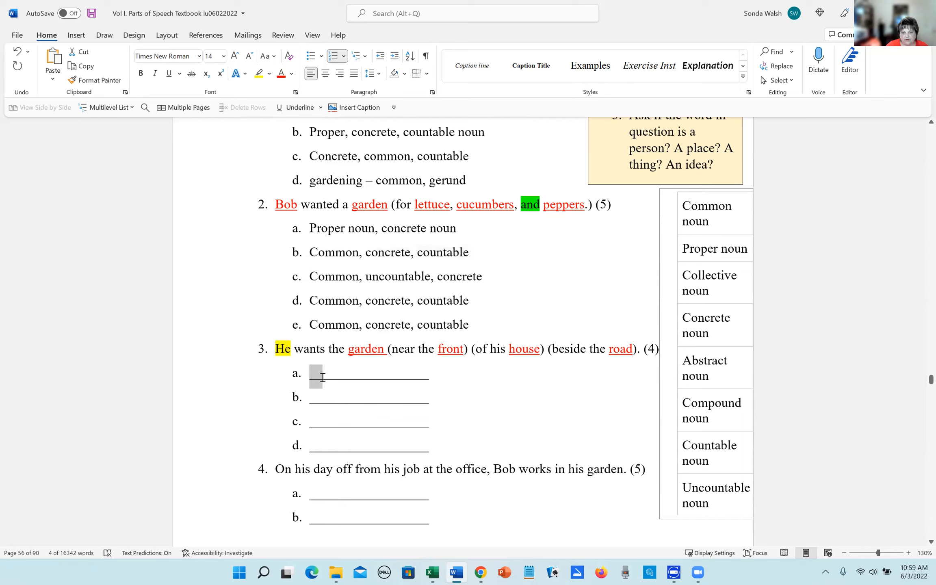
# Step: Fill question 3's line a and add "countable" after "Common," on line b
pyautogui.moveTo(312, 376); pyautogui.dragTo(428, 376)
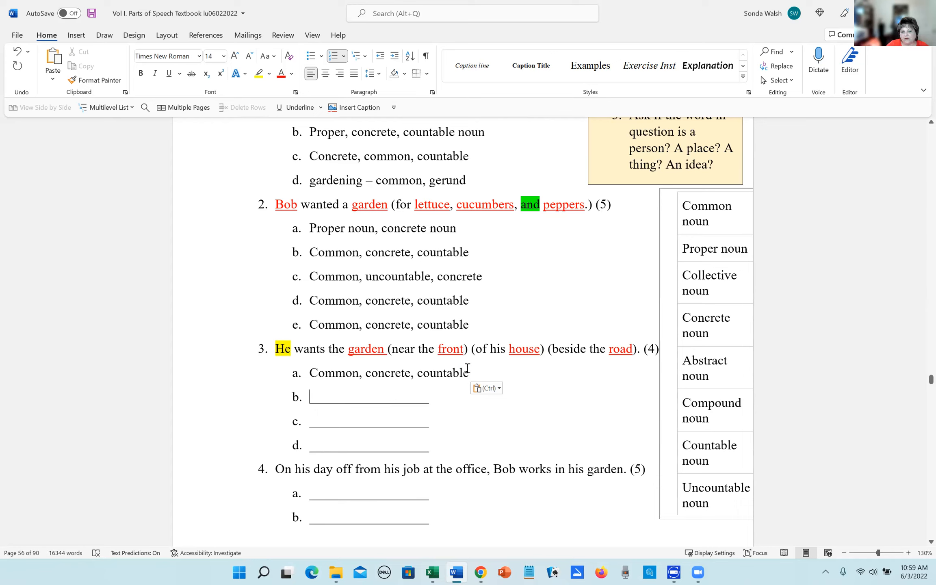
pyautogui.moveTo(424, 361)
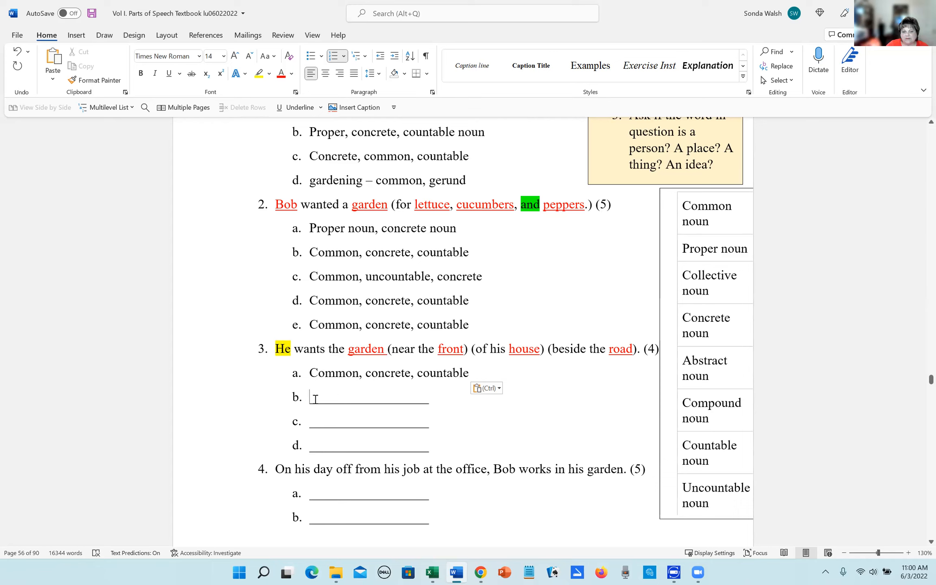
pyautogui.moveTo(310, 397); pyautogui.dragTo(429, 397)
pyautogui.write('Common,')
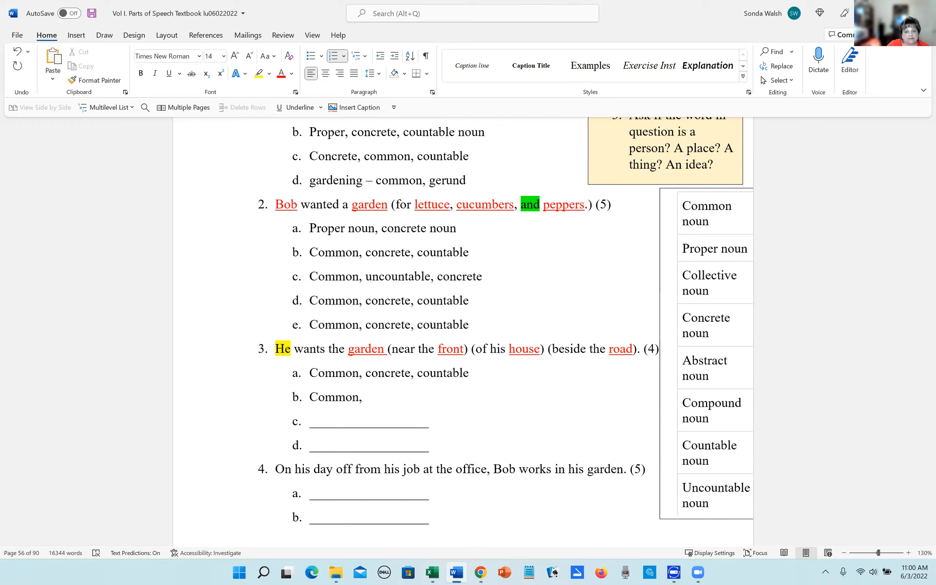
pyautogui.click(366, 397)
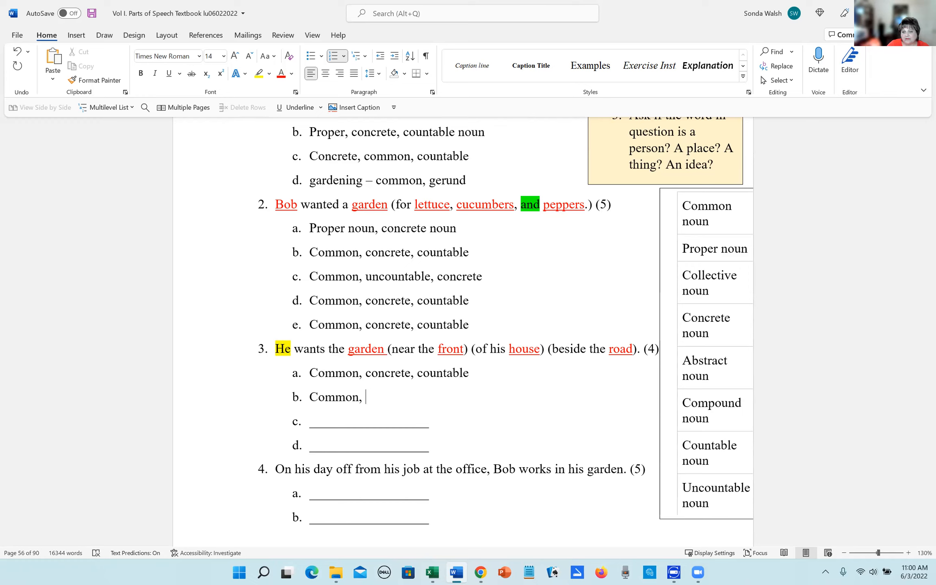
pyautogui.write('count')
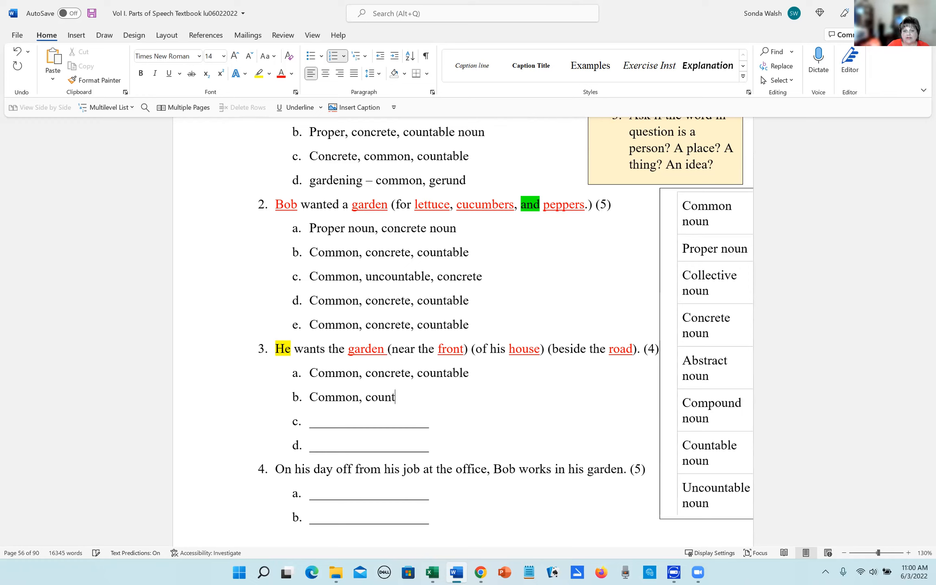
pyautogui.write('able')
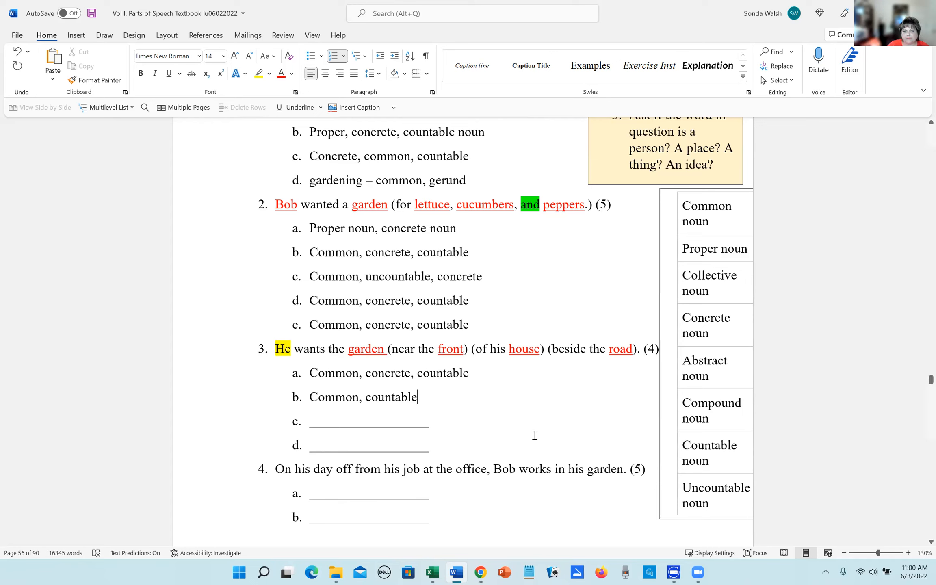
pyautogui.moveTo(458, 410)
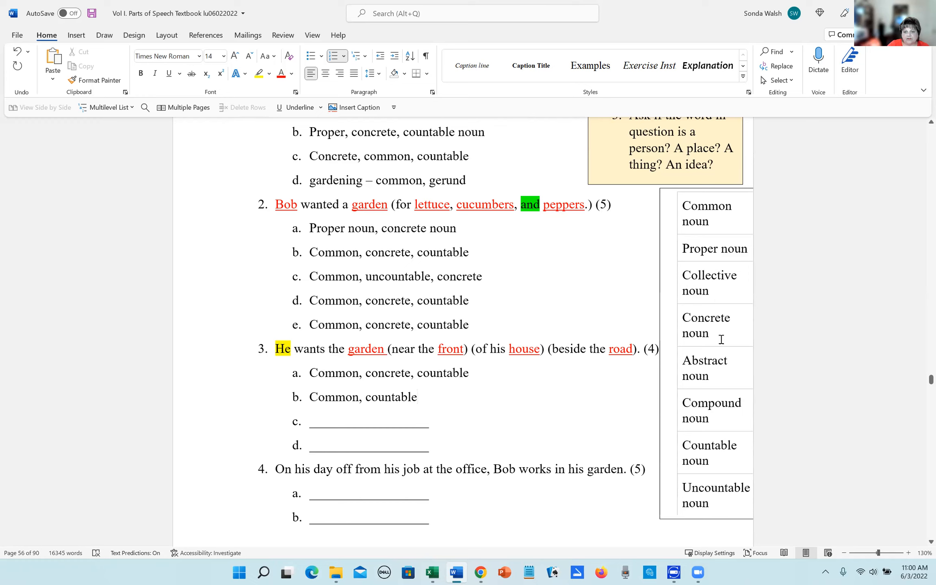
# Step: Copy the earlier "Common, concrete, countable" answer to reuse on lines c and d
pyautogui.click(418, 397)
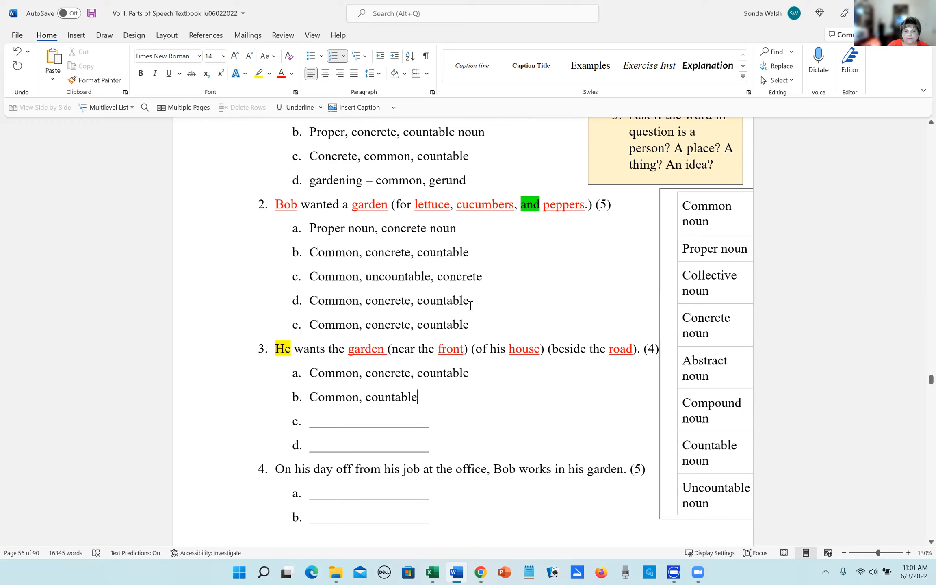
pyautogui.moveTo(310, 301); pyautogui.dragTo(469, 301)
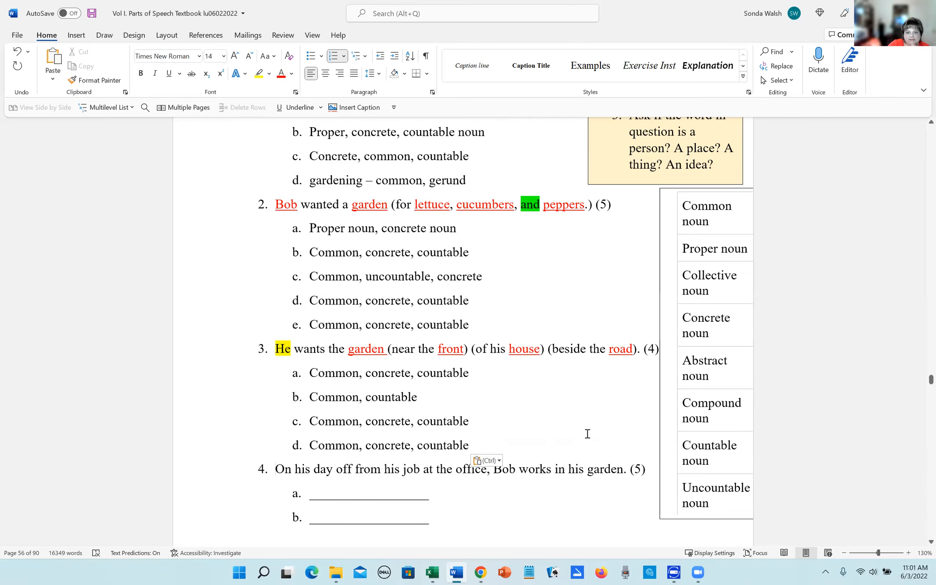
pyautogui.scroll(-3)
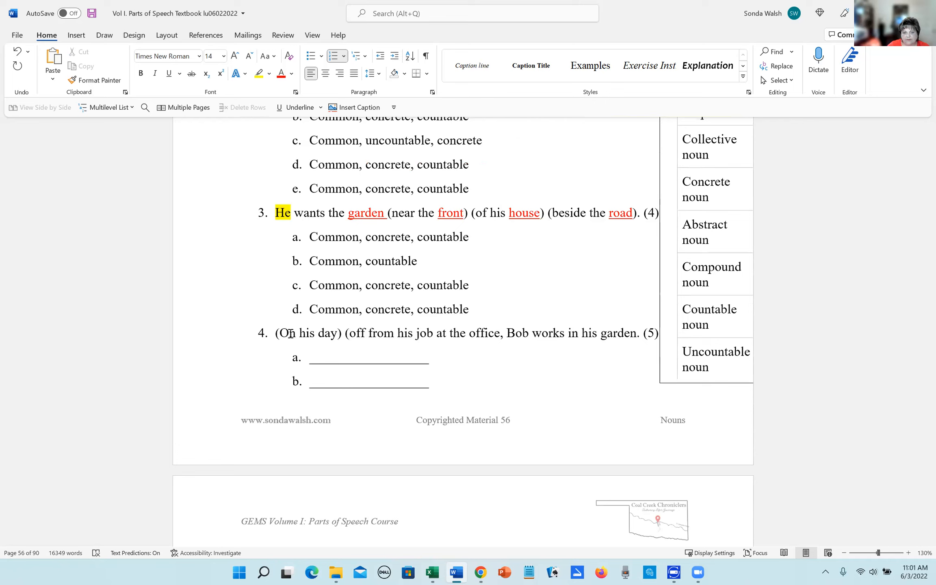
# Step: Close the parentheses after "off from his job" and "at the office" in sentence 4
pyautogui.click(431, 334)
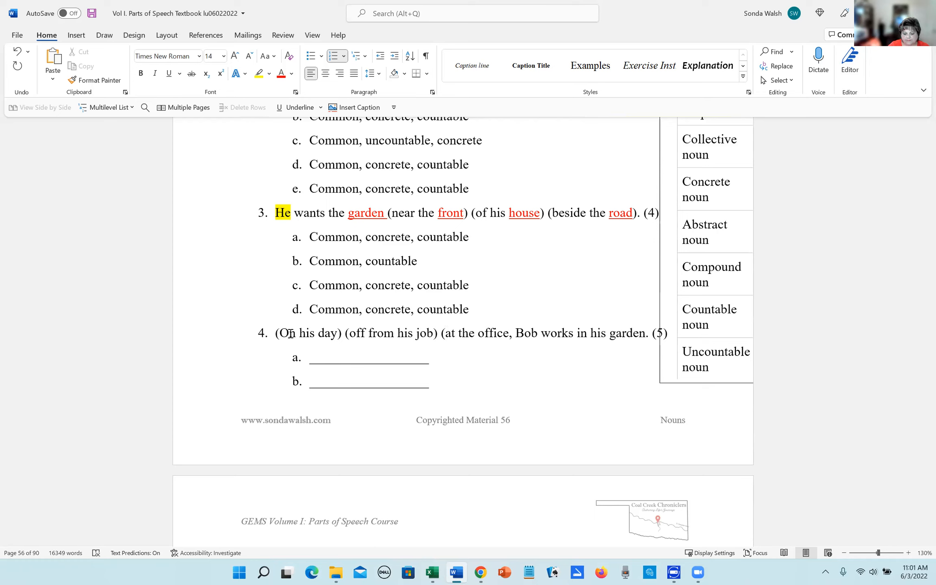
pyautogui.click(581, 333)
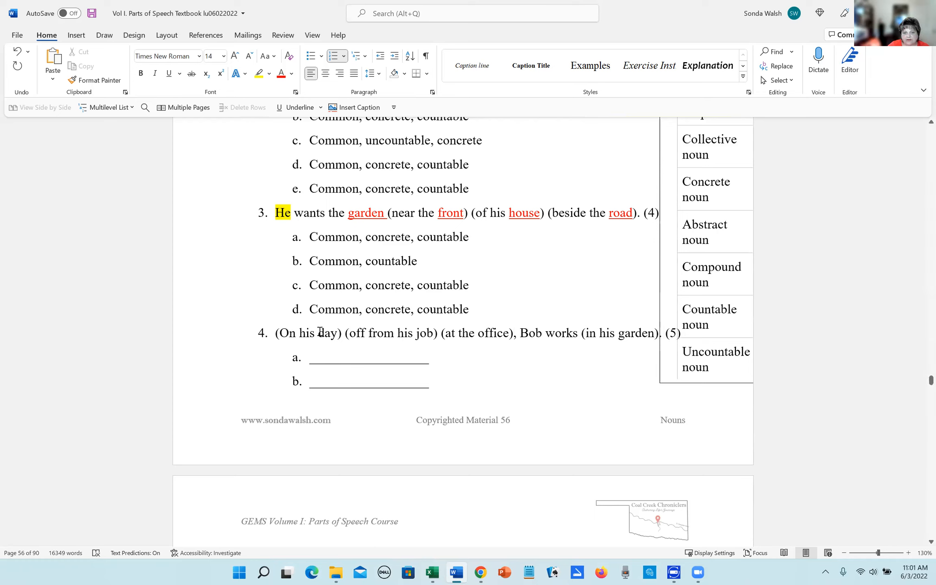
# Step: Color the nouns day, job, office and garden red in sentence 4
pyautogui.doubleClick(327, 333)
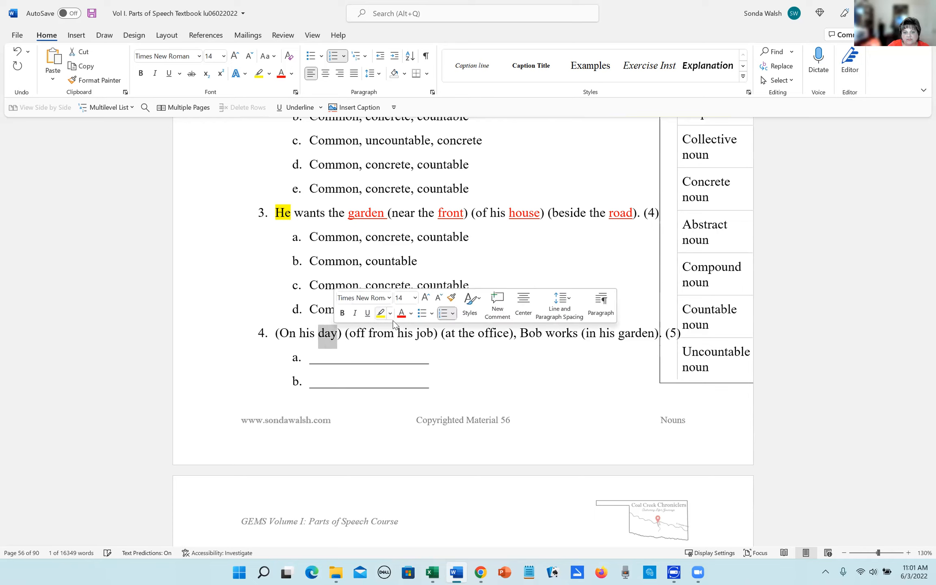
pyautogui.click(367, 313)
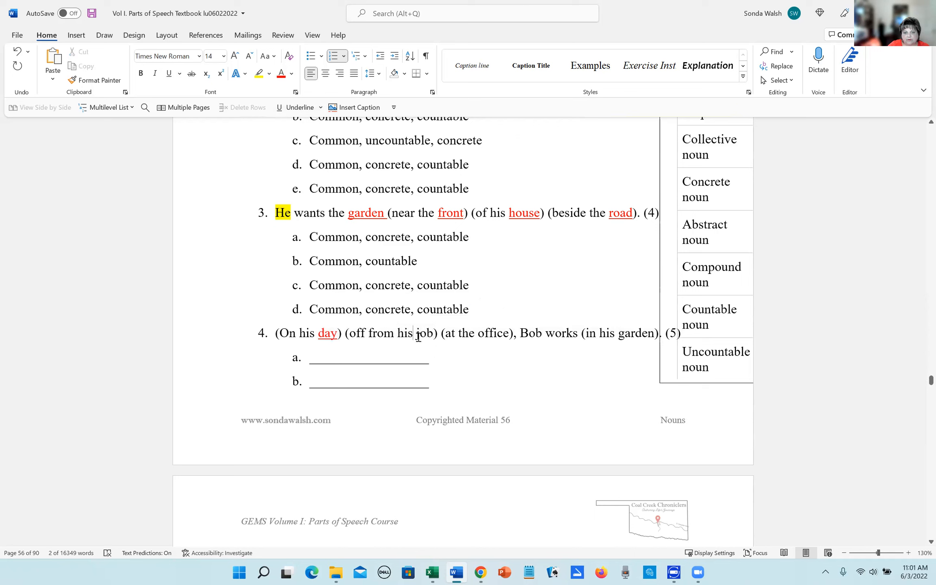
pyautogui.doubleClick(424, 333)
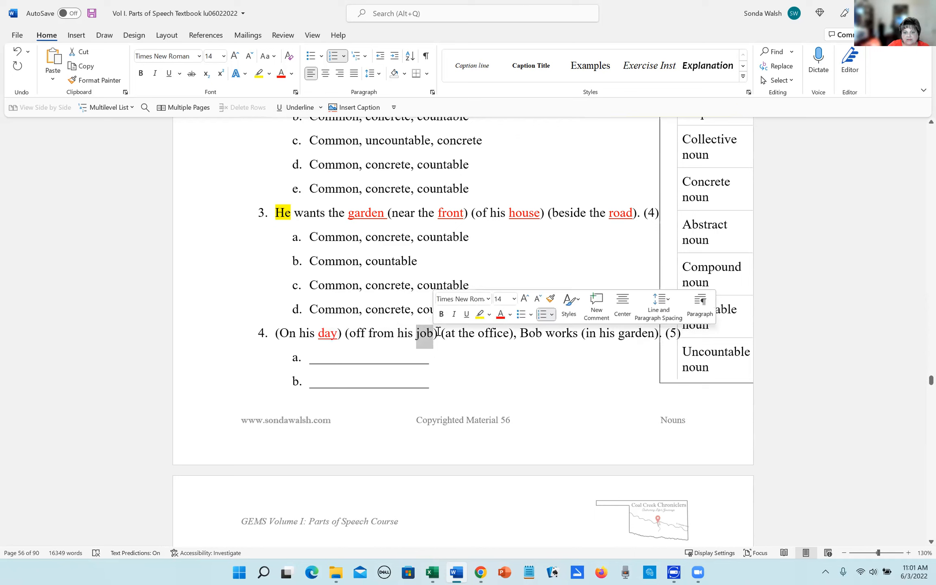
pyautogui.click(466, 314)
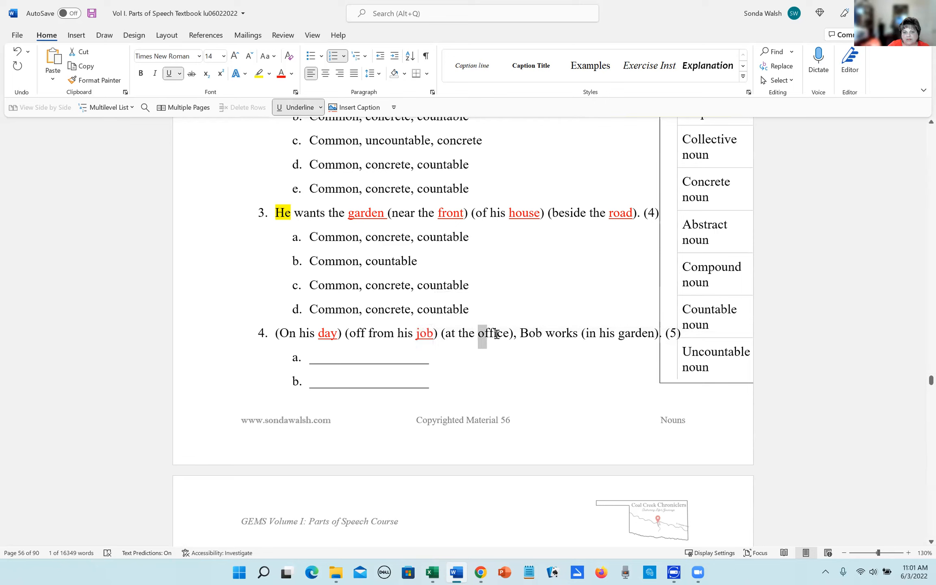
pyautogui.doubleClick(493, 333)
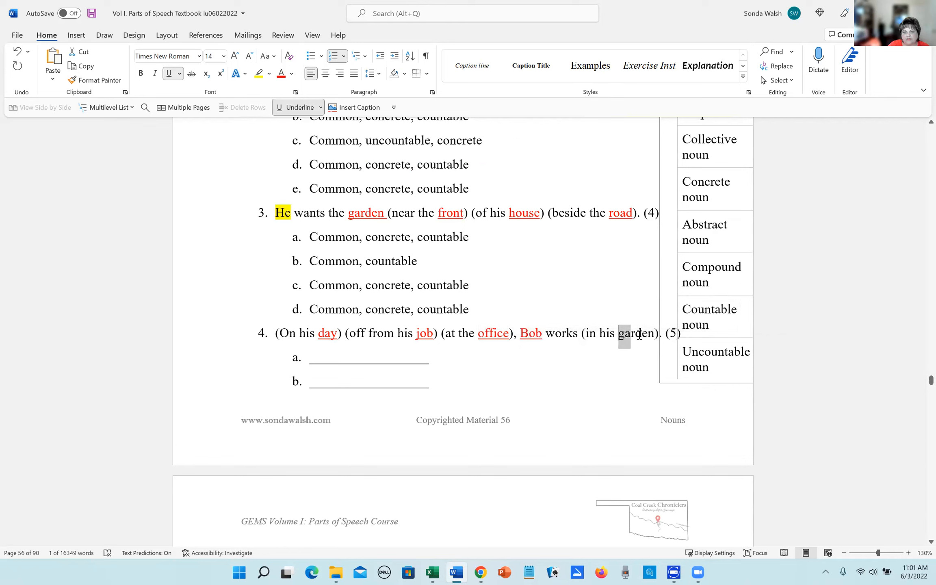
pyautogui.doubleClick(634, 333)
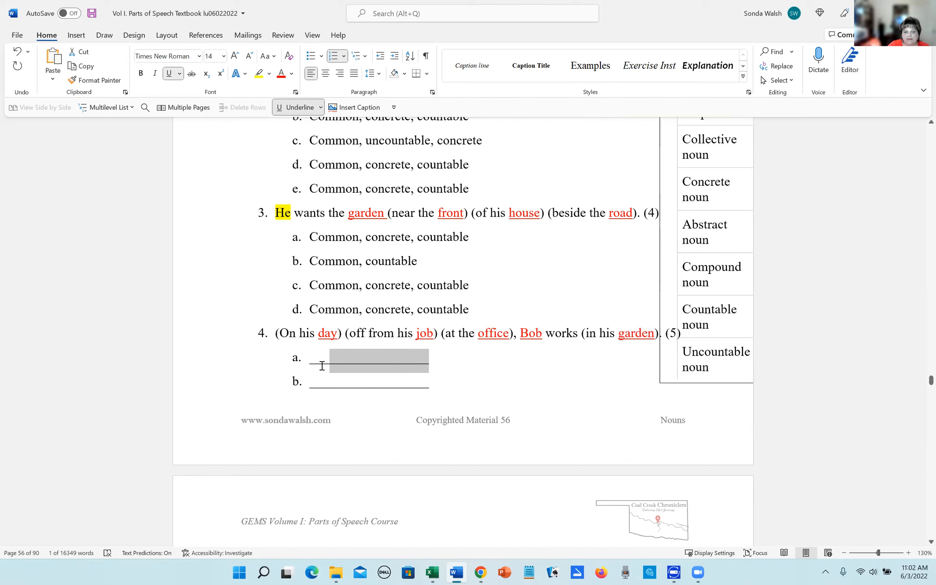
# Step: Write "Common, countable" on sentence 4's answer lines a and b
pyautogui.write('common')
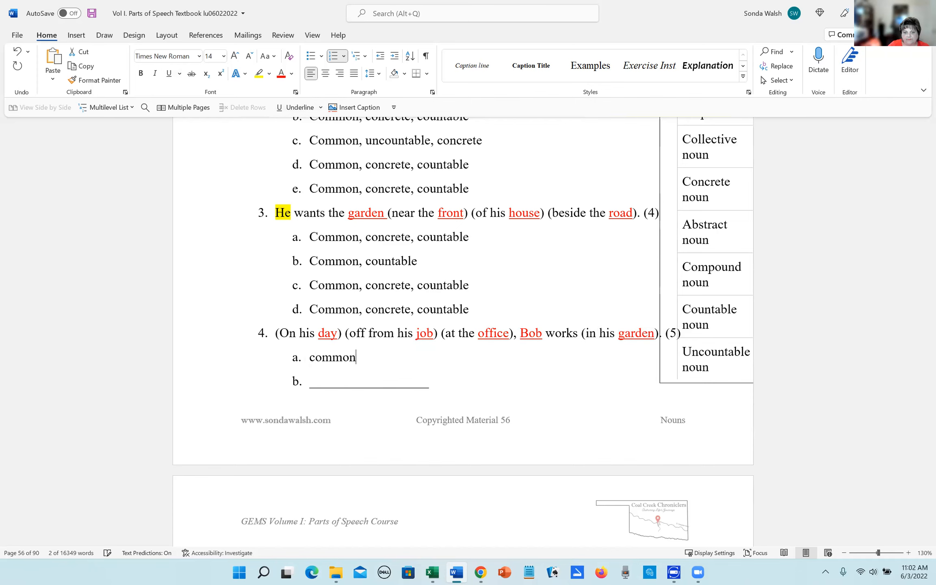
pyautogui.write('Common,')
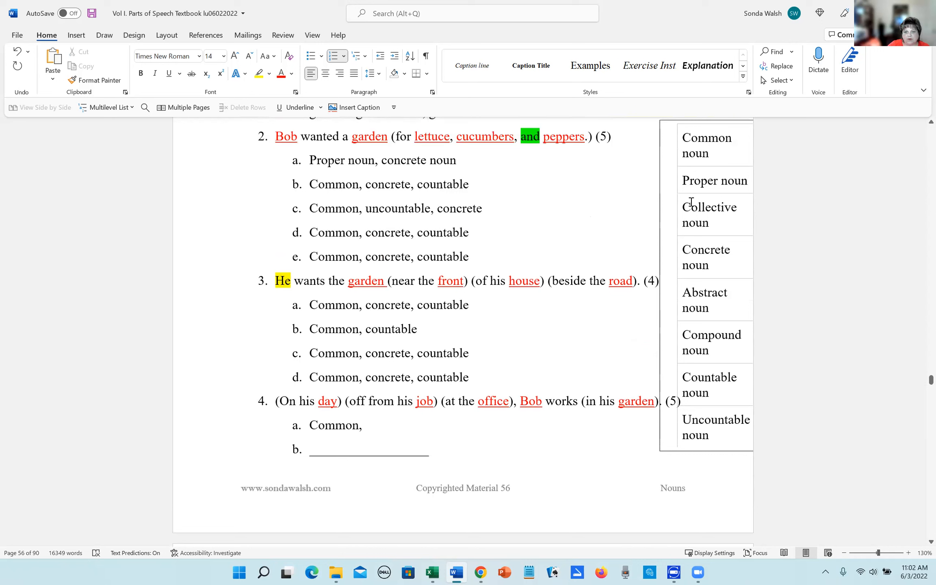
pyautogui.moveTo(699, 250)
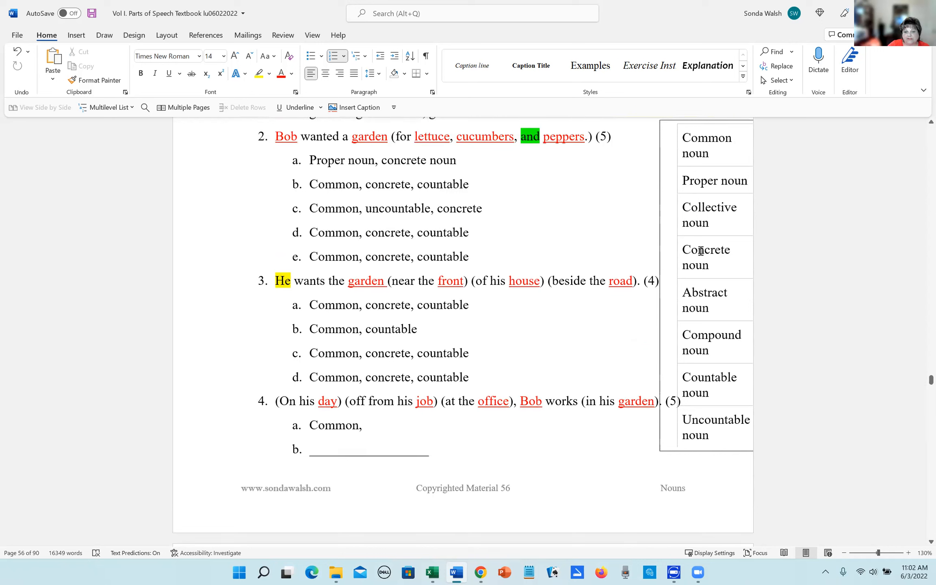
pyautogui.moveTo(713, 326)
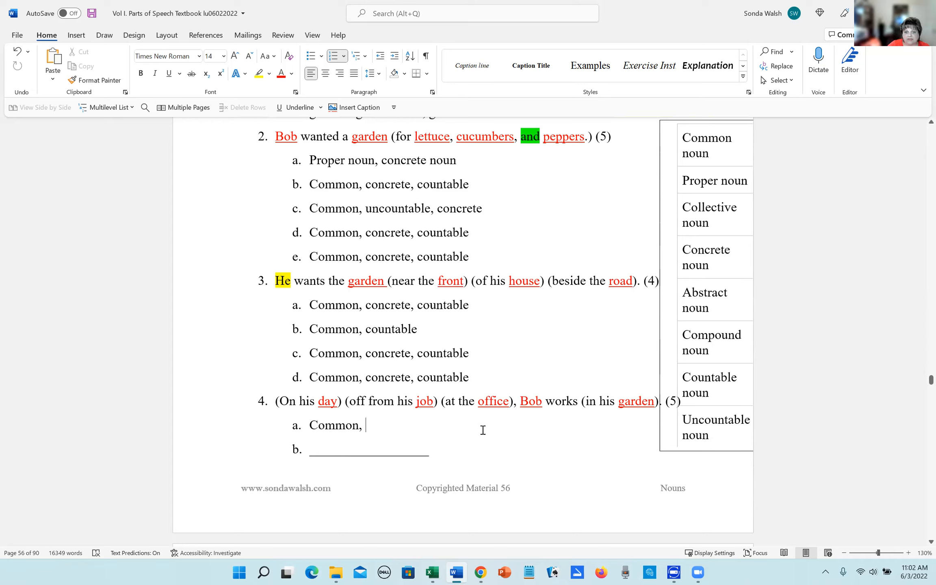
pyautogui.write('countable')
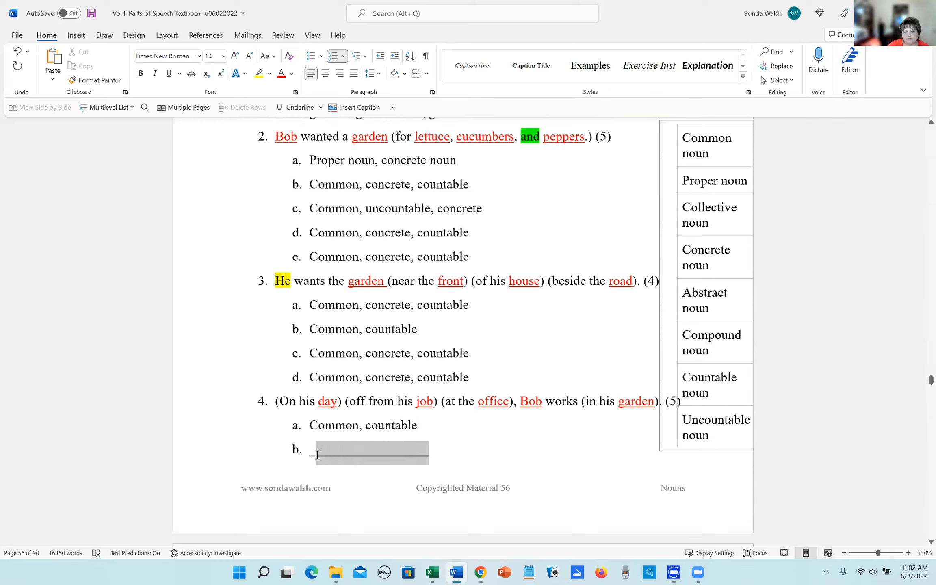
pyautogui.write('com')
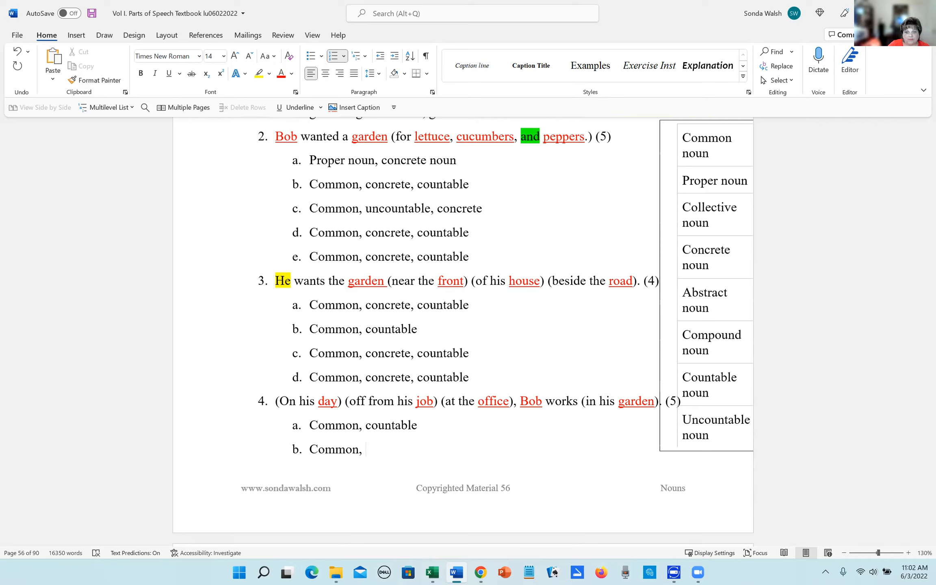
pyautogui.write('counta')
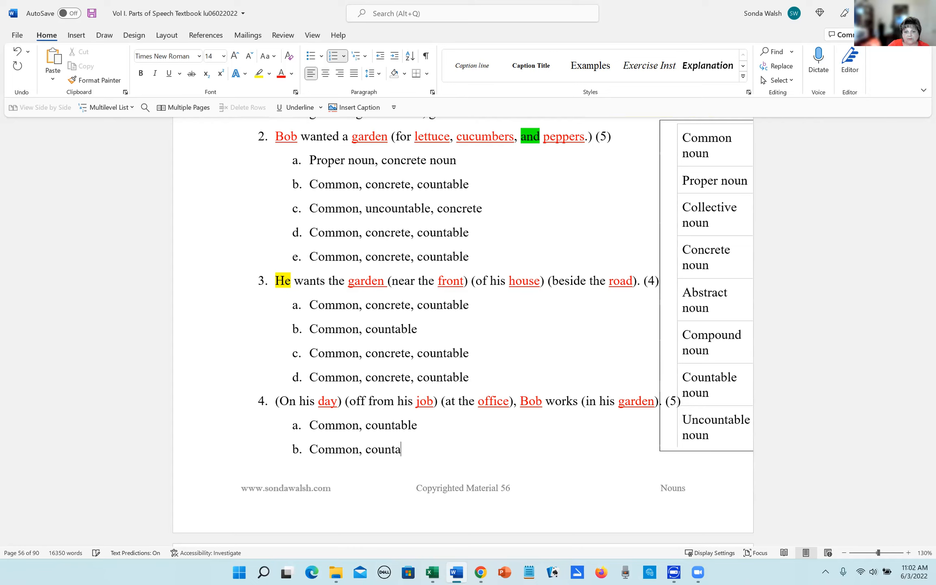
pyautogui.write('ble')
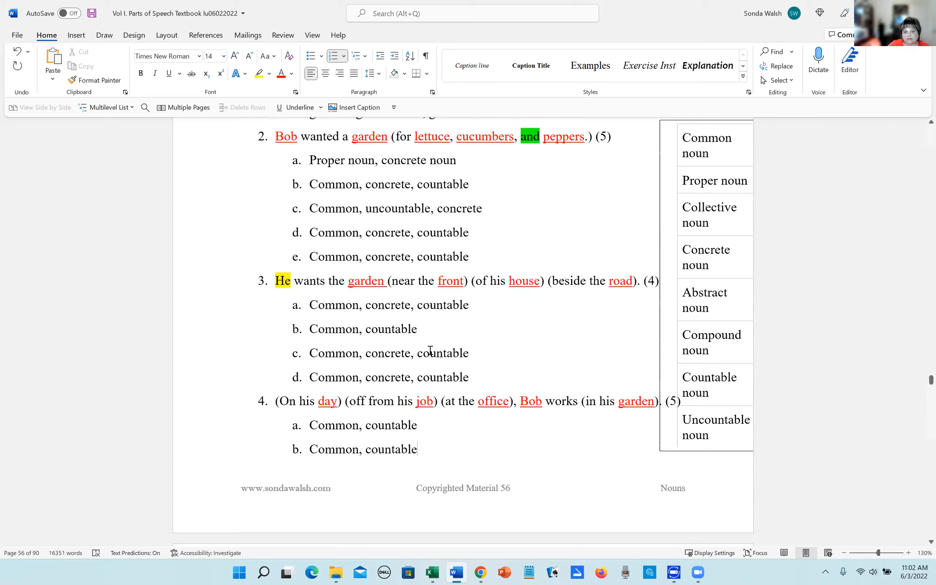
pyautogui.moveTo(533, 351)
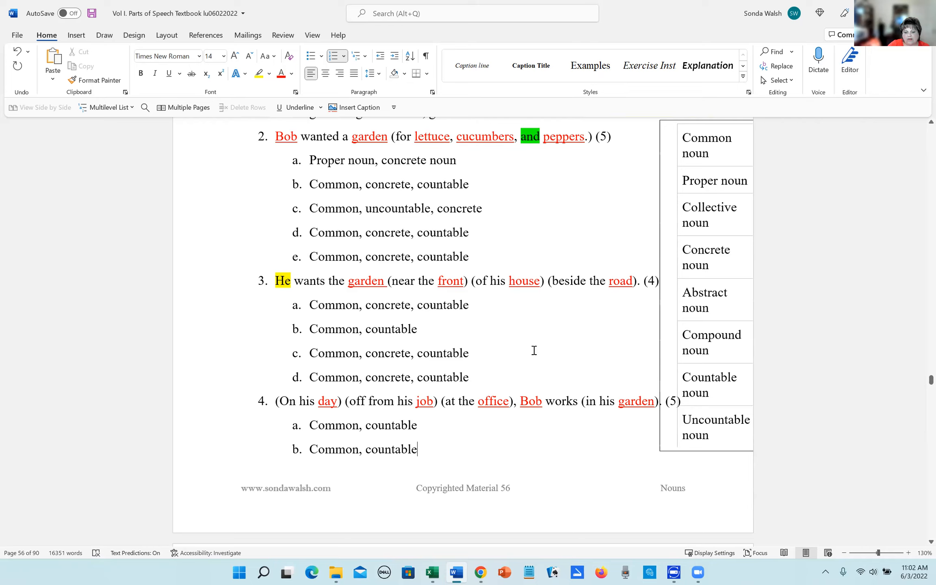
# Step: Paste "Common, concrete, countable" onto answer line c
pyautogui.scroll(-3)
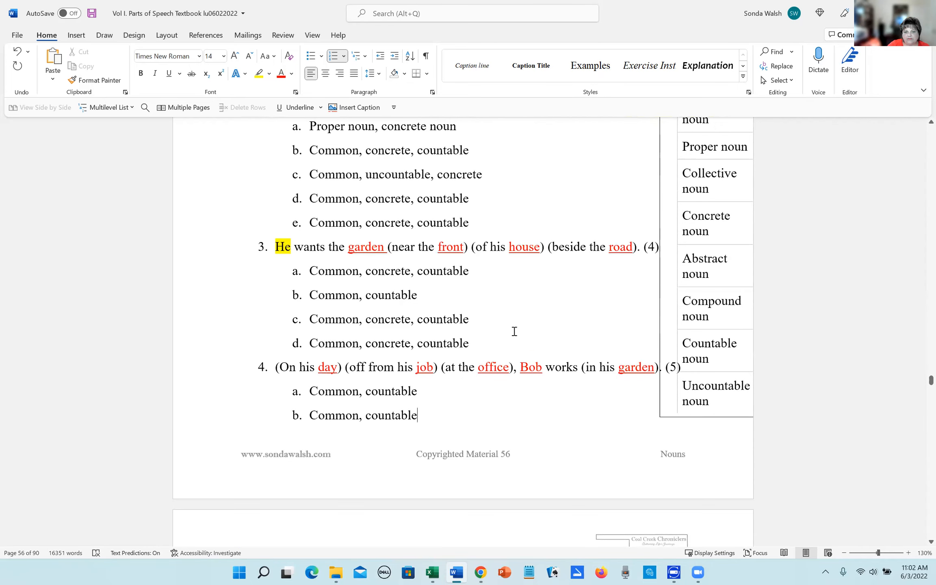
pyautogui.scroll(-3)
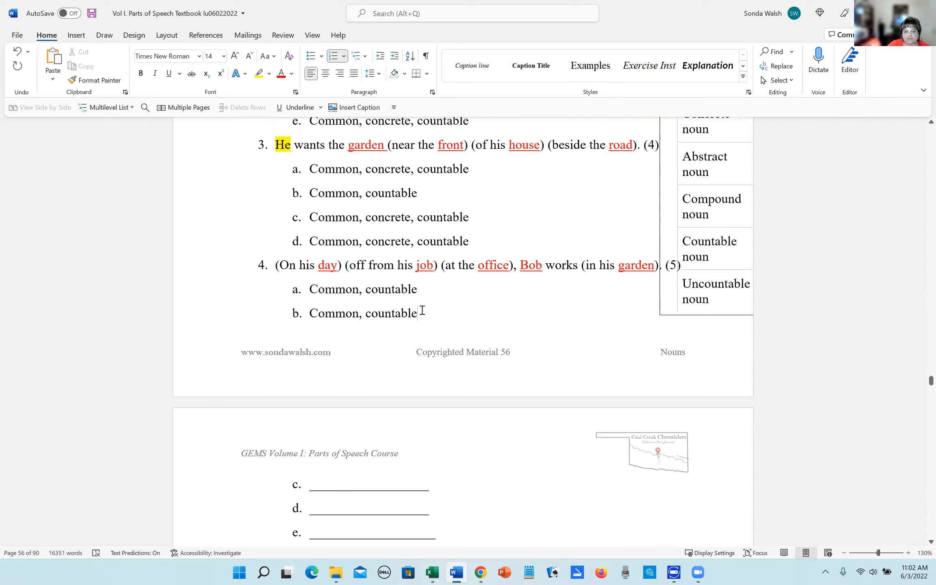
pyautogui.moveTo(534, 148)
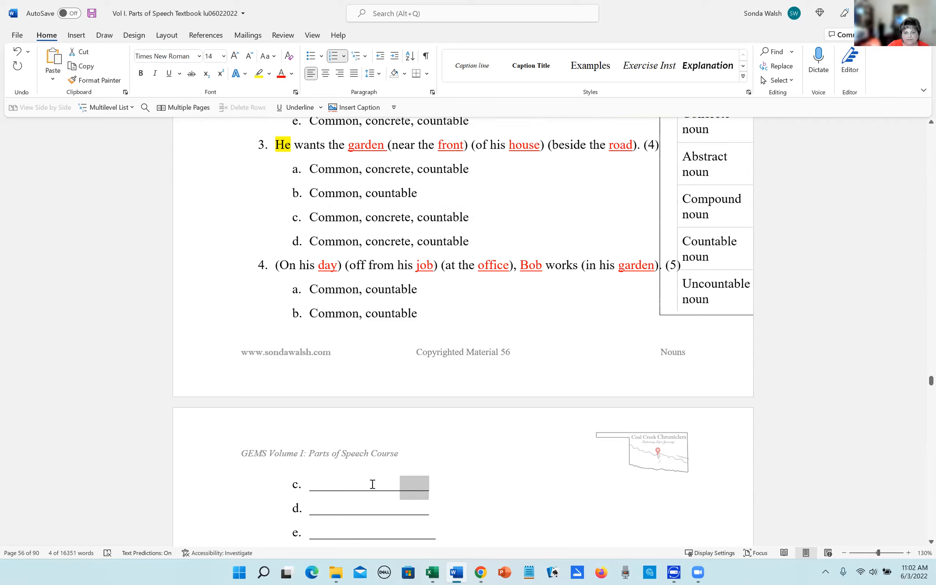
pyautogui.press('ctrl+v')
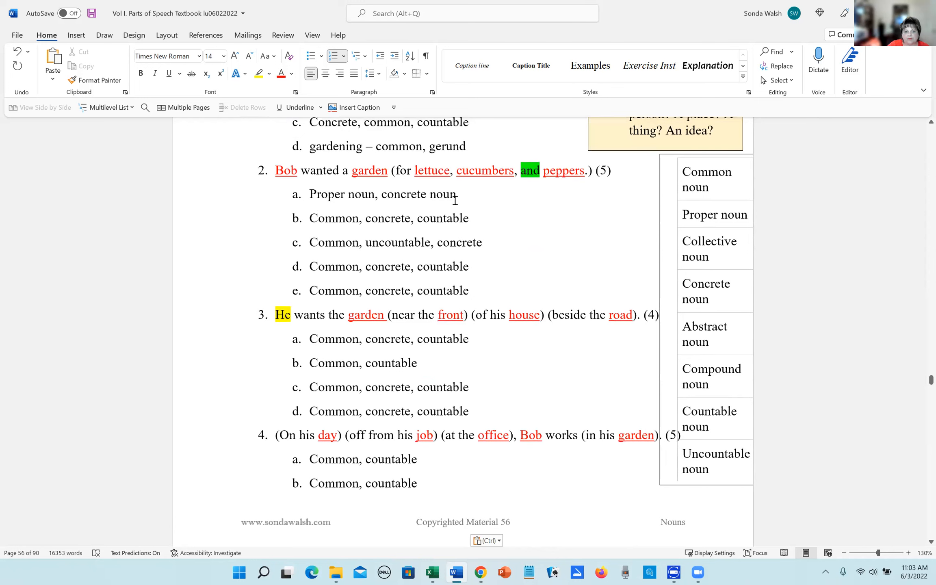
# Step: Fill line d with 'Proper noun, concrete noun' and line e with 'Common, countable'
pyautogui.moveTo(310, 194); pyautogui.dragTo(456, 194)
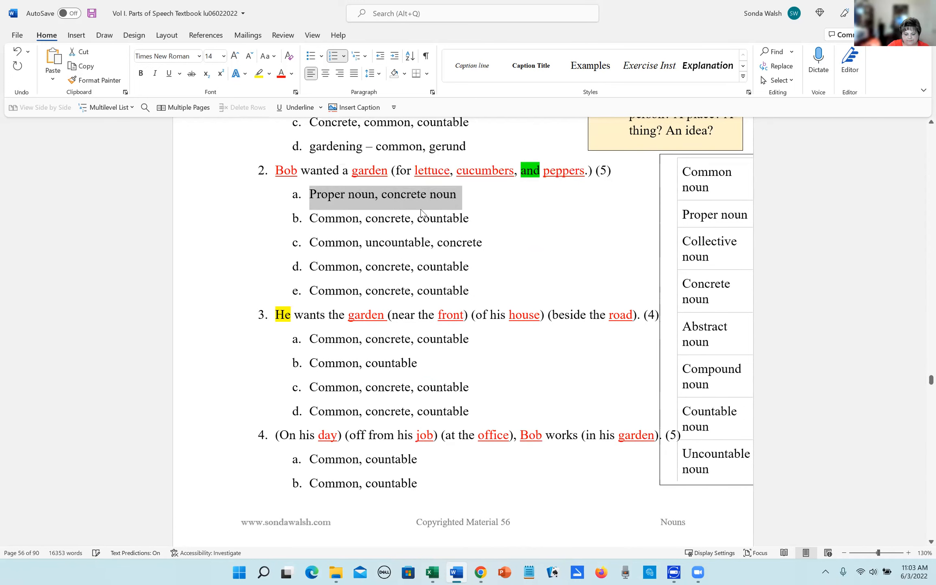
pyautogui.scroll(-3)
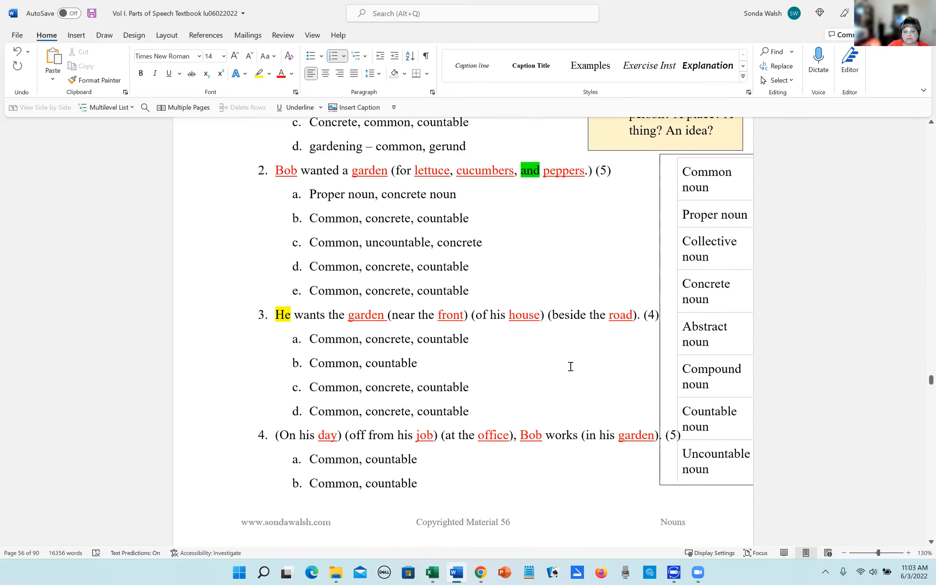
pyautogui.moveTo(593, 384)
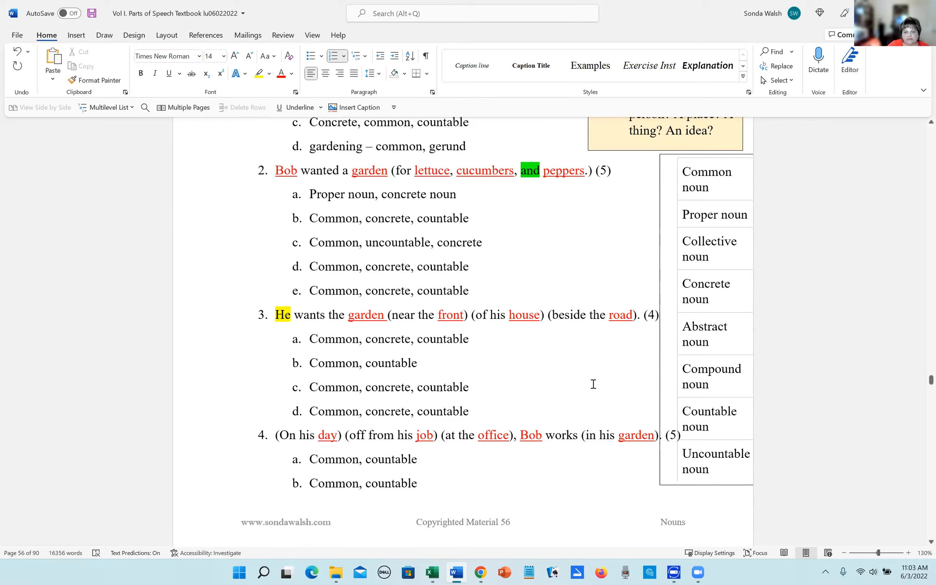
pyautogui.scroll(-3)
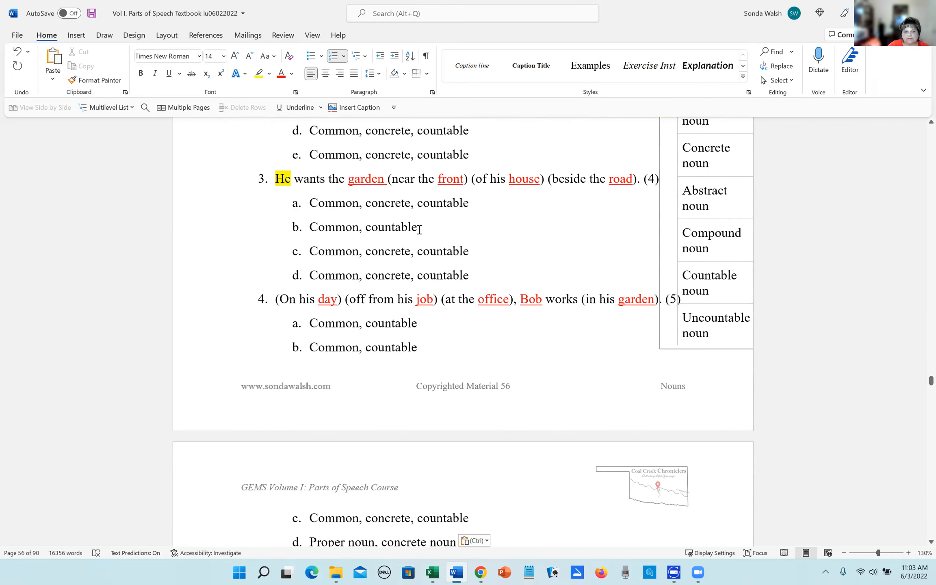
pyautogui.moveTo(309, 227); pyautogui.dragTo(422, 226)
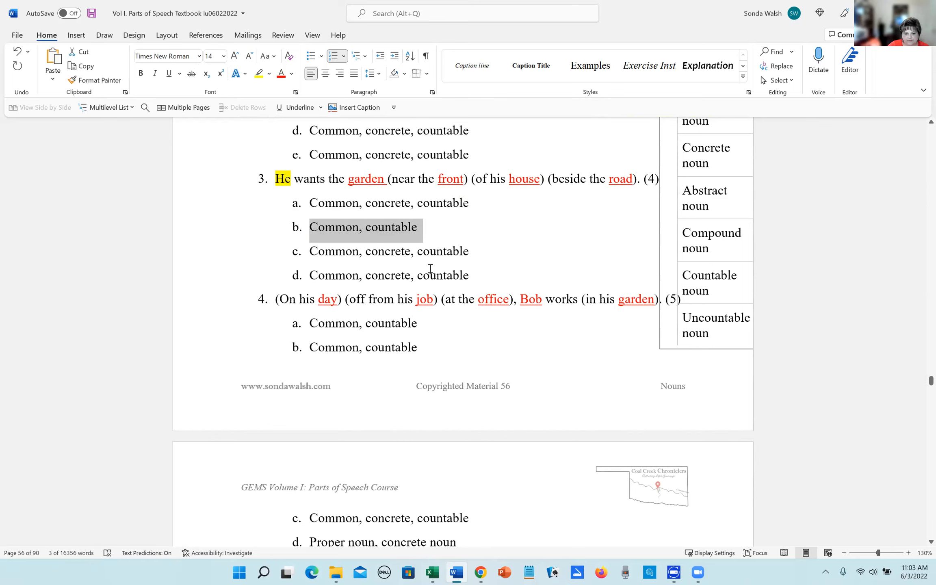
pyautogui.scroll(-3)
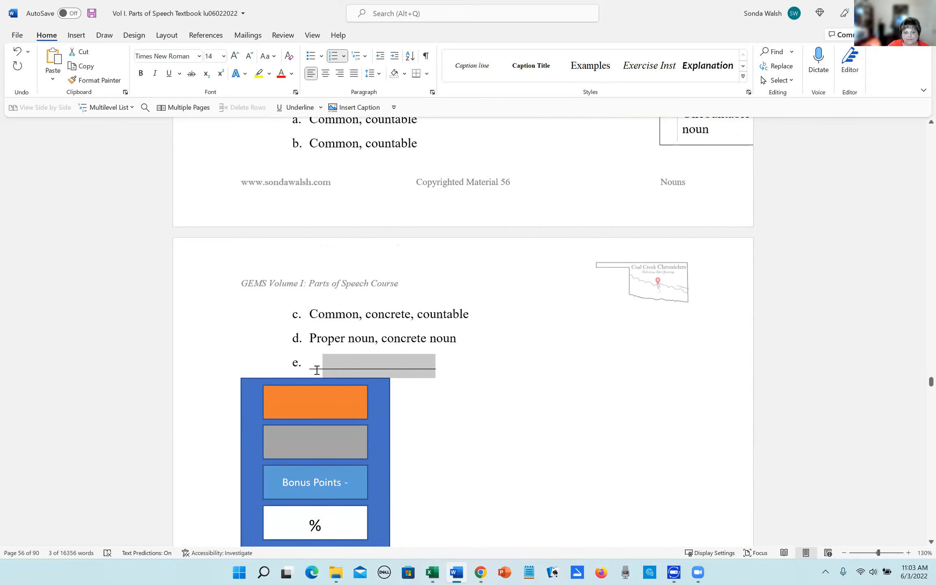
pyautogui.press('ctrl+v')
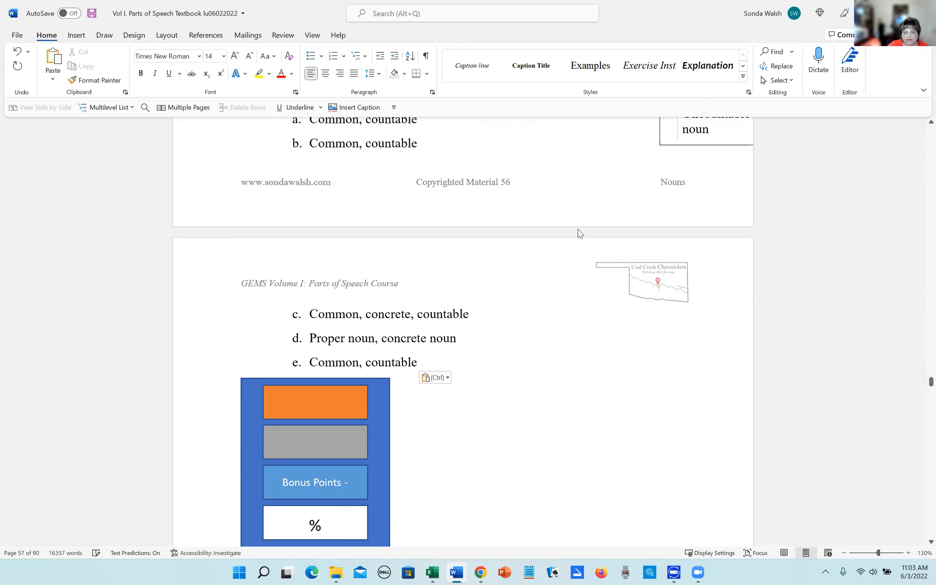
pyautogui.moveTo(704, 66)
pyautogui.write('66')
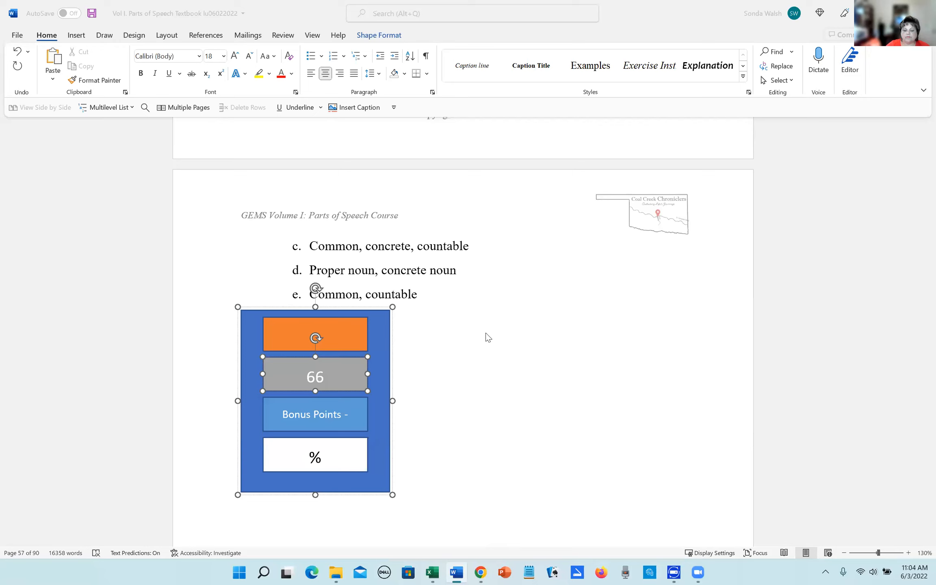
pyautogui.moveTo(333, 380)
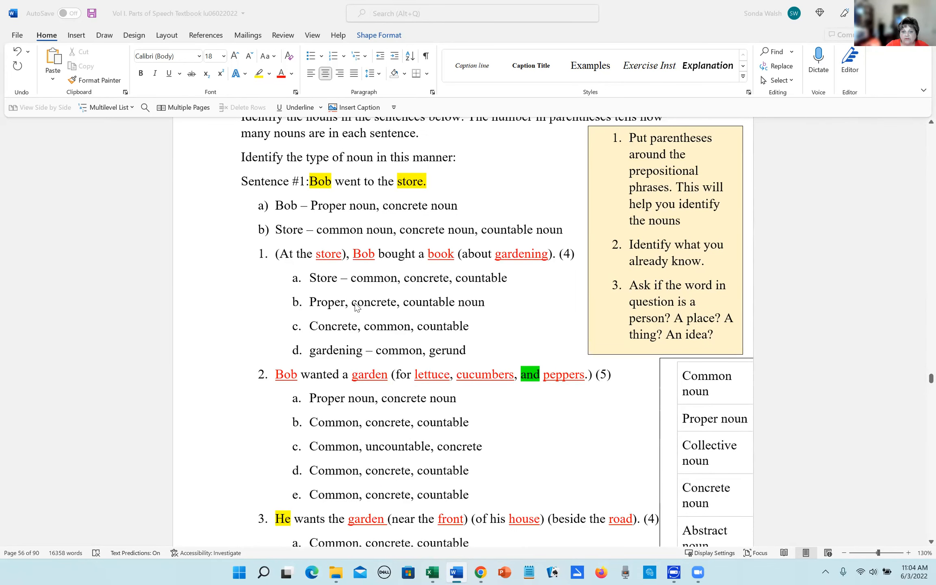
pyautogui.moveTo(311, 262)
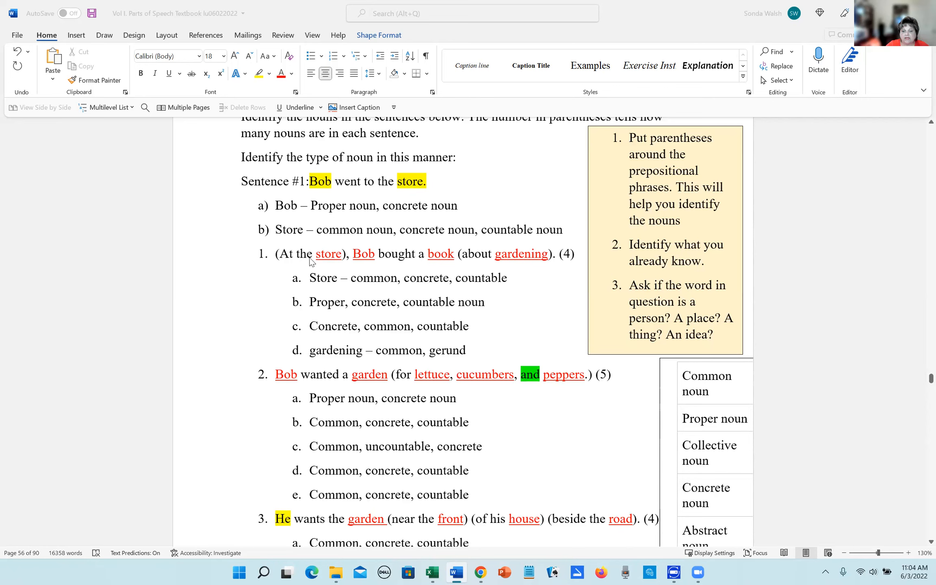
pyautogui.moveTo(555, 300)
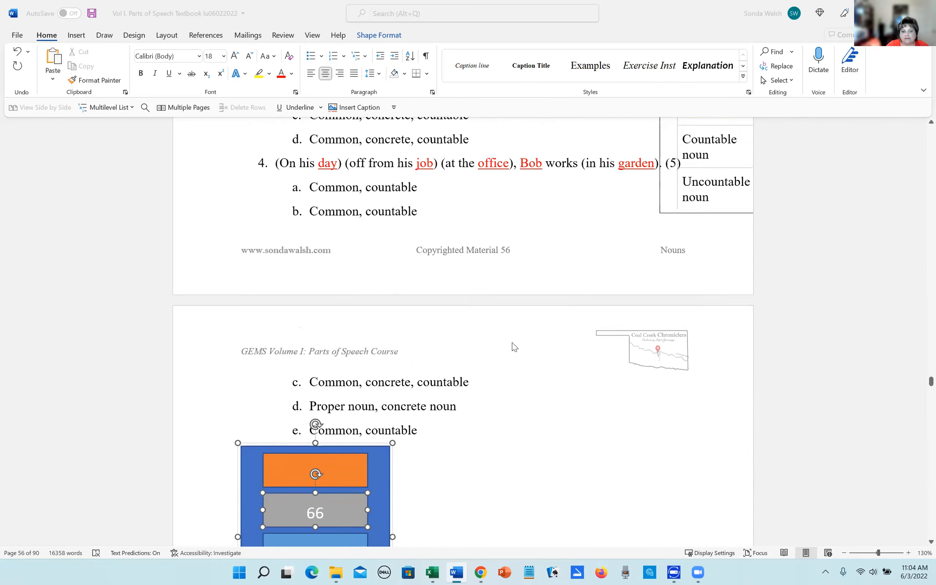
# Step: Bring up the Windows app search to find a calculator for the score
pyautogui.scroll(-3)
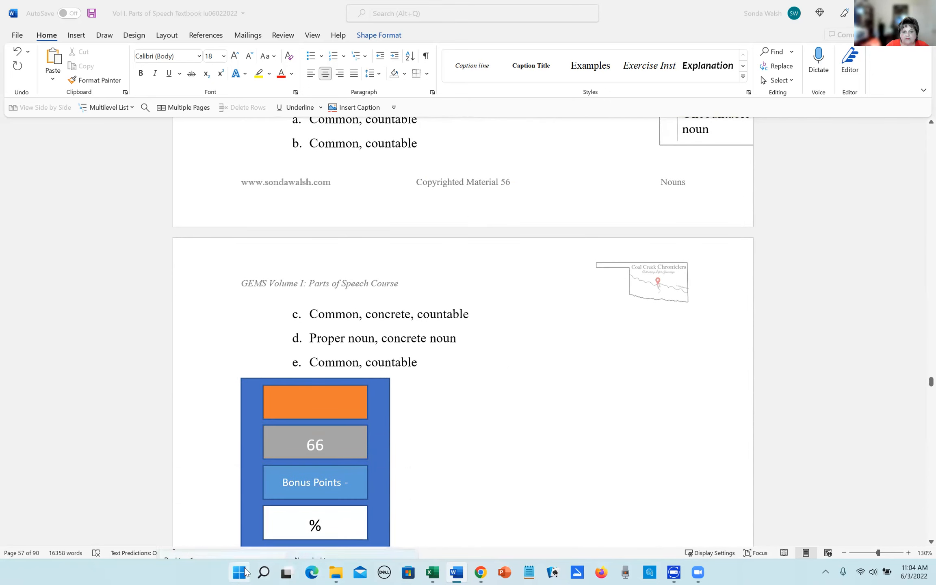
pyautogui.click(238, 572)
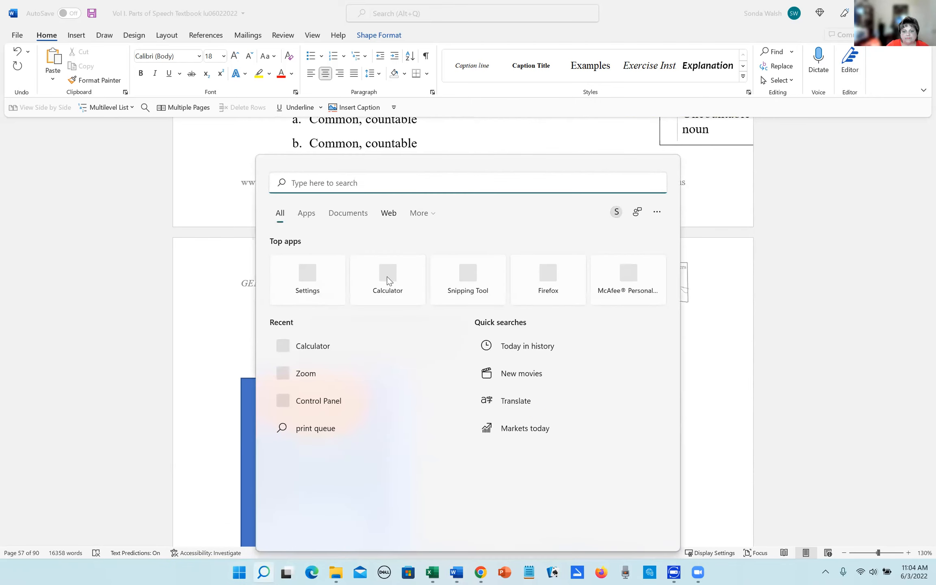
pyautogui.moveTo(387, 278)
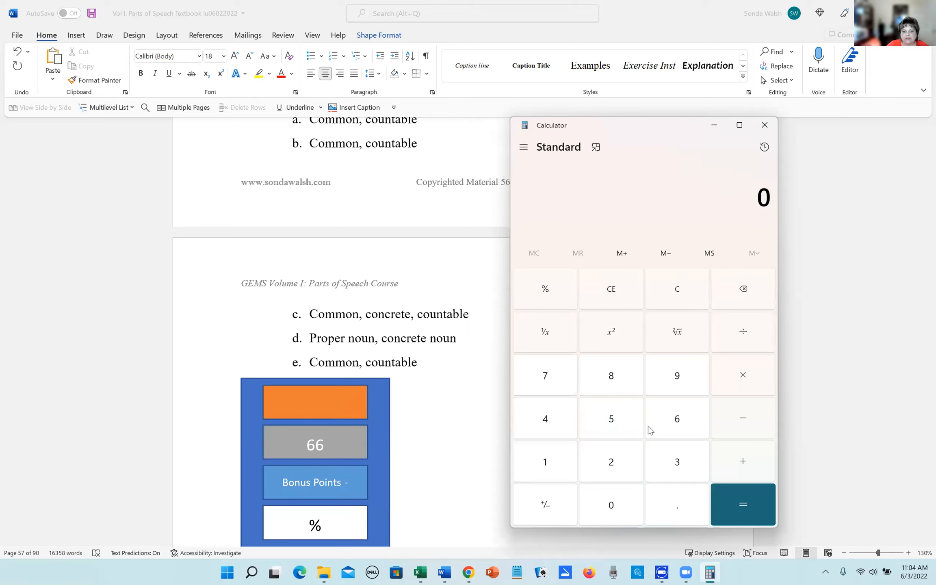
pyautogui.click(677, 418)
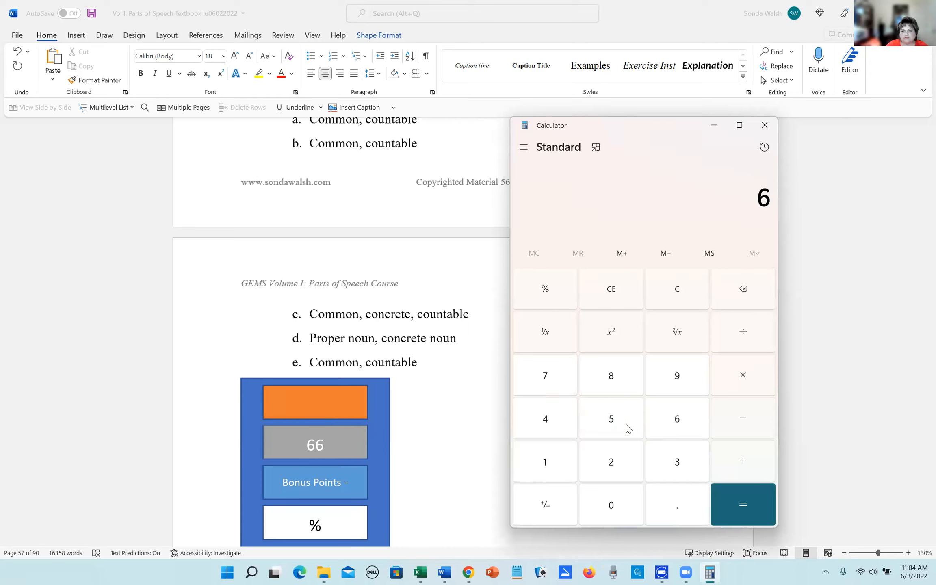
pyautogui.click(743, 331)
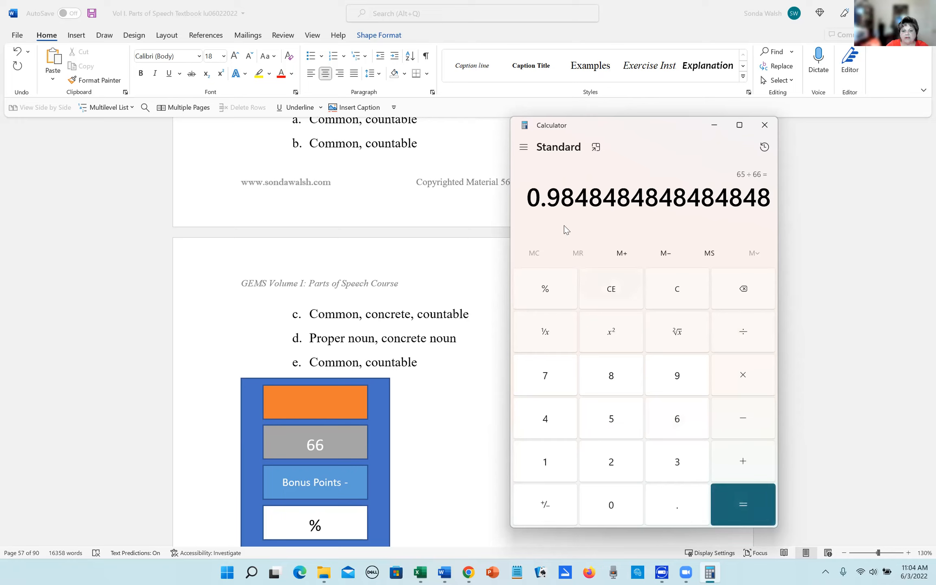
pyautogui.click(677, 289)
pyautogui.write('64')
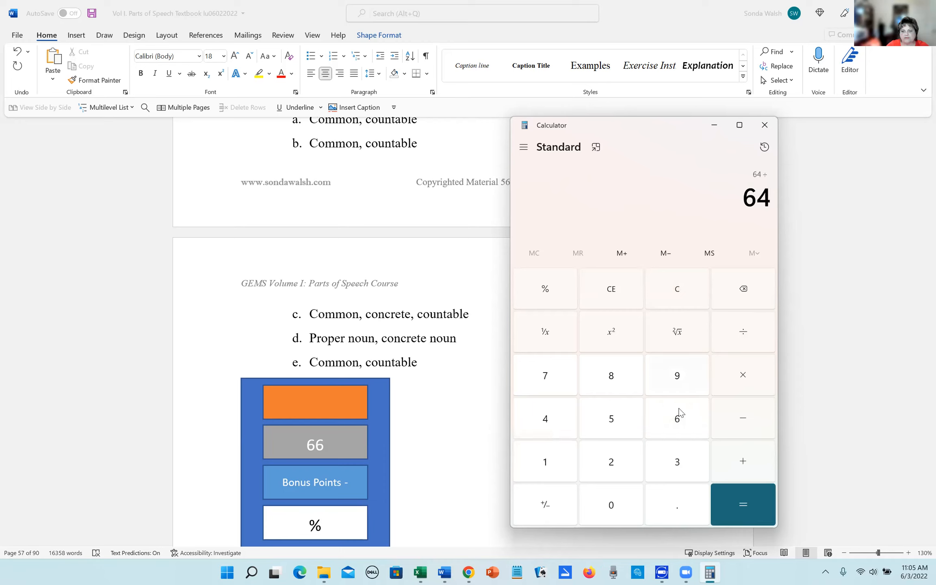
pyautogui.click(743, 504)
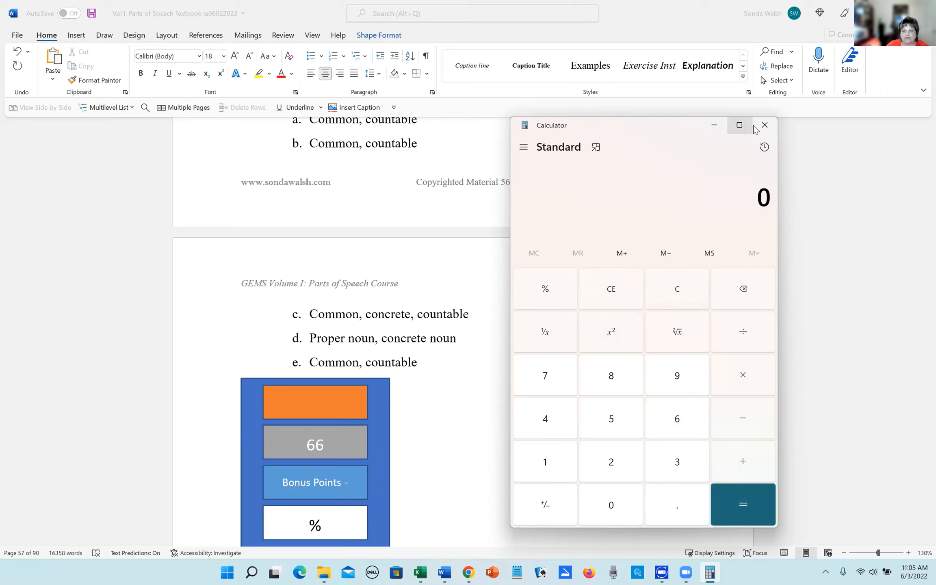
pyautogui.click(764, 125)
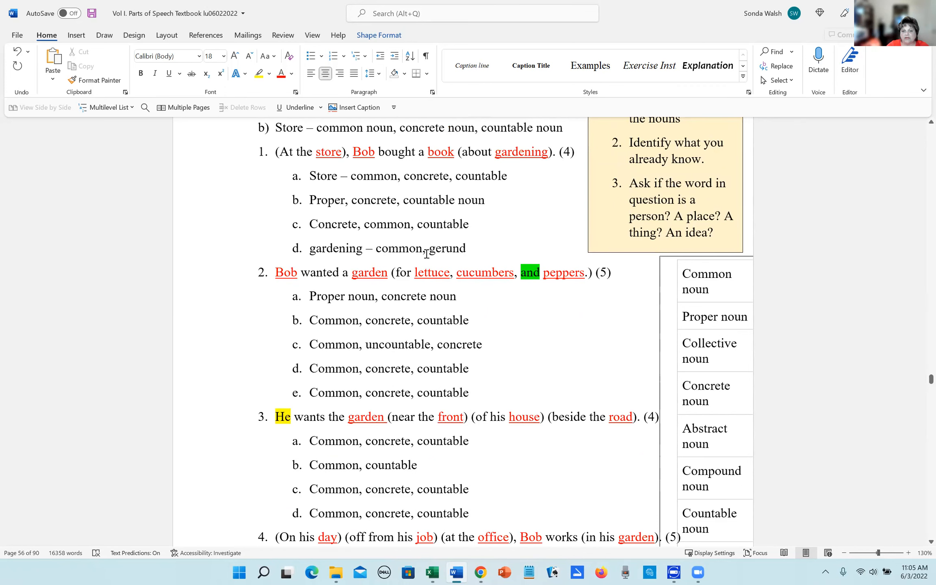
# Step: Enter 2 after 'Bonus Points -' in the blue score shape
pyautogui.scroll(-3)
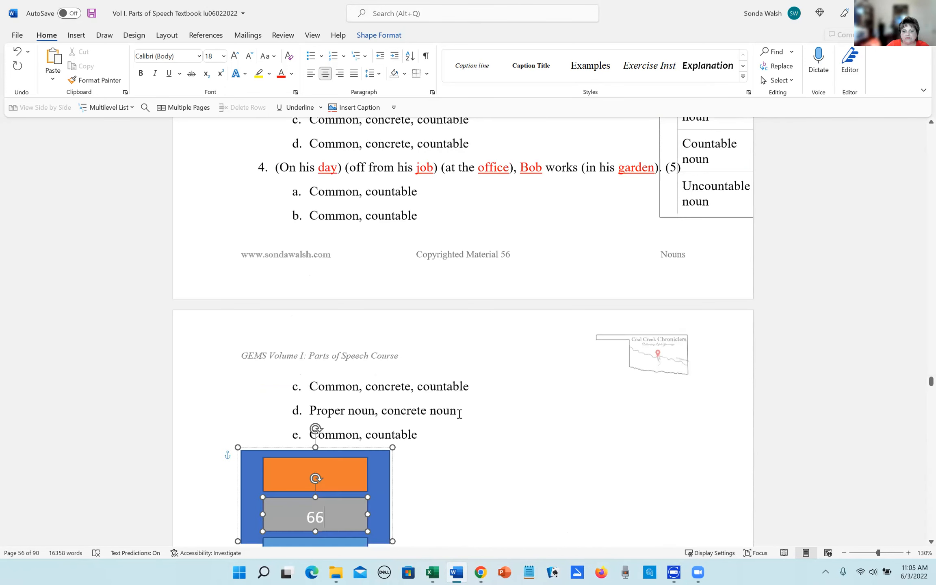
pyautogui.scroll(-3)
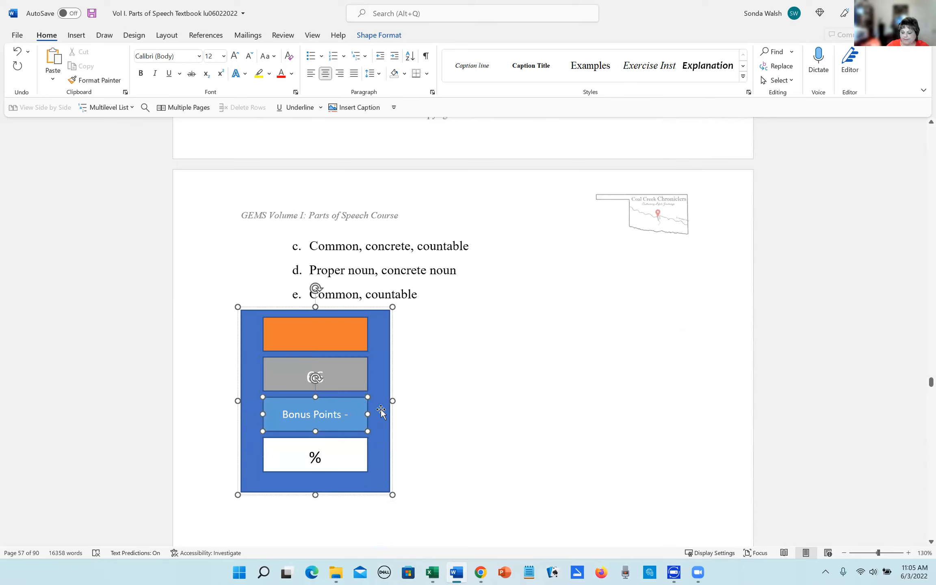
pyautogui.write('2')
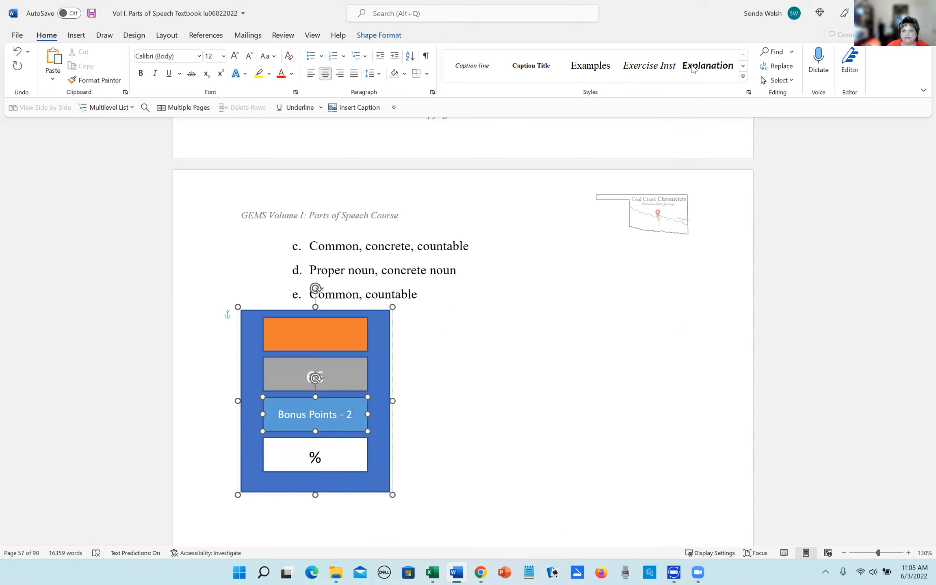